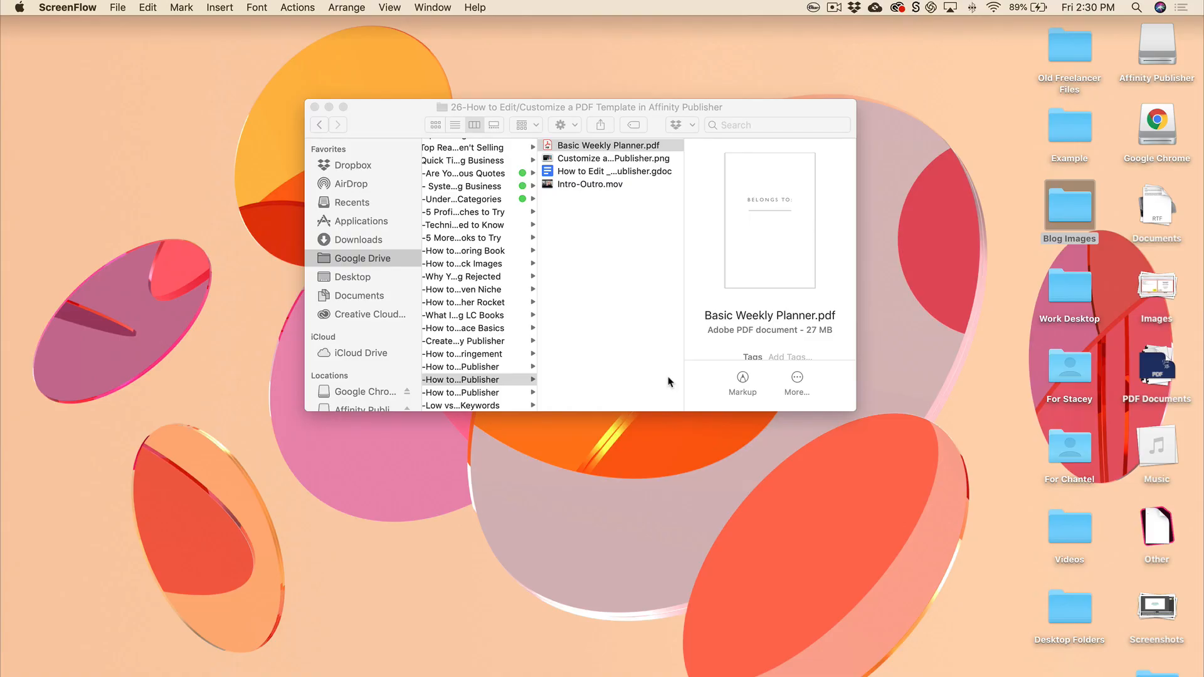
mouse_move(662, 374)
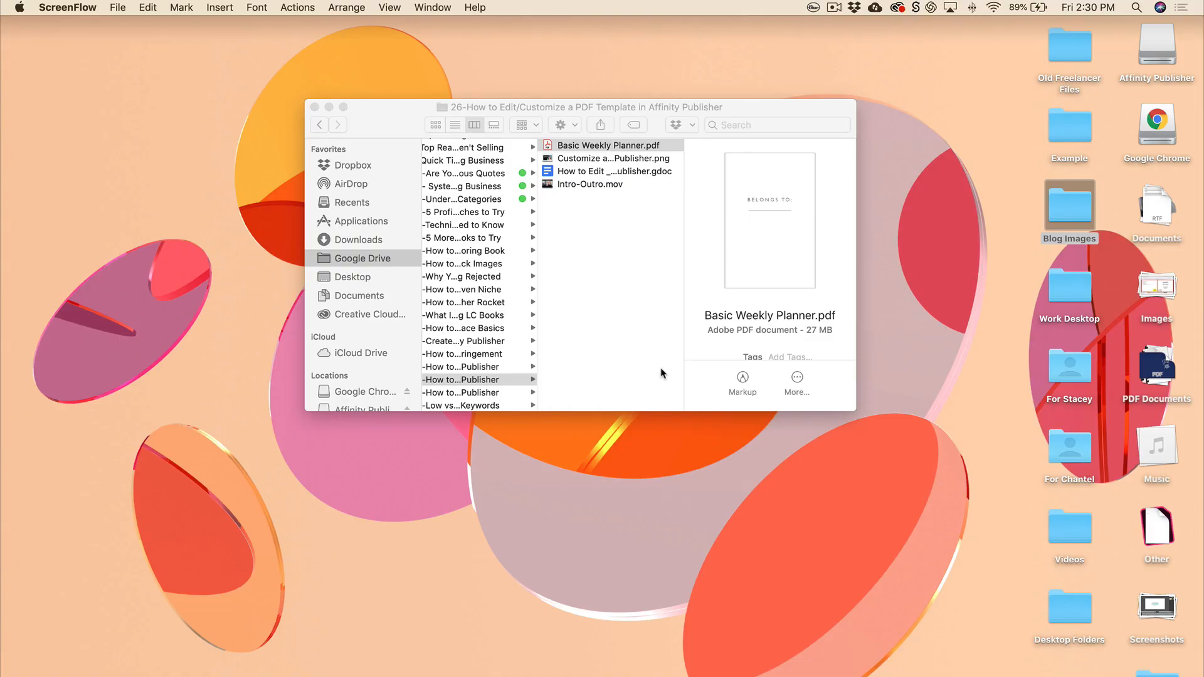
mouse_move(639, 168)
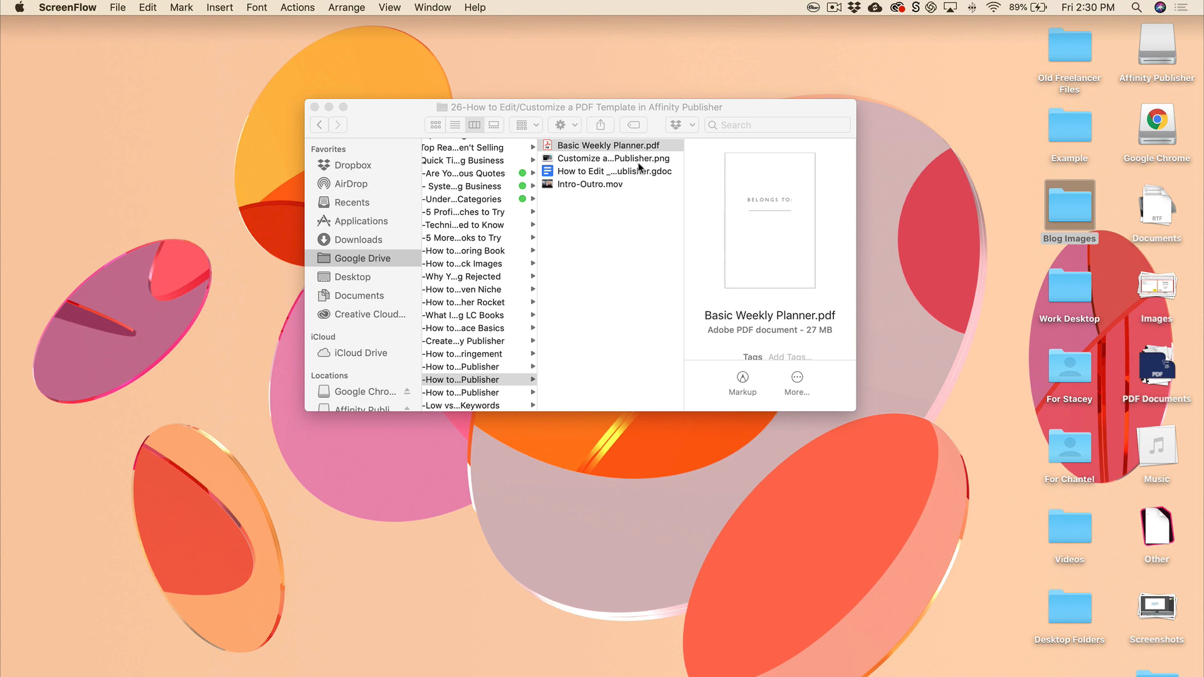
- Send Basic Weekly Planner.pdf from Finder to Affinity Publisher via Open With
right_click(608, 145)
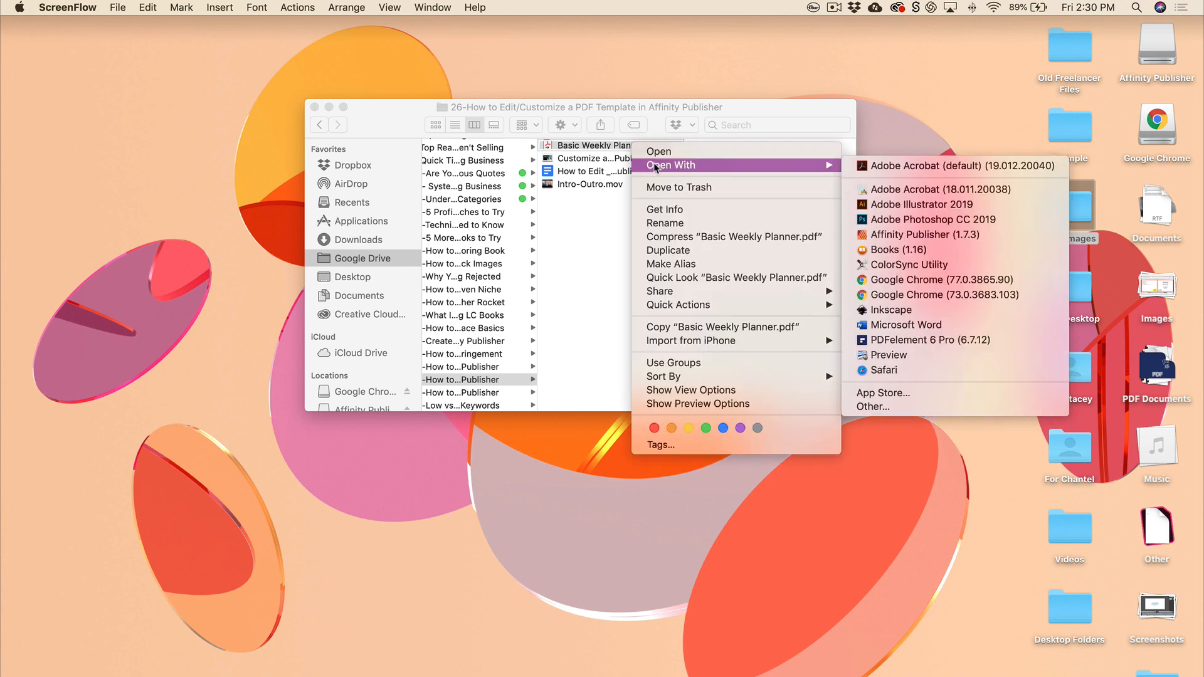
mouse_move(912, 219)
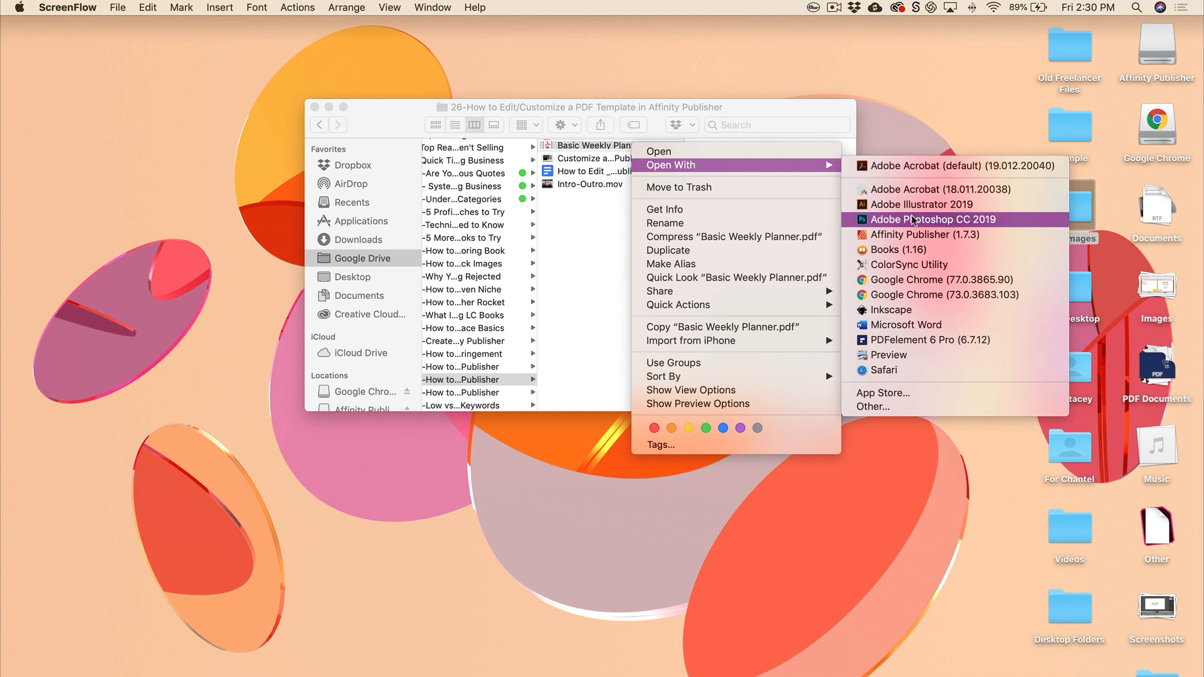
click(926, 235)
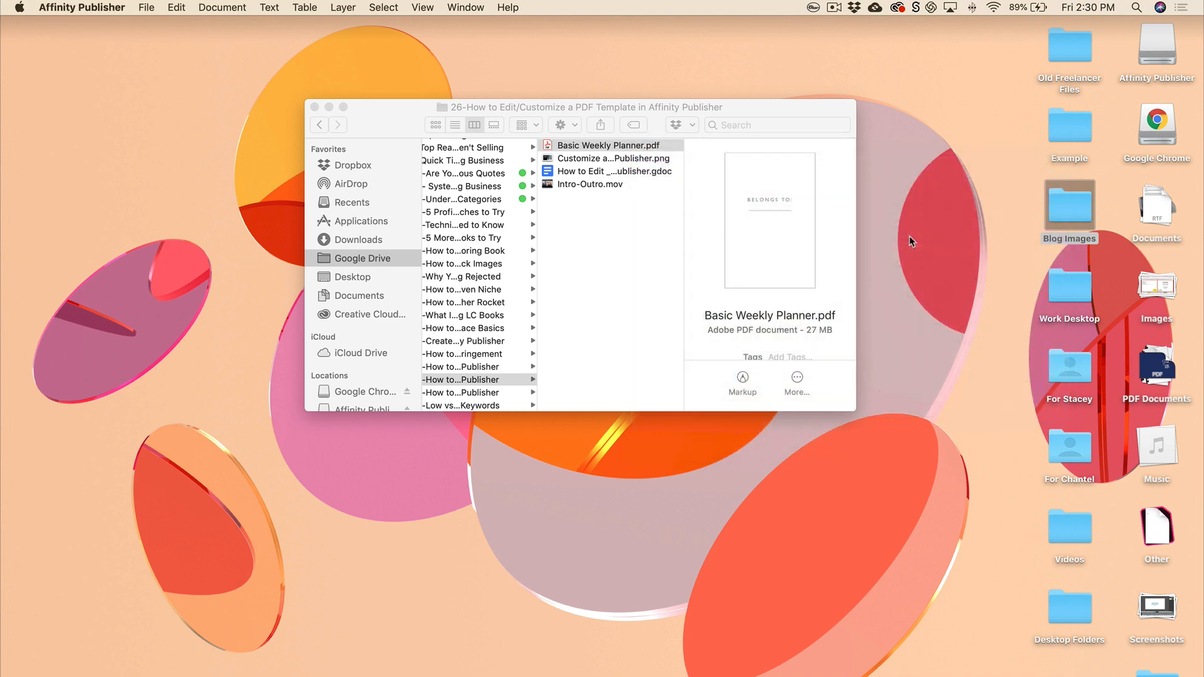
- Import the PDF at 300 DPI in CMYK with editable text favoured over fidelity
double_click(607, 145)
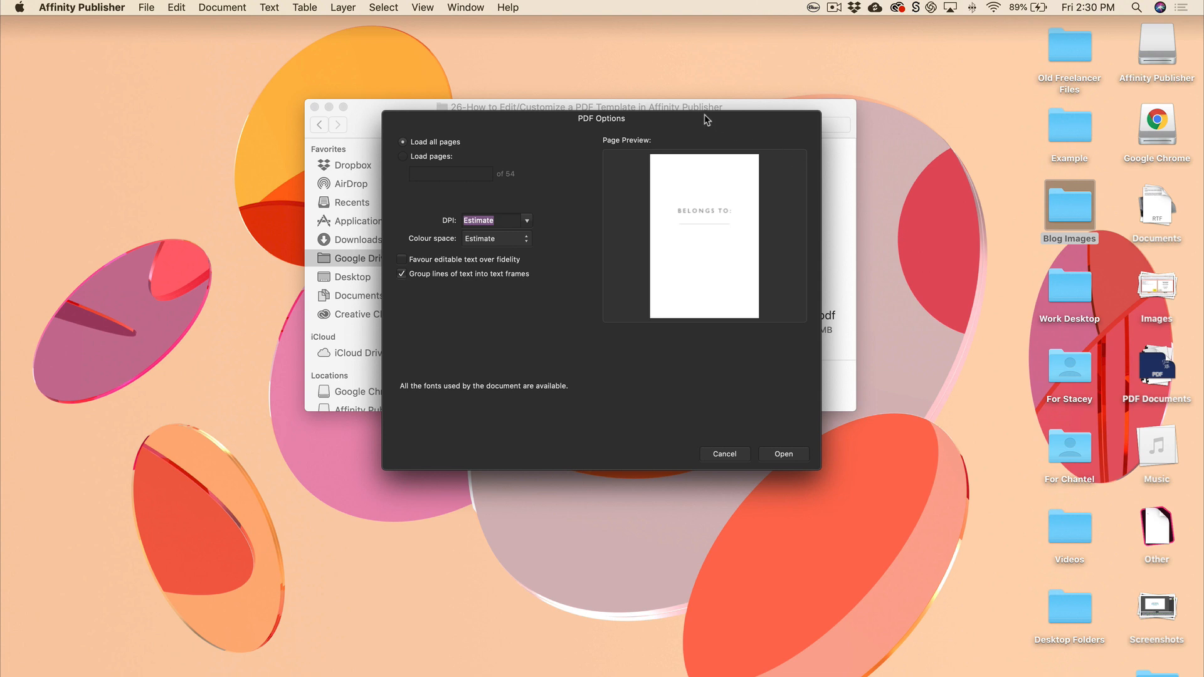
mouse_move(544, 236)
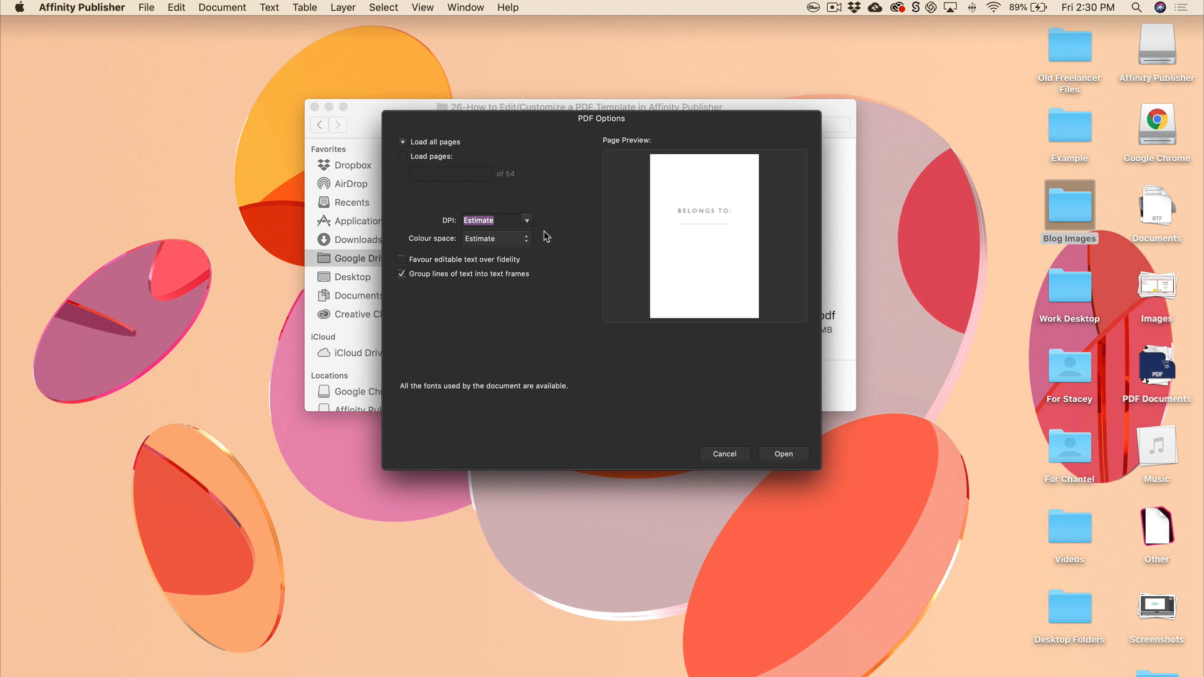
click(526, 219)
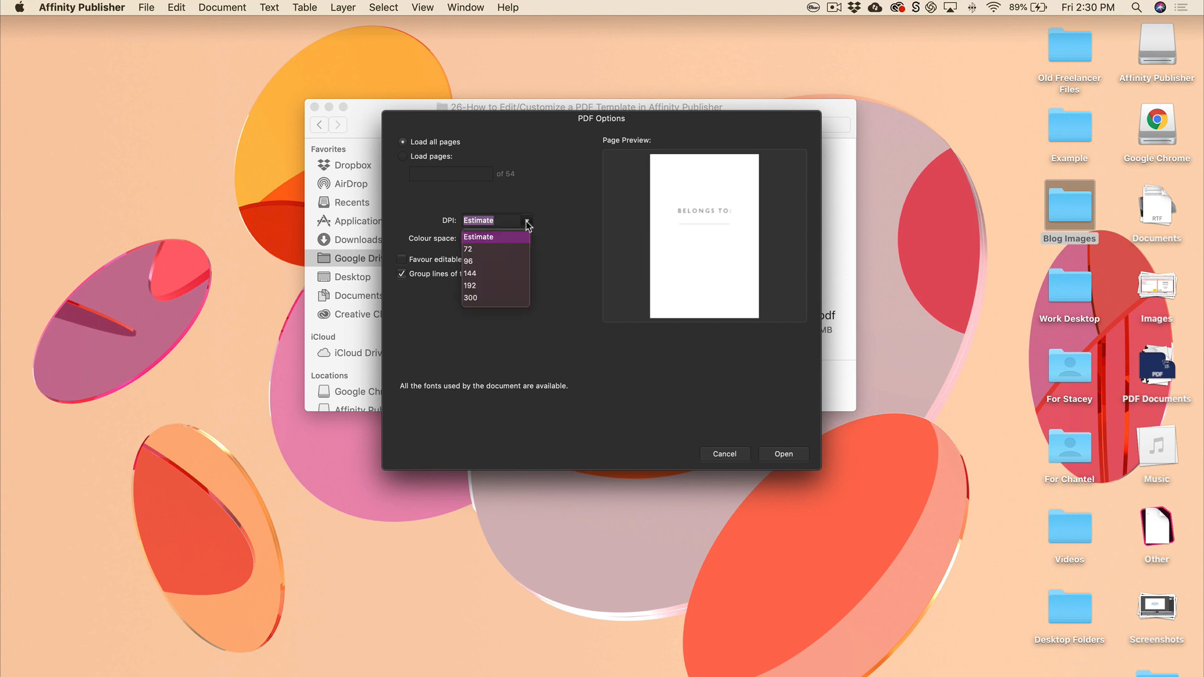
click(469, 298)
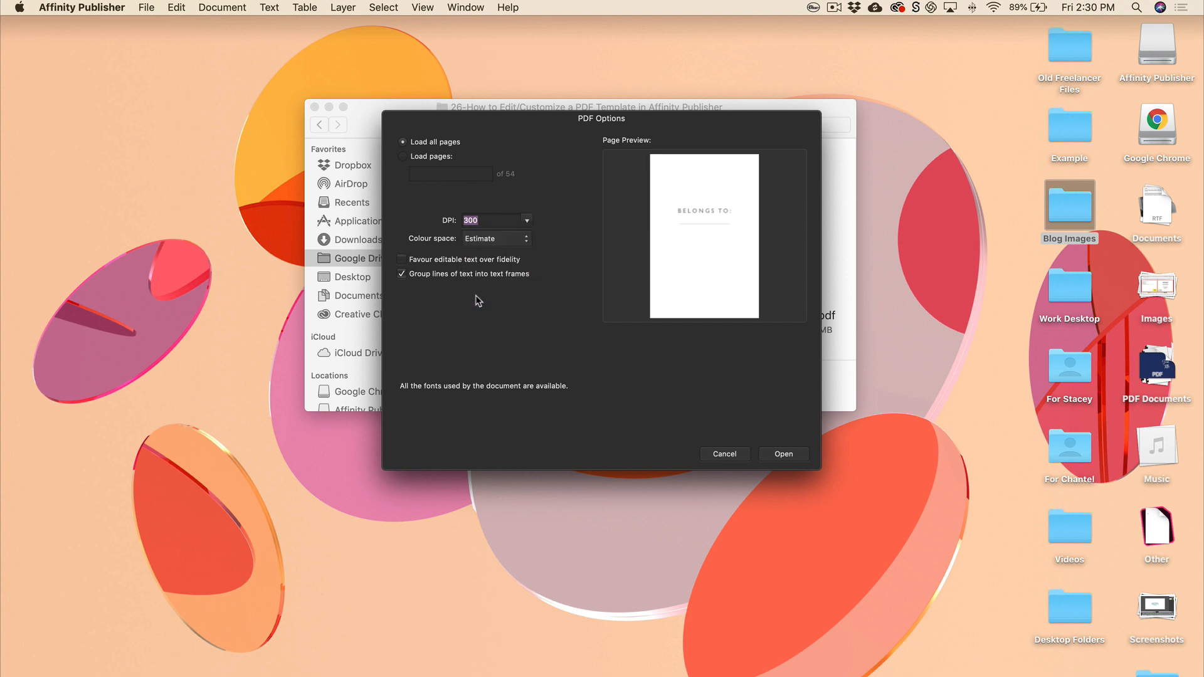
click(495, 238)
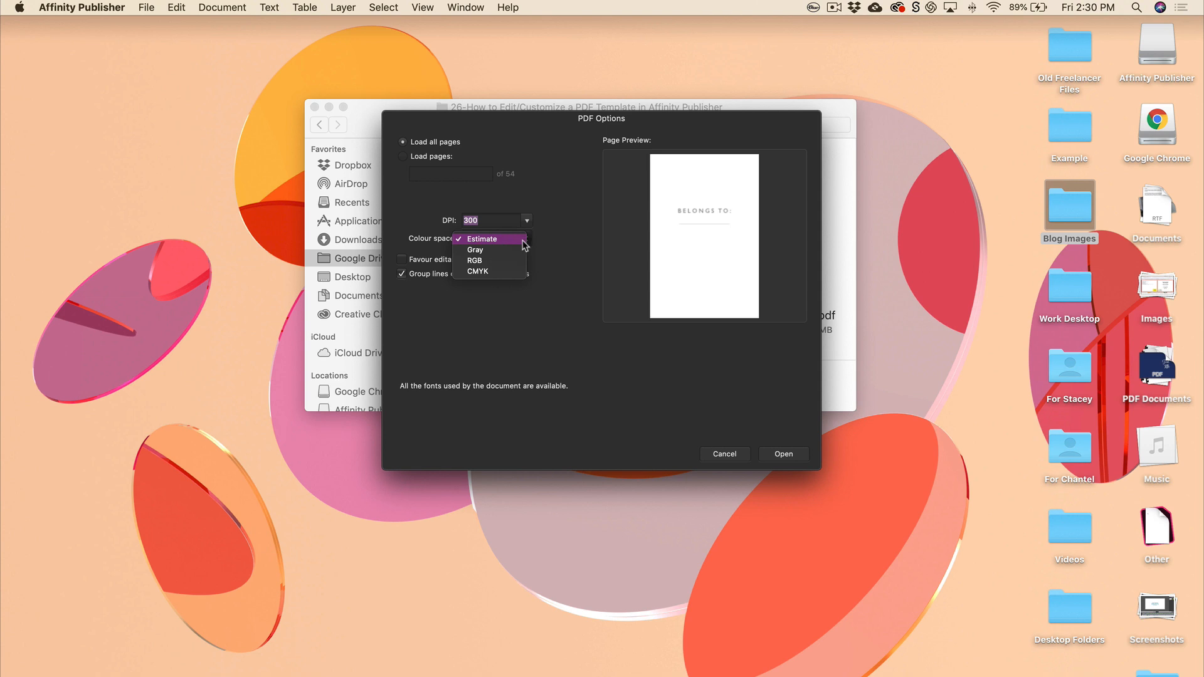
click(477, 271)
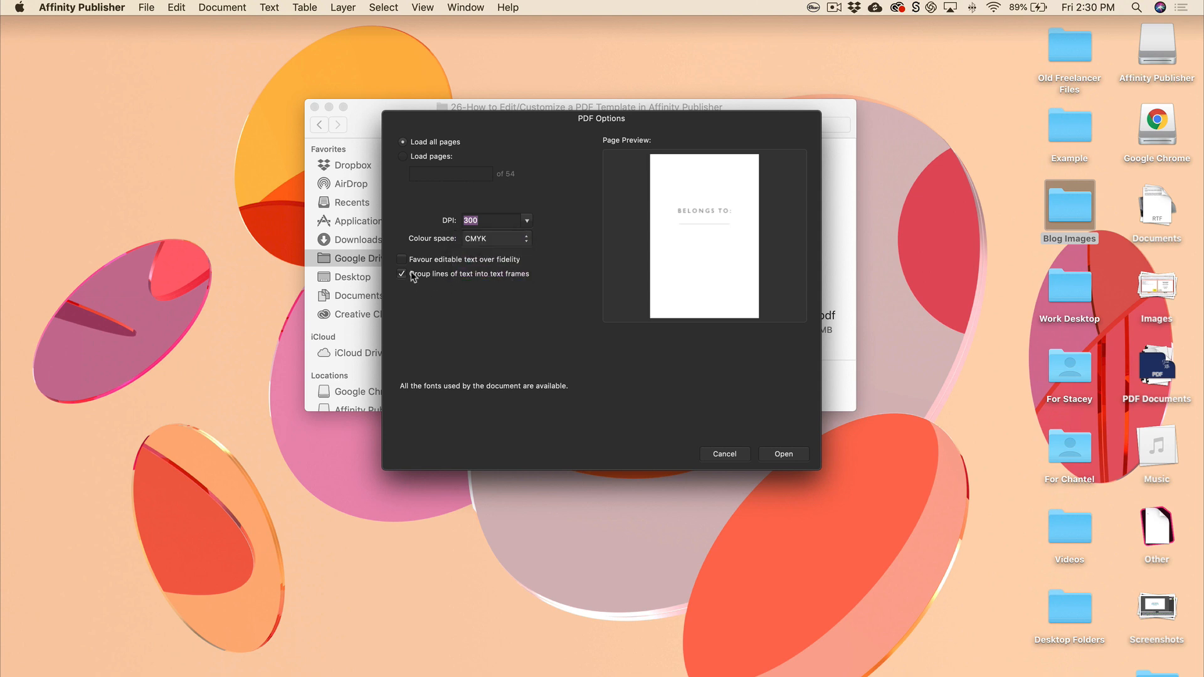
click(401, 274)
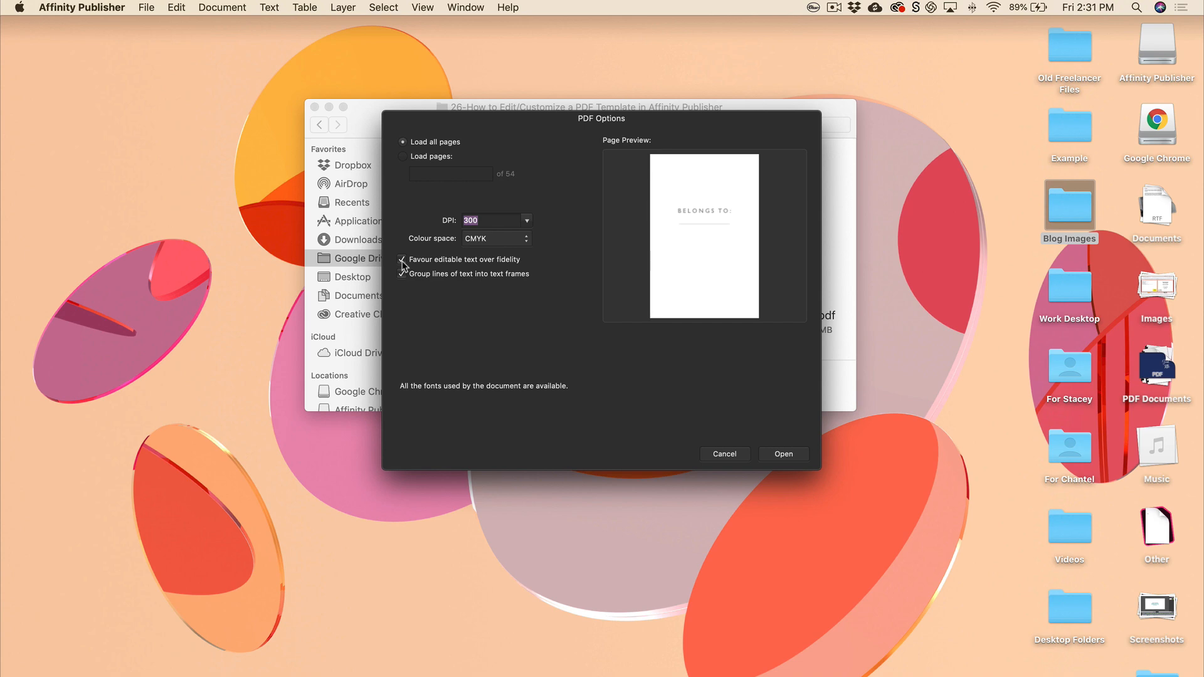
click(401, 258)
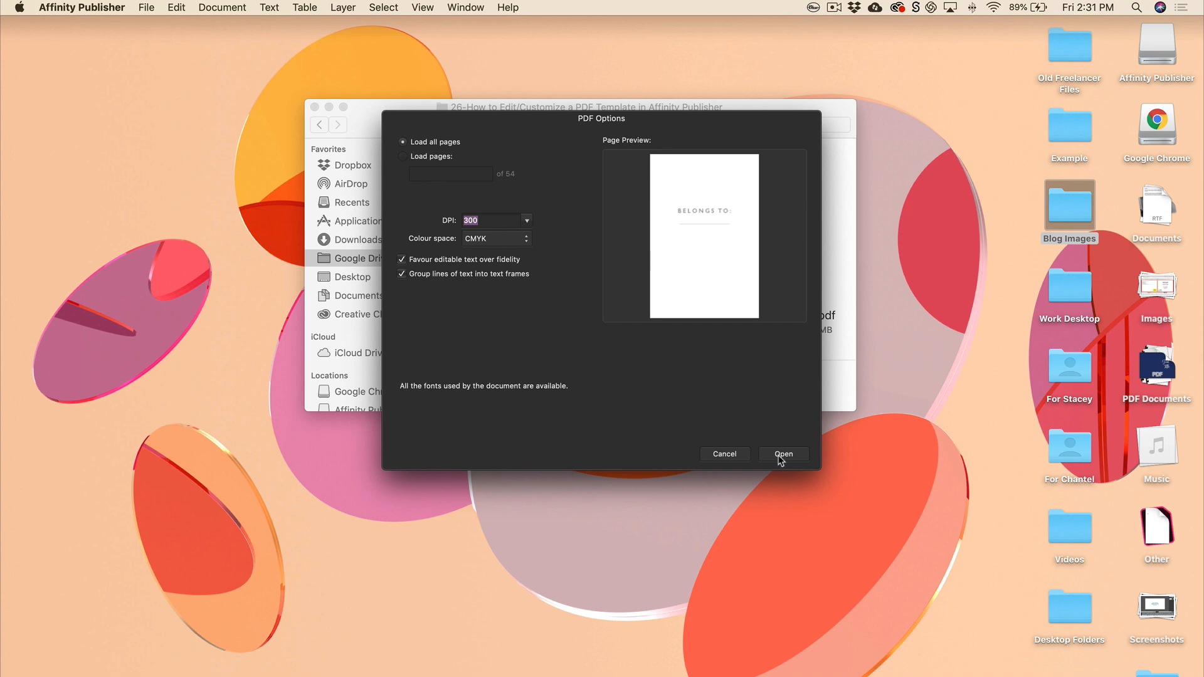
click(782, 454)
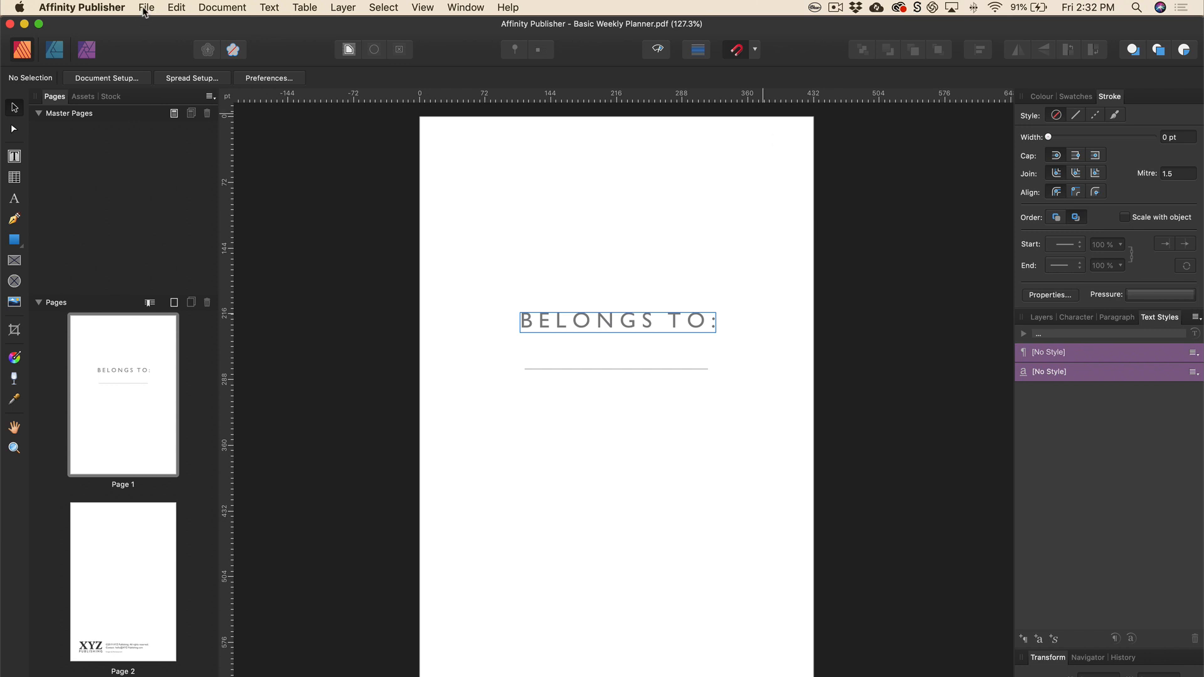
- Enable Facing pages in Document Setup so pages pair into spreads
click(149, 8)
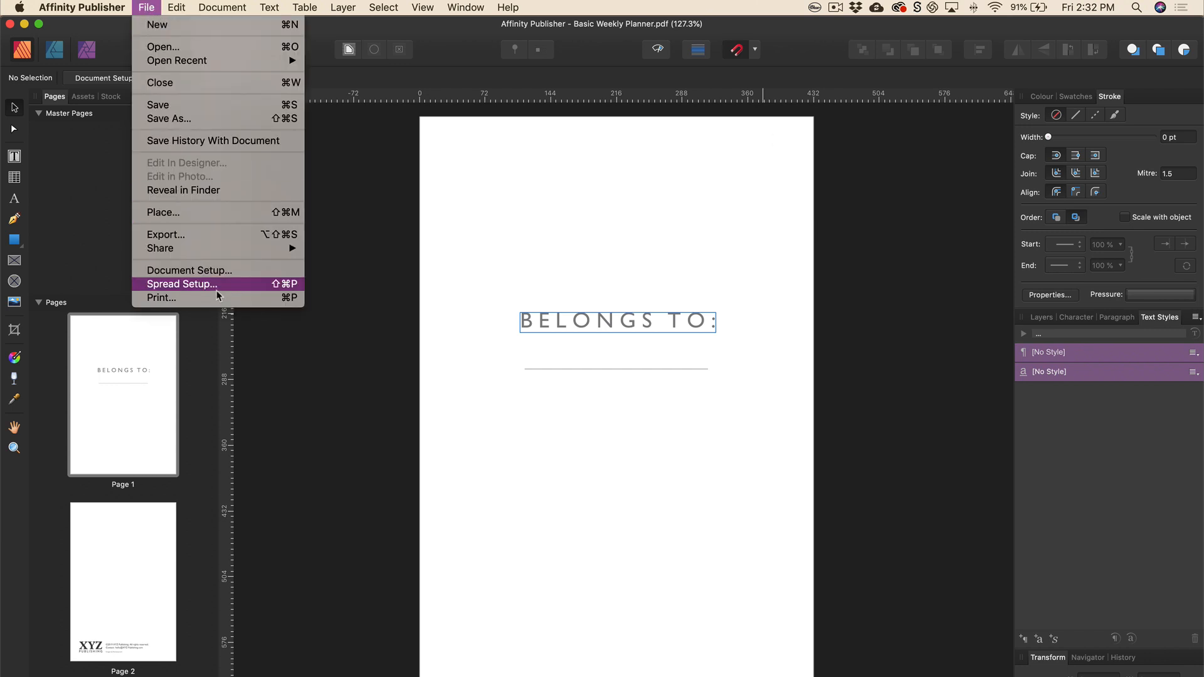
click(188, 270)
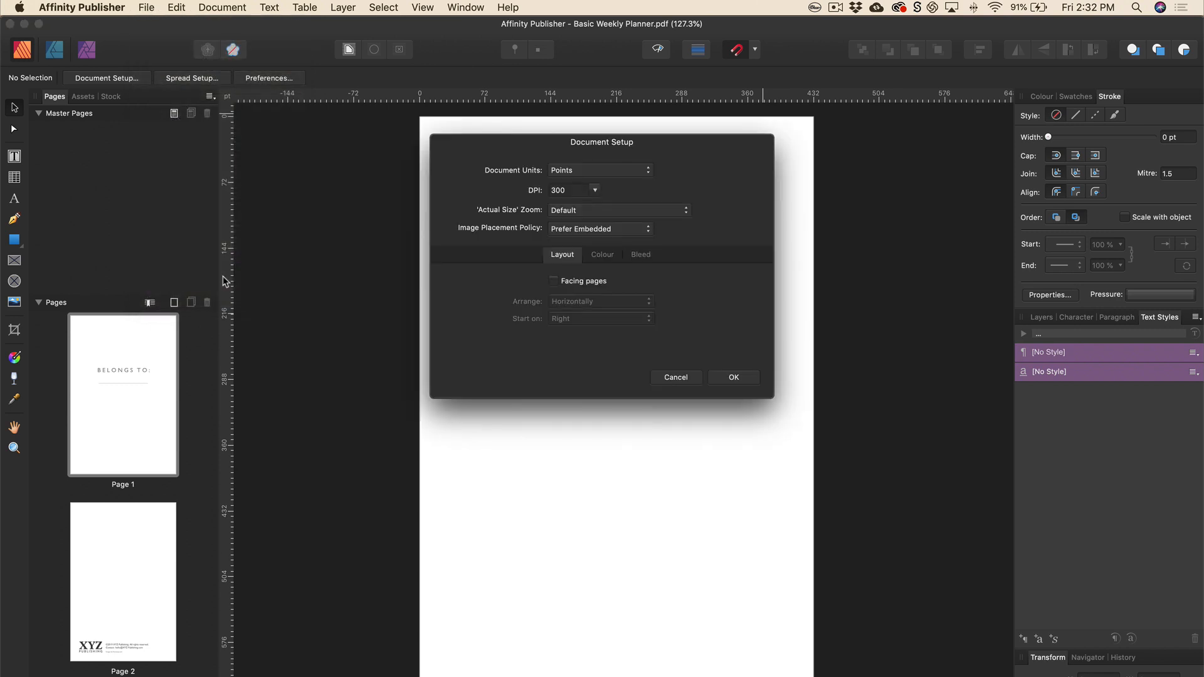
click(554, 281)
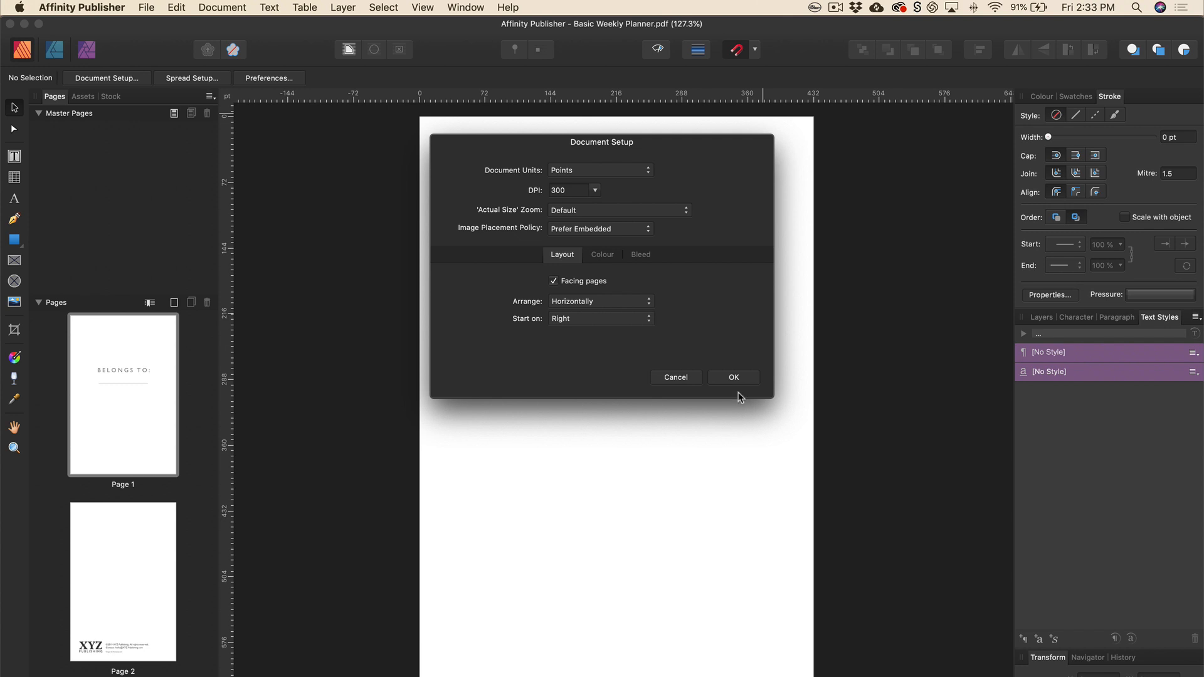
click(733, 376)
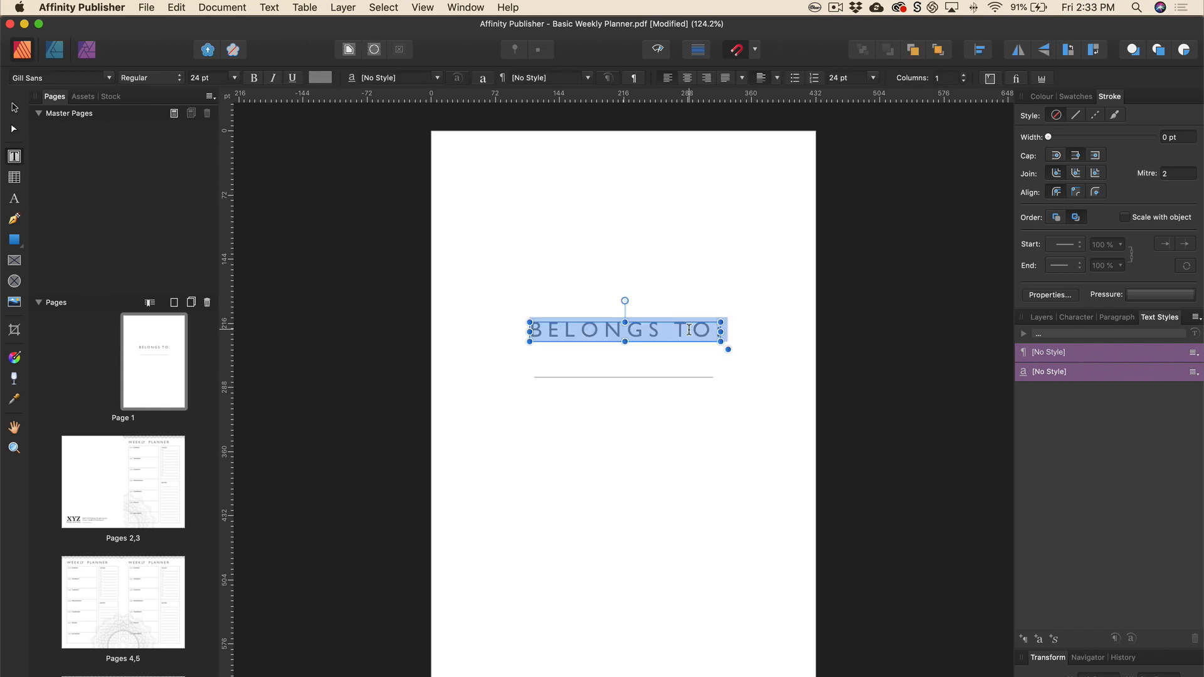
- Retype the cover heading as CONTACT INFO: in capitals
text(Cont)
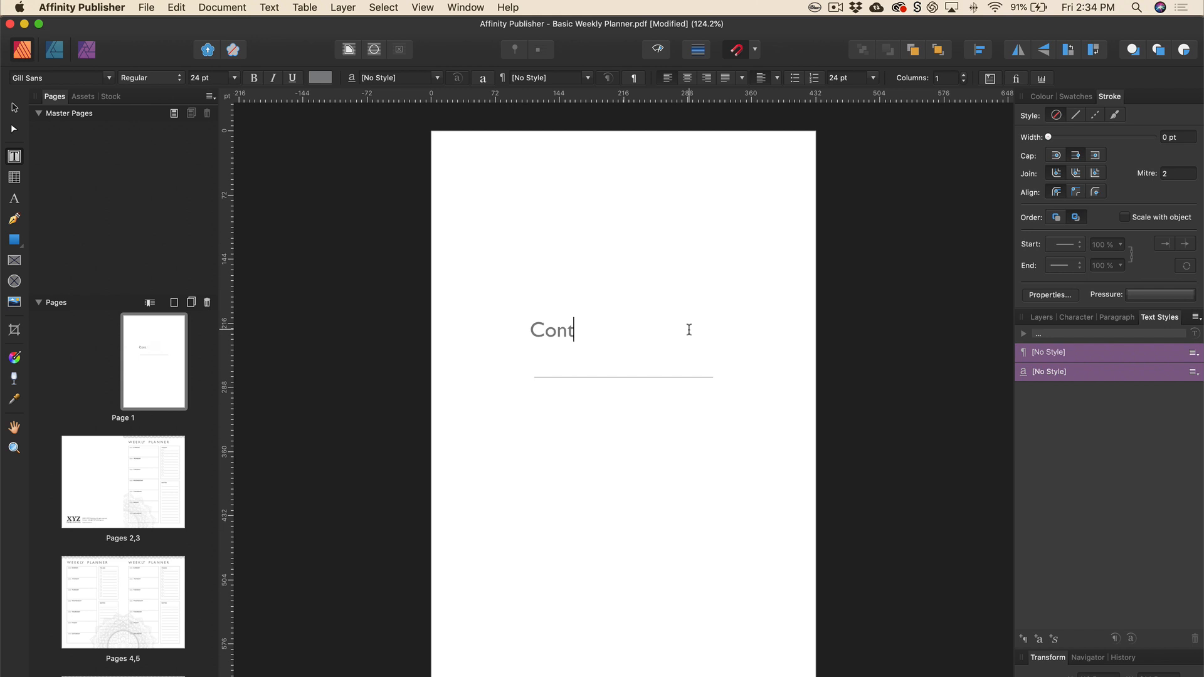
key(backspace)
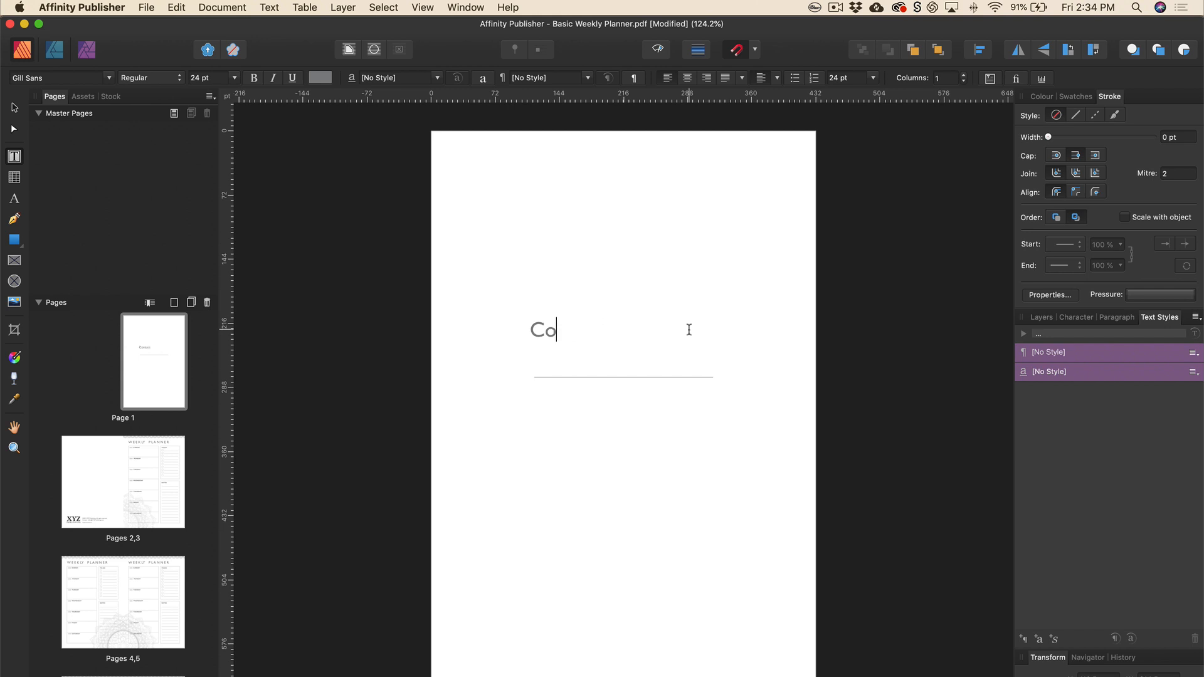
text(NTACT)
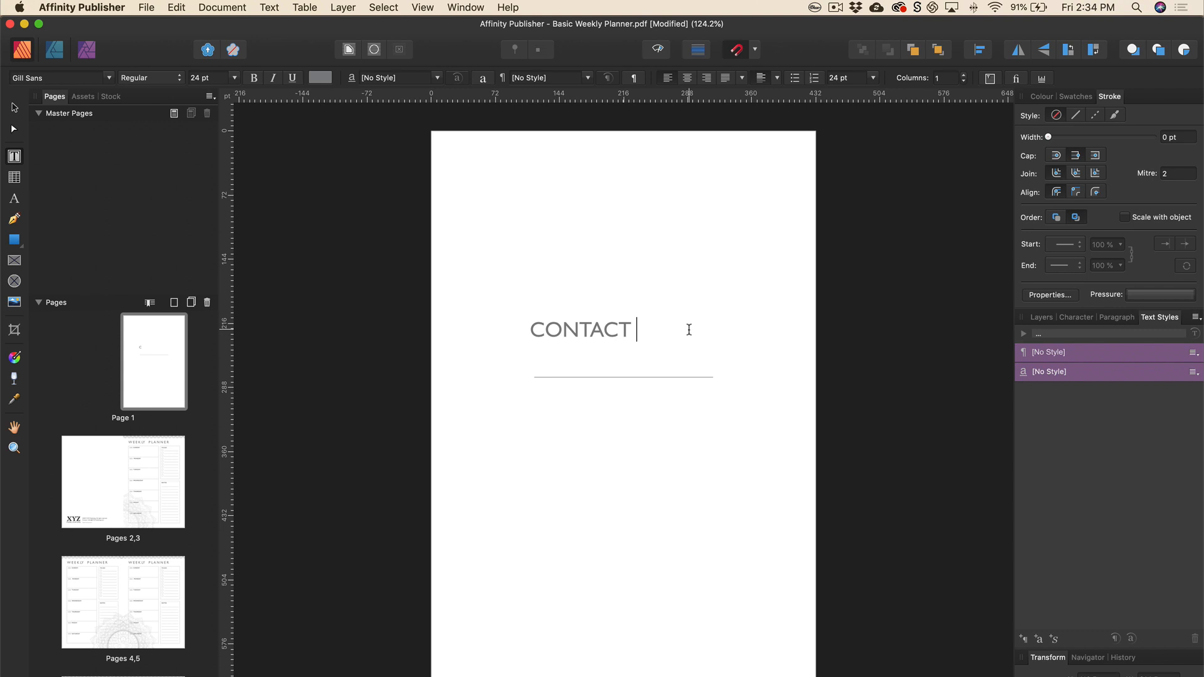
text(INFO)
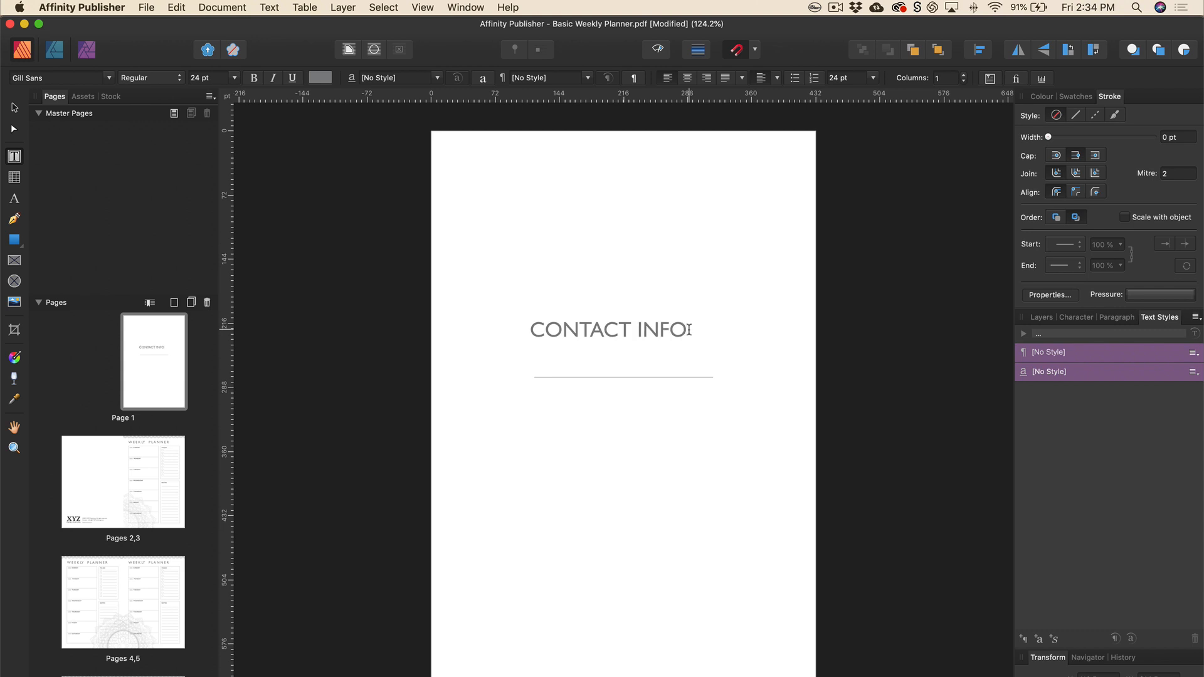
- Widen the heading's letter spacing by increasing Tracking in the Character panel
double_click(662, 329)
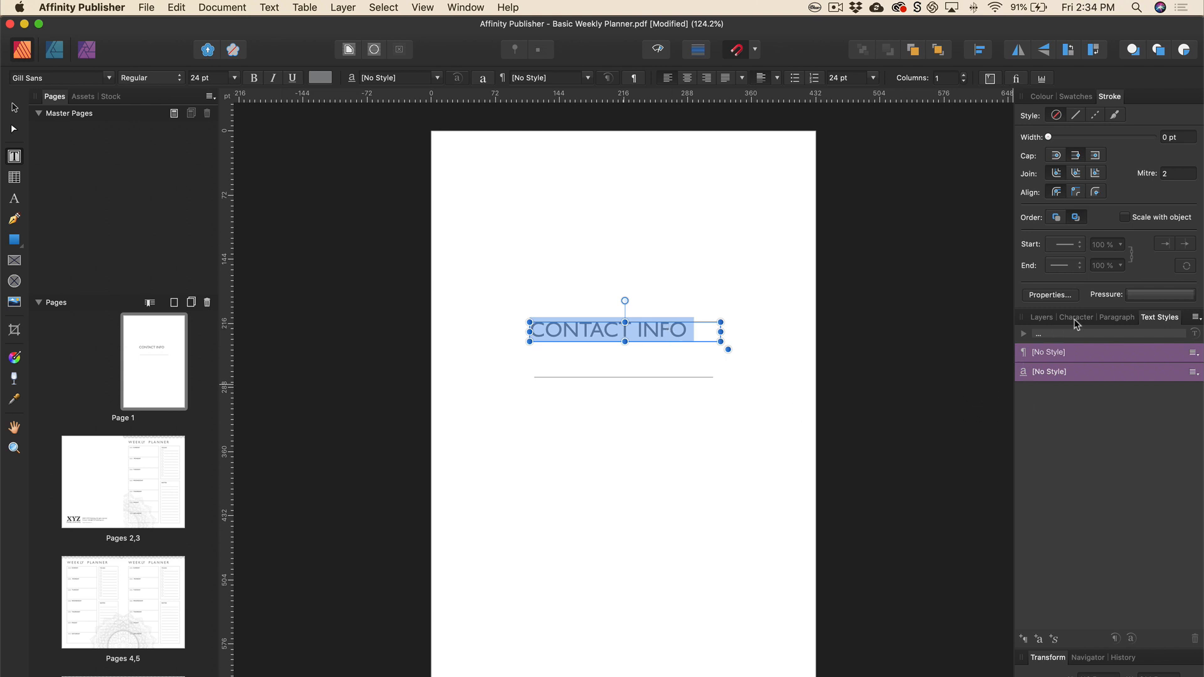
click(1116, 317)
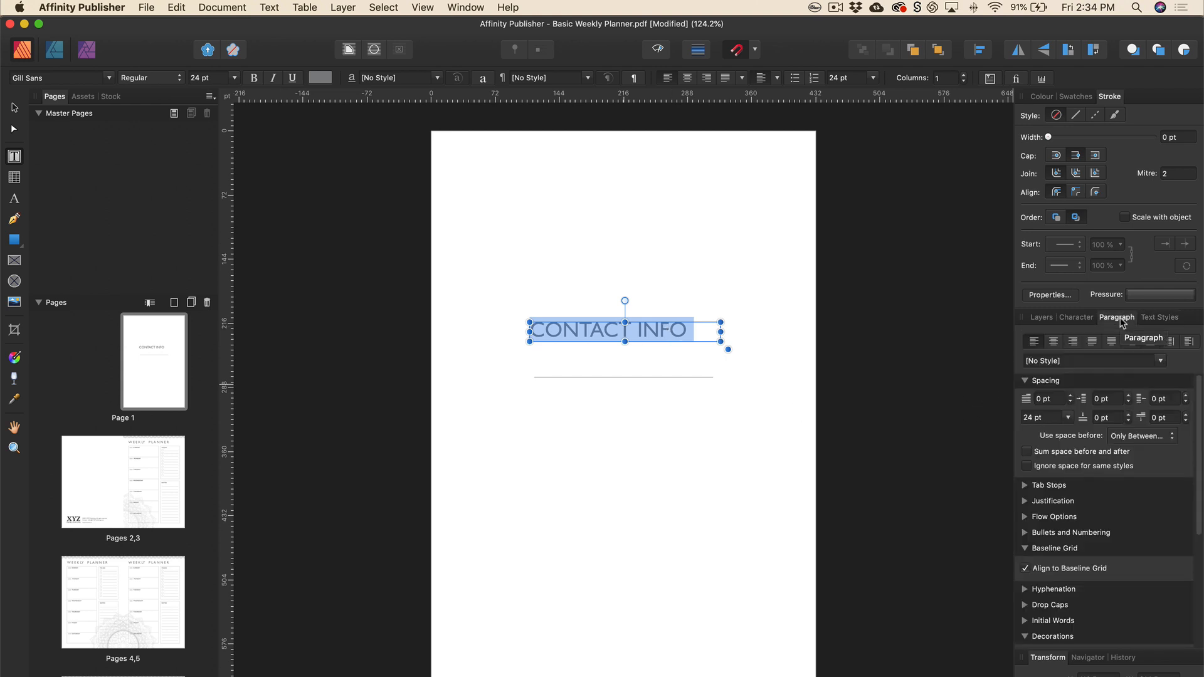
click(1075, 317)
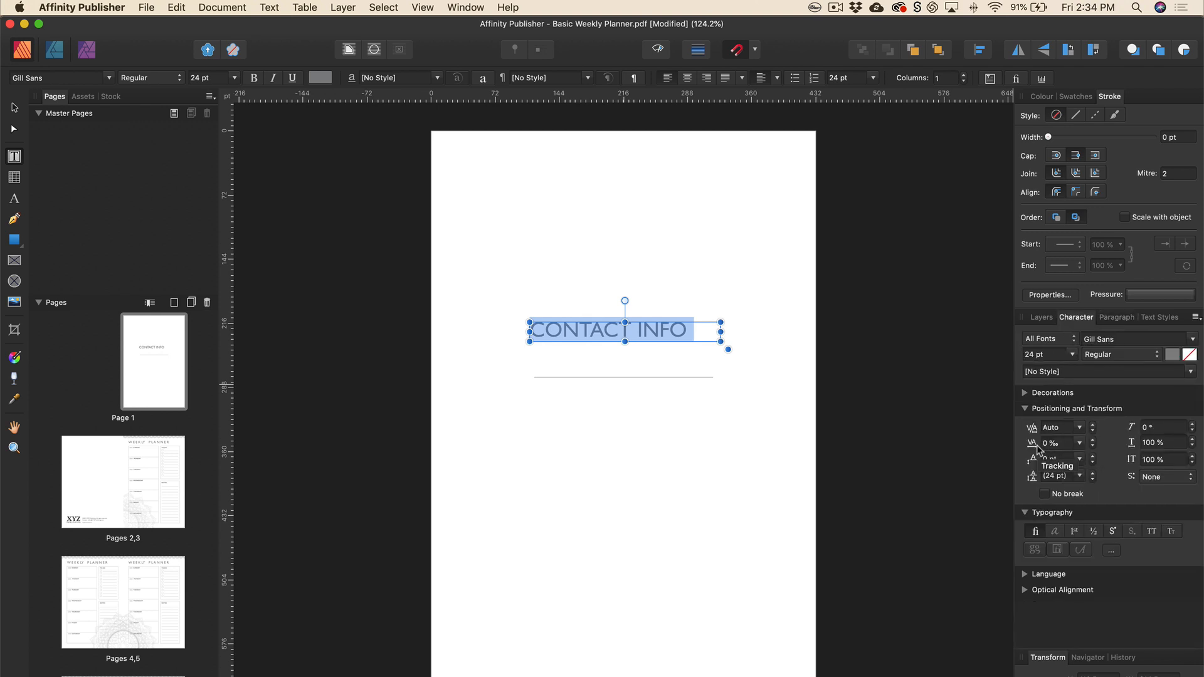
click(1086, 442)
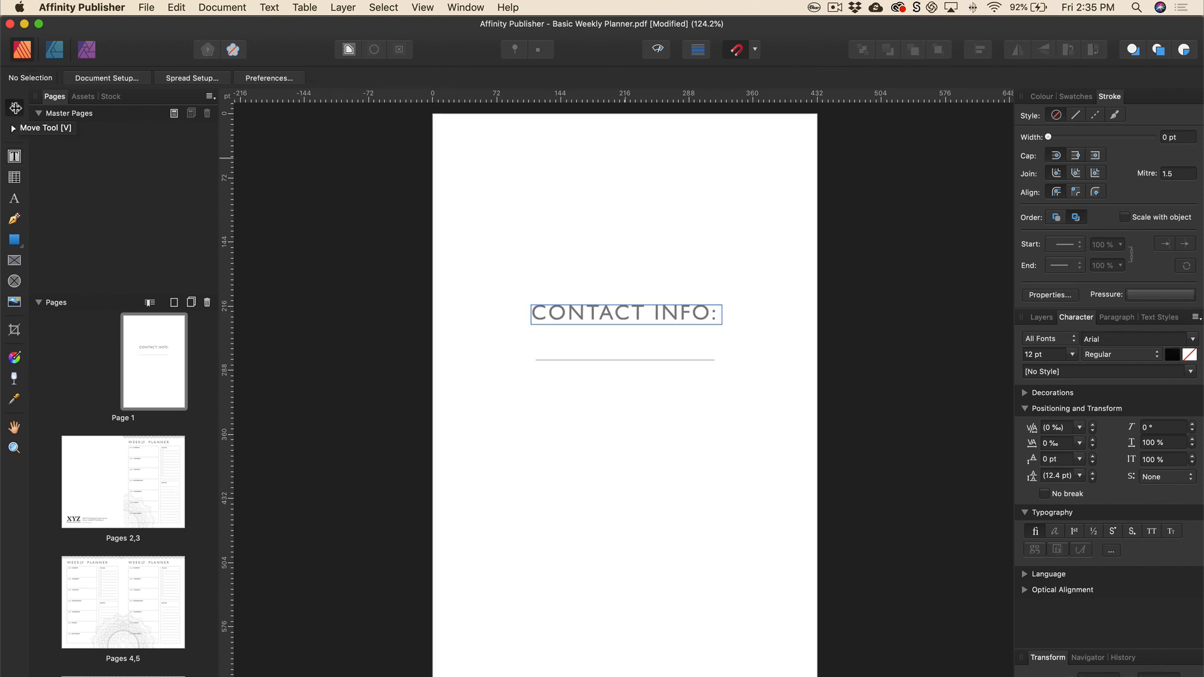
- Nudge the CONTACT INFO heading and underline into position, then move to the pages 2,3 spread
click(627, 313)
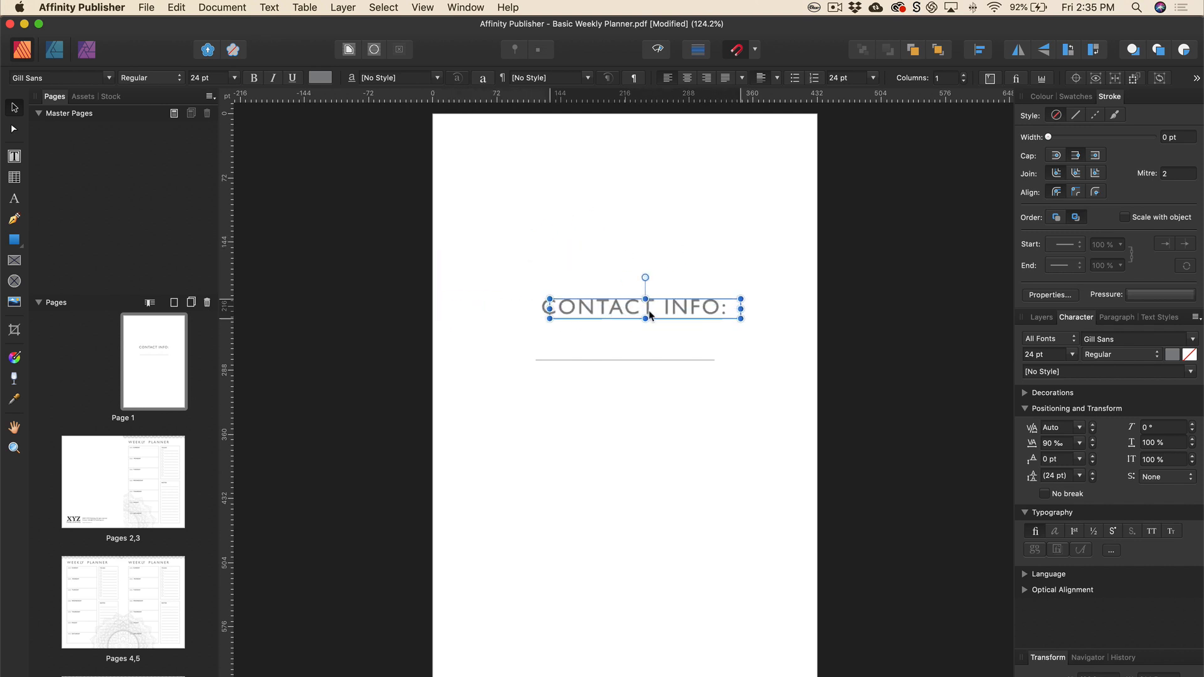
drag(644, 308, 637, 329)
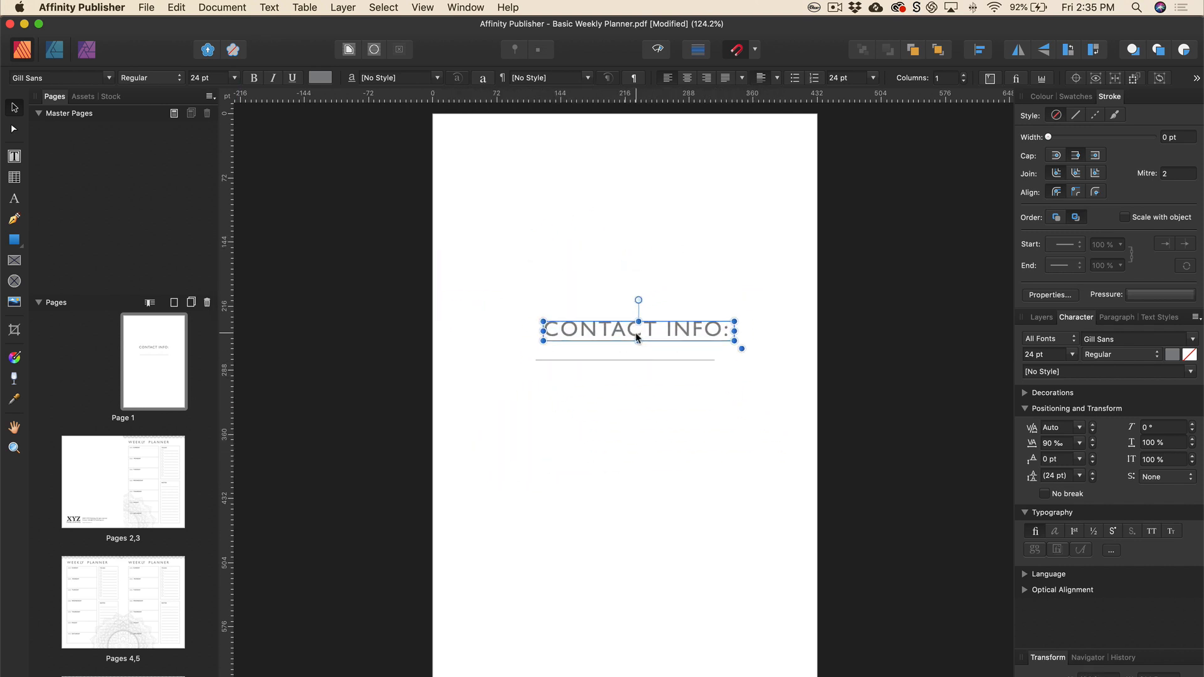
drag(637, 329, 624, 312)
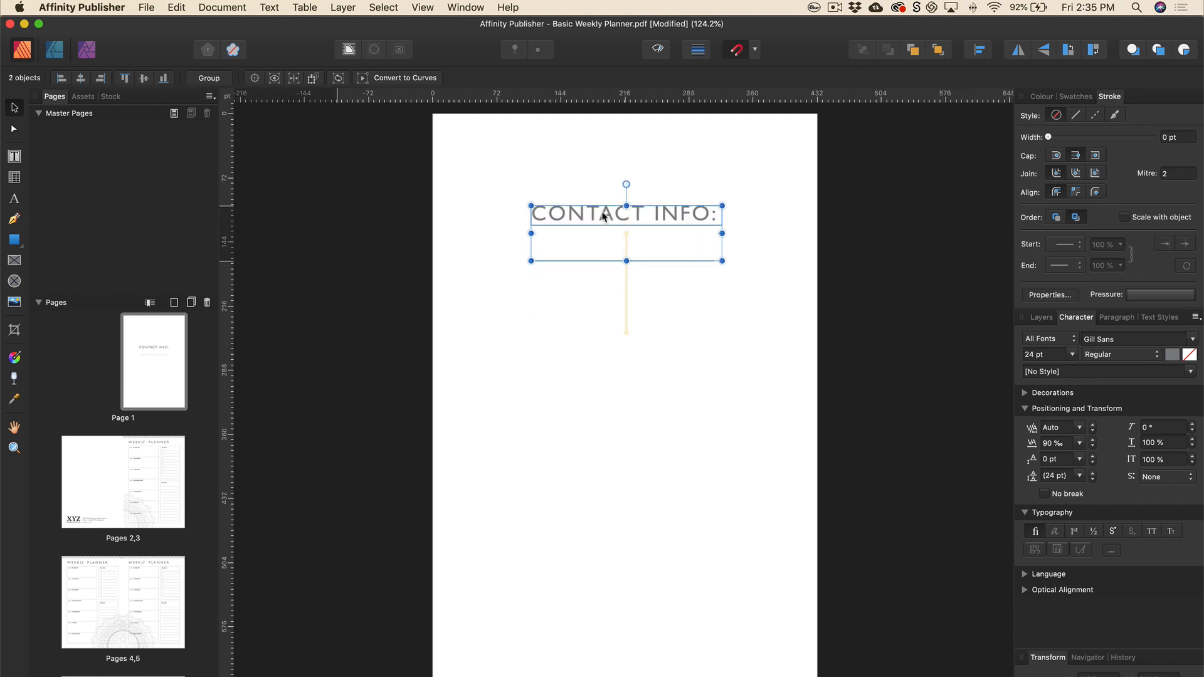
drag(626, 213, 603, 312)
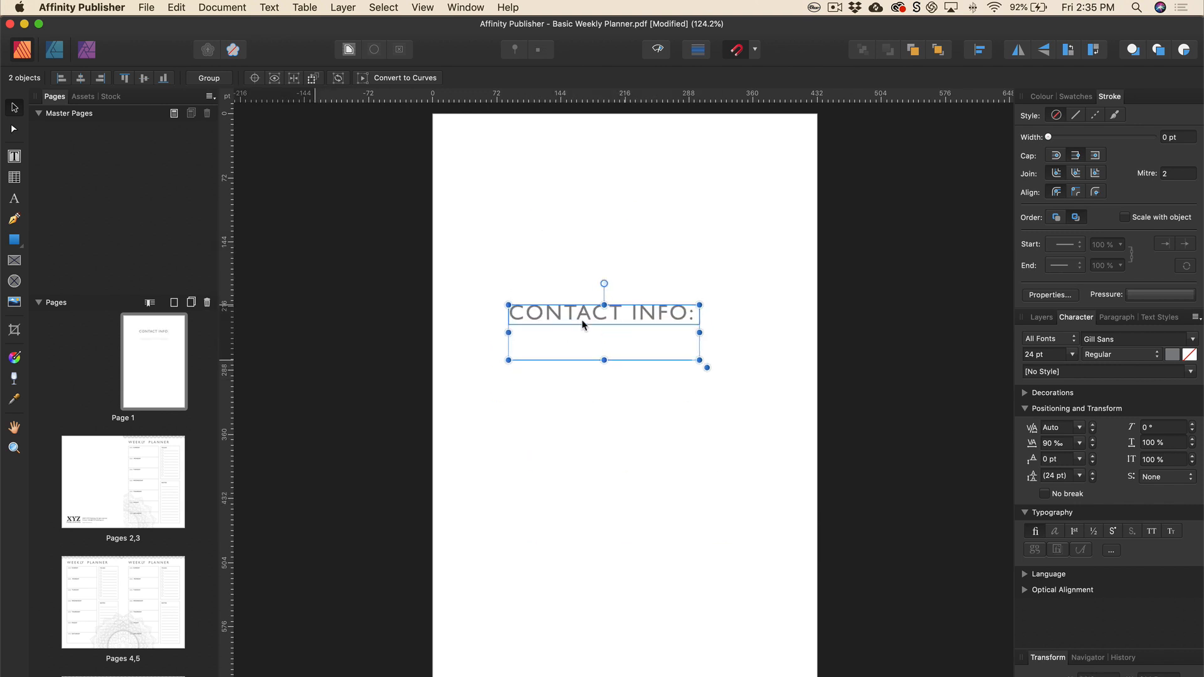
drag(604, 332, 624, 333)
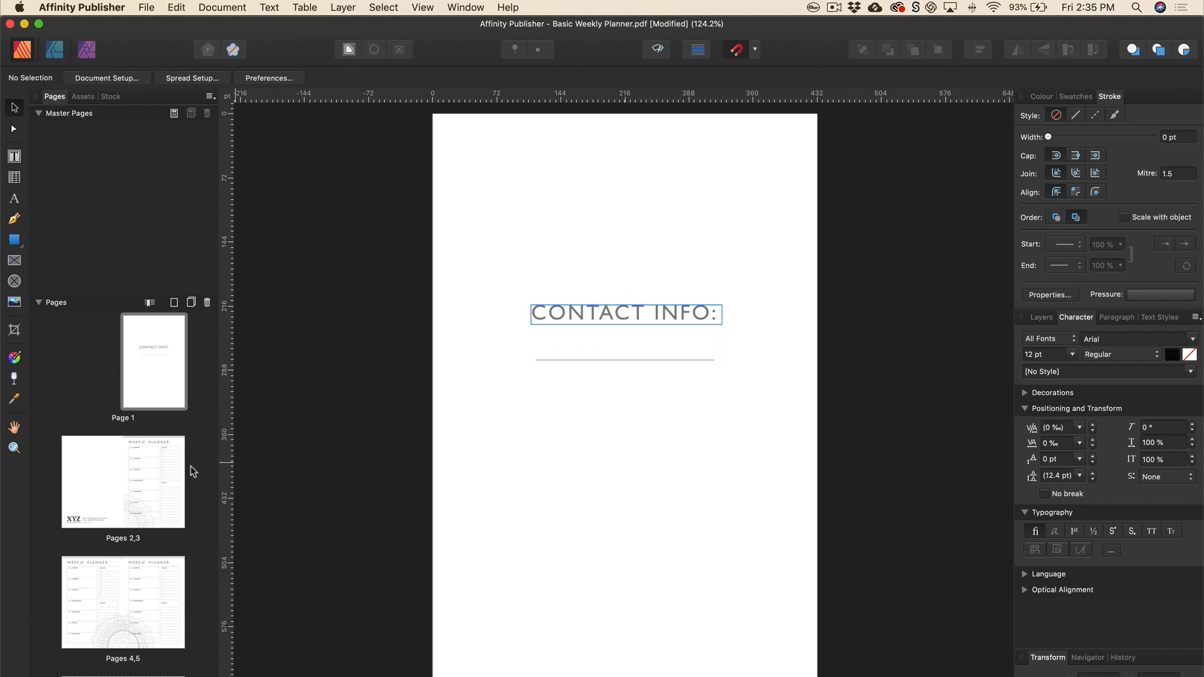
scroll(down, 3)
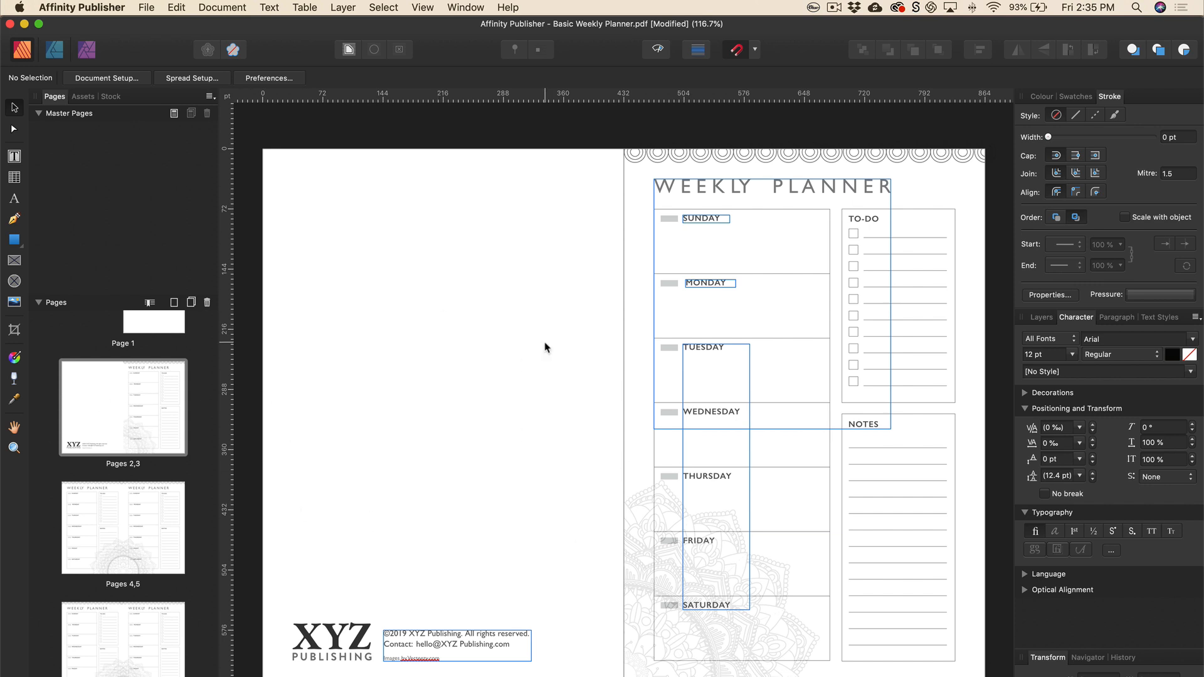
mouse_move(595, 359)
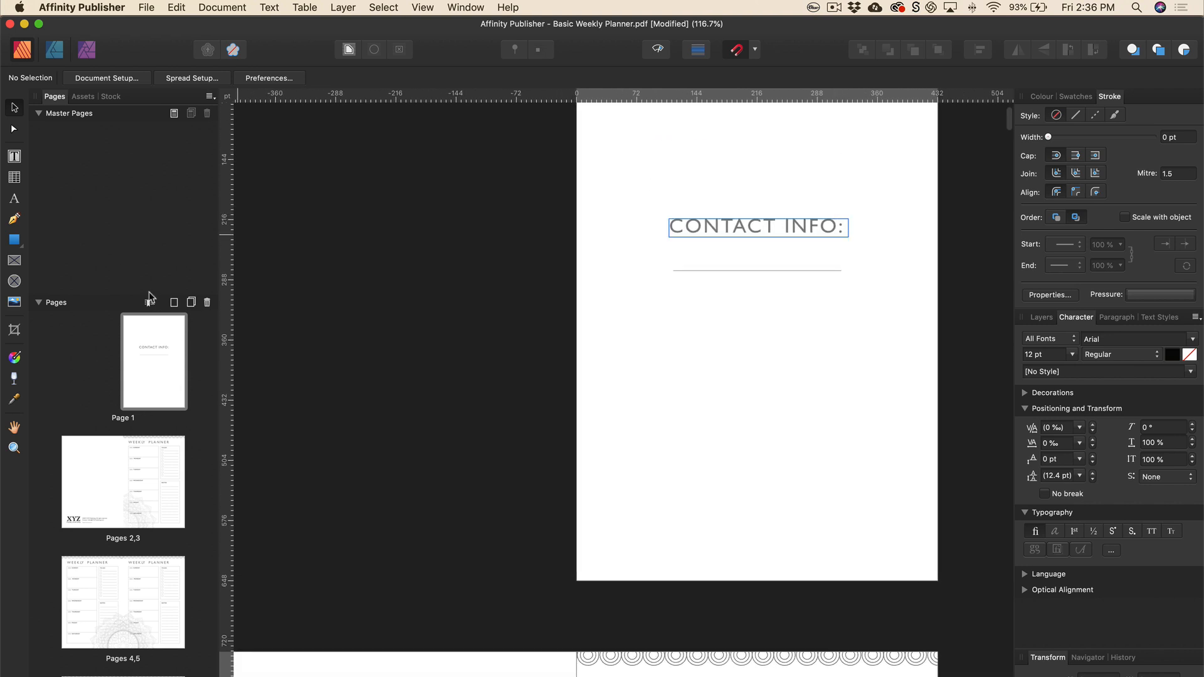
mouse_move(173, 302)
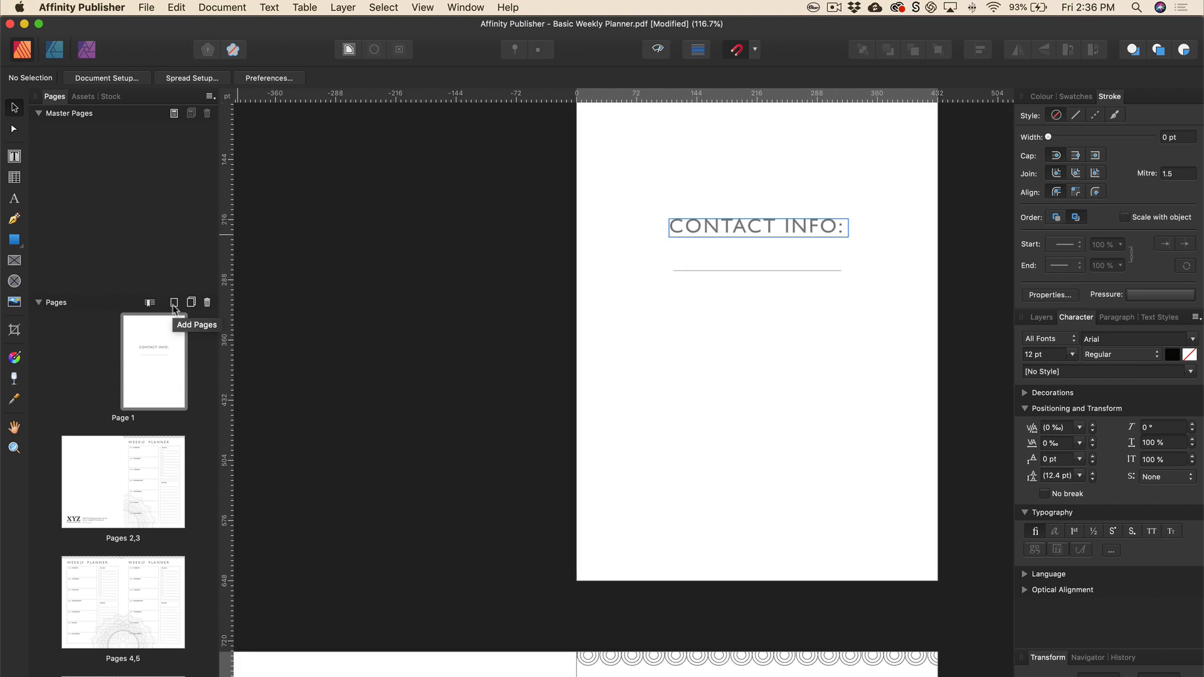
- Add one blank page after page 1 with no master via Add Pages
click(174, 302)
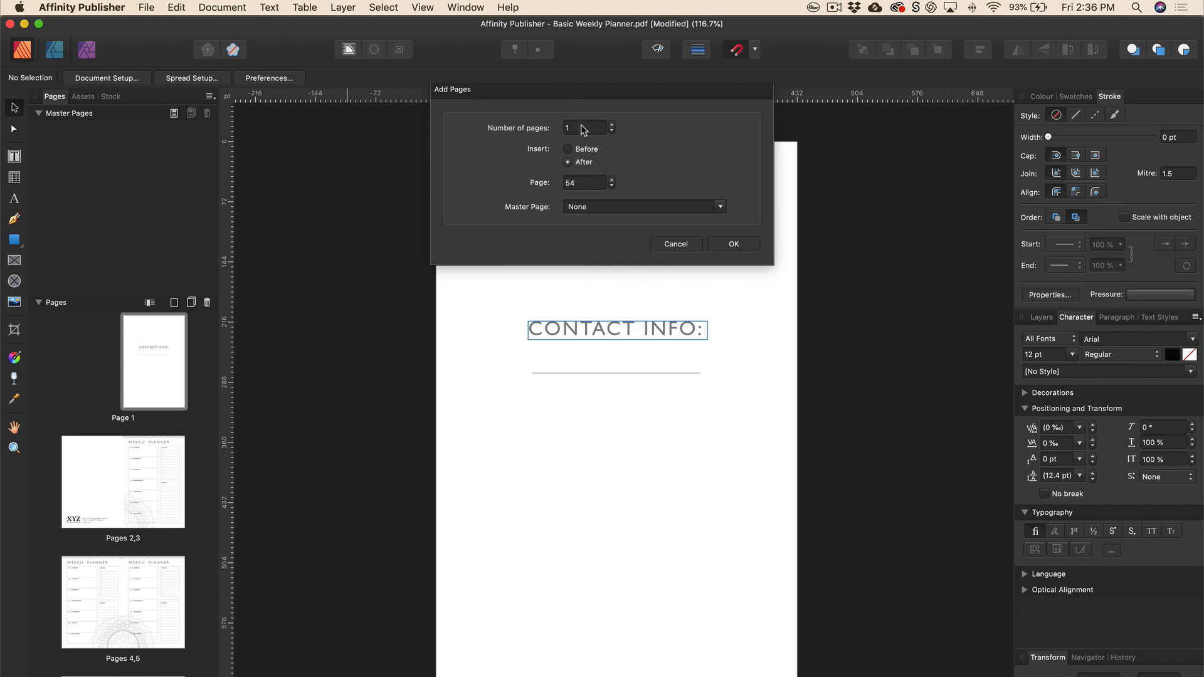
click(583, 183)
text(1)
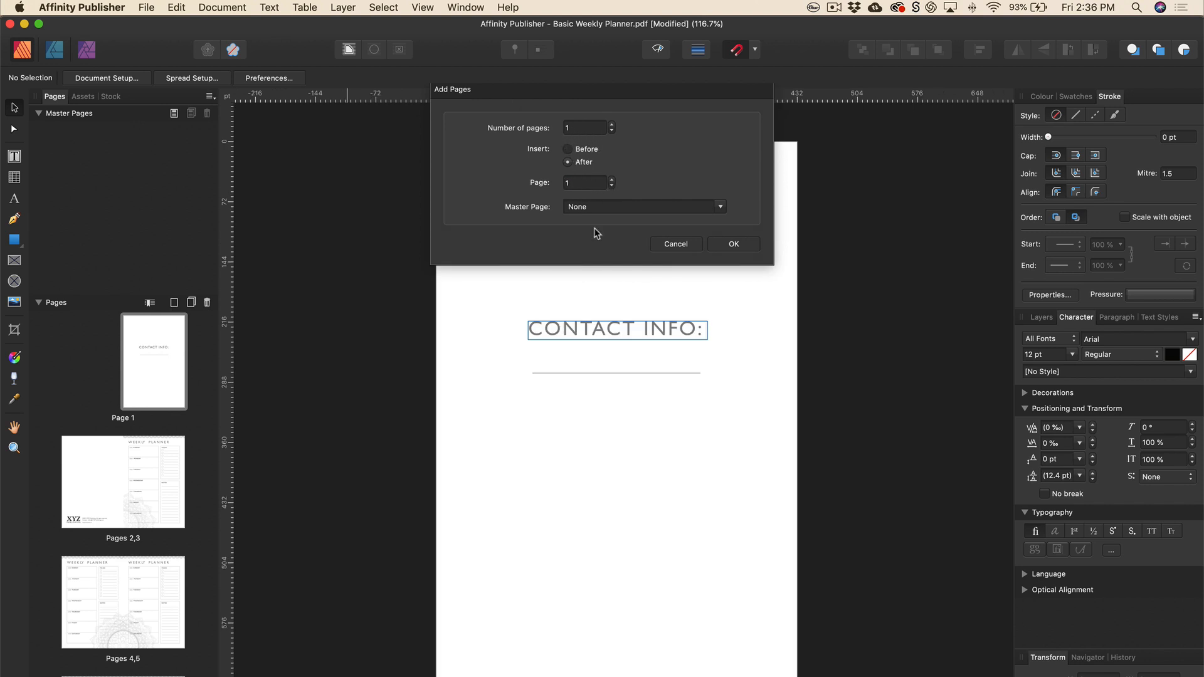
click(733, 244)
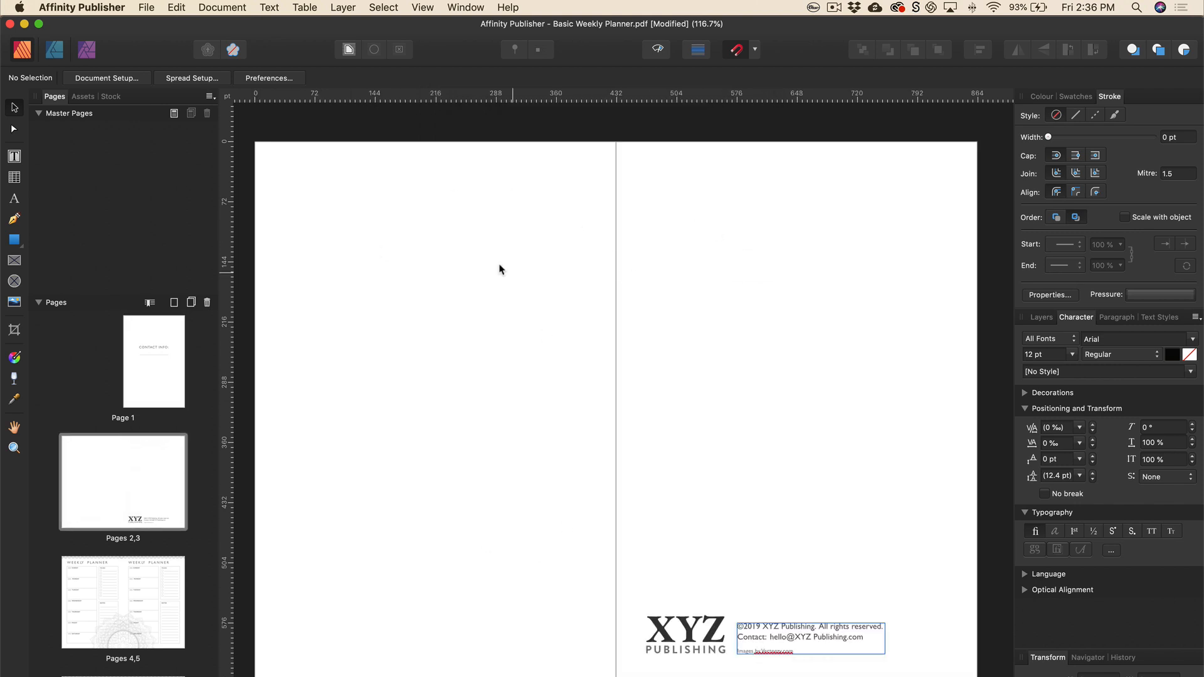
mouse_move(496, 232)
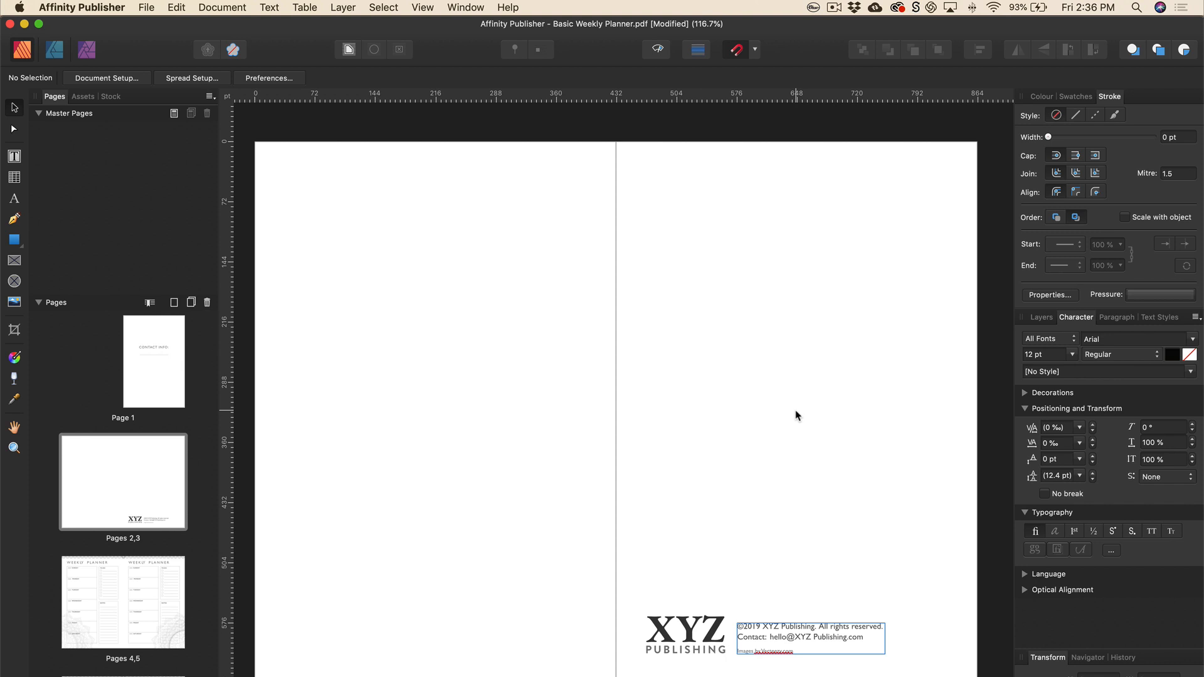
- Select the XYZ Publishing logo, start File > Place, then cancel the placement
scroll(down, 3)
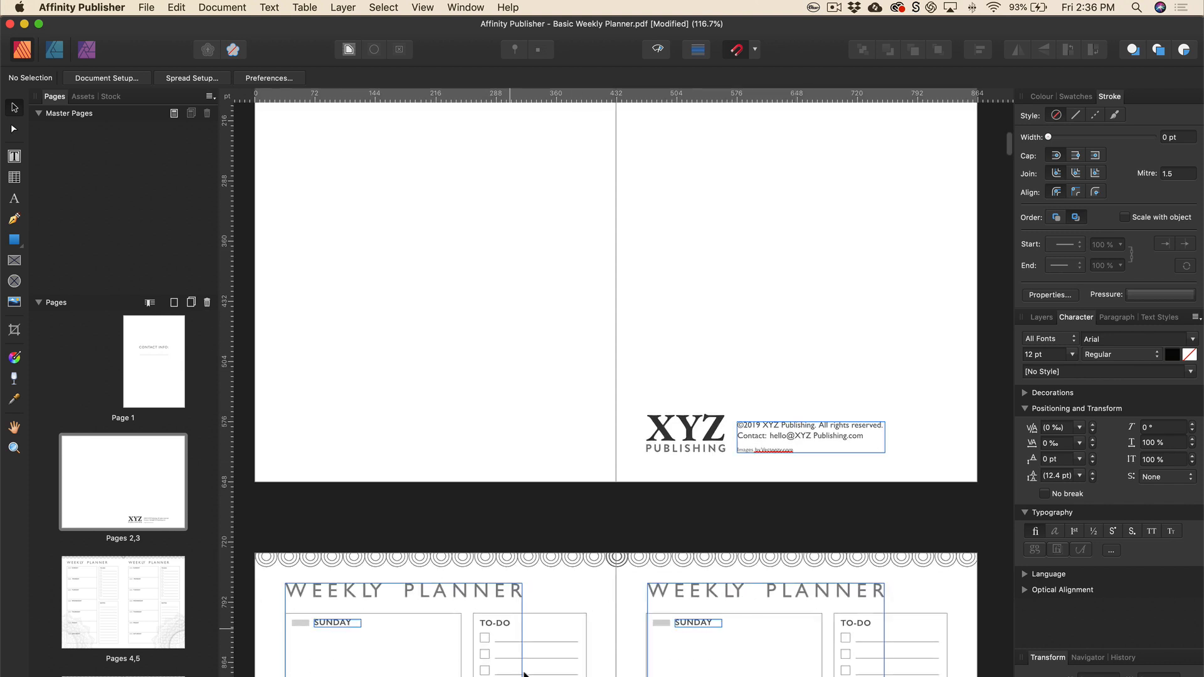
scroll(down, 3)
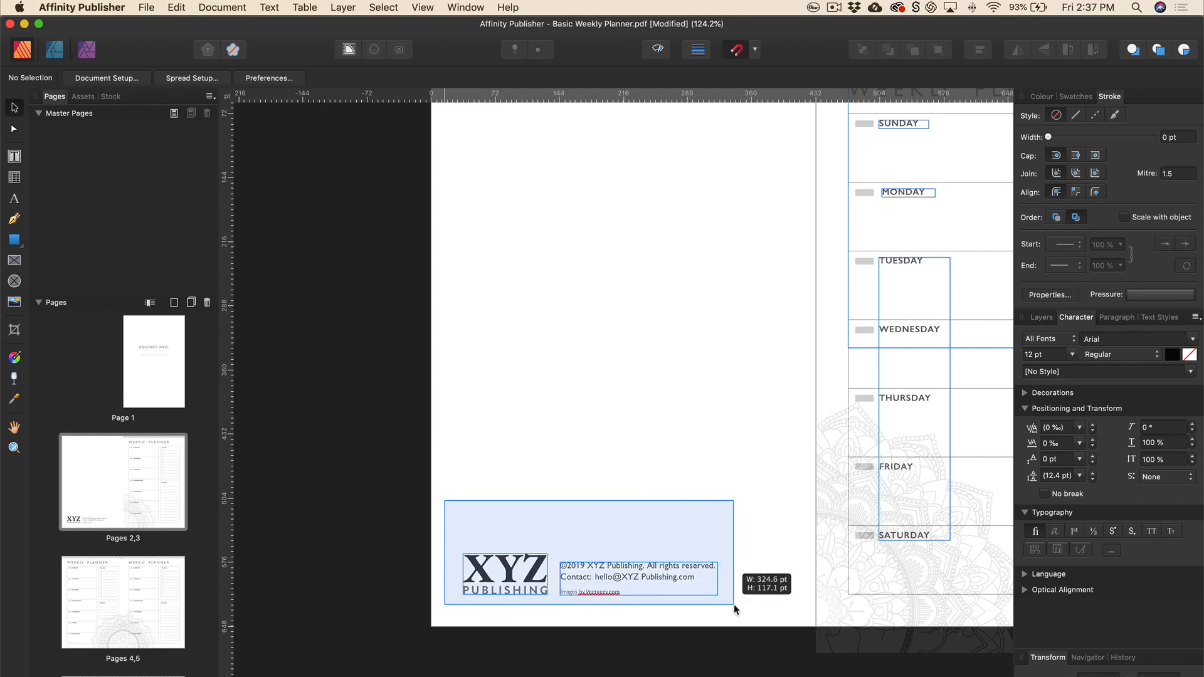
click(501, 578)
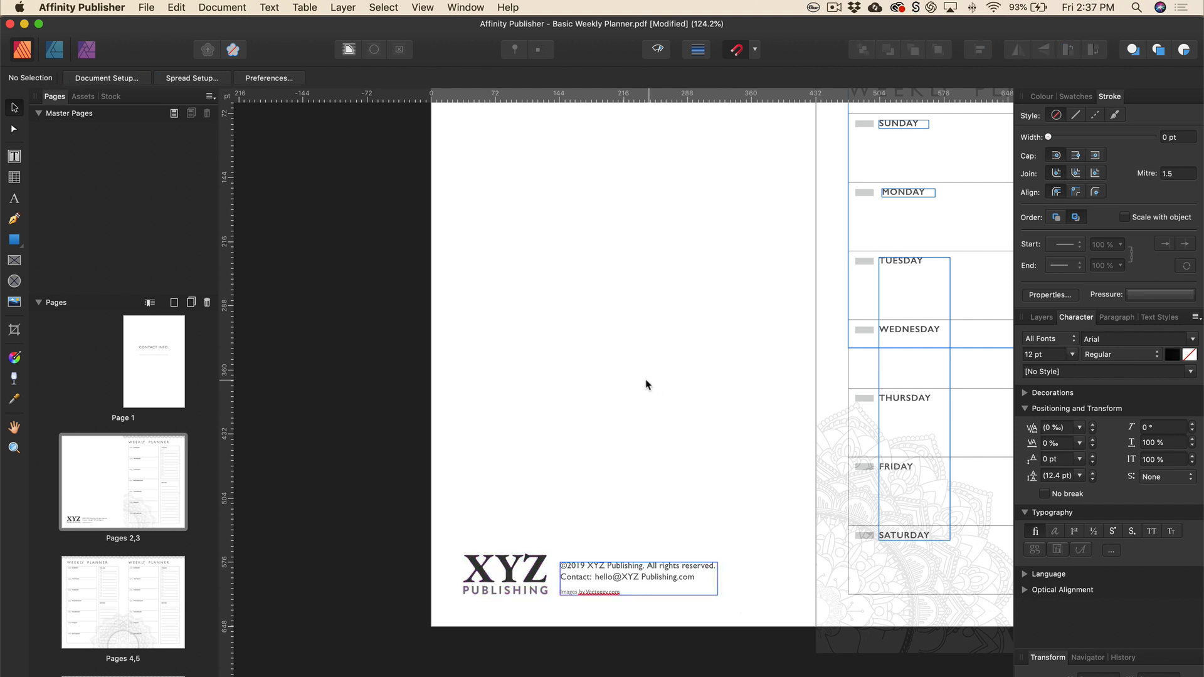
click(505, 578)
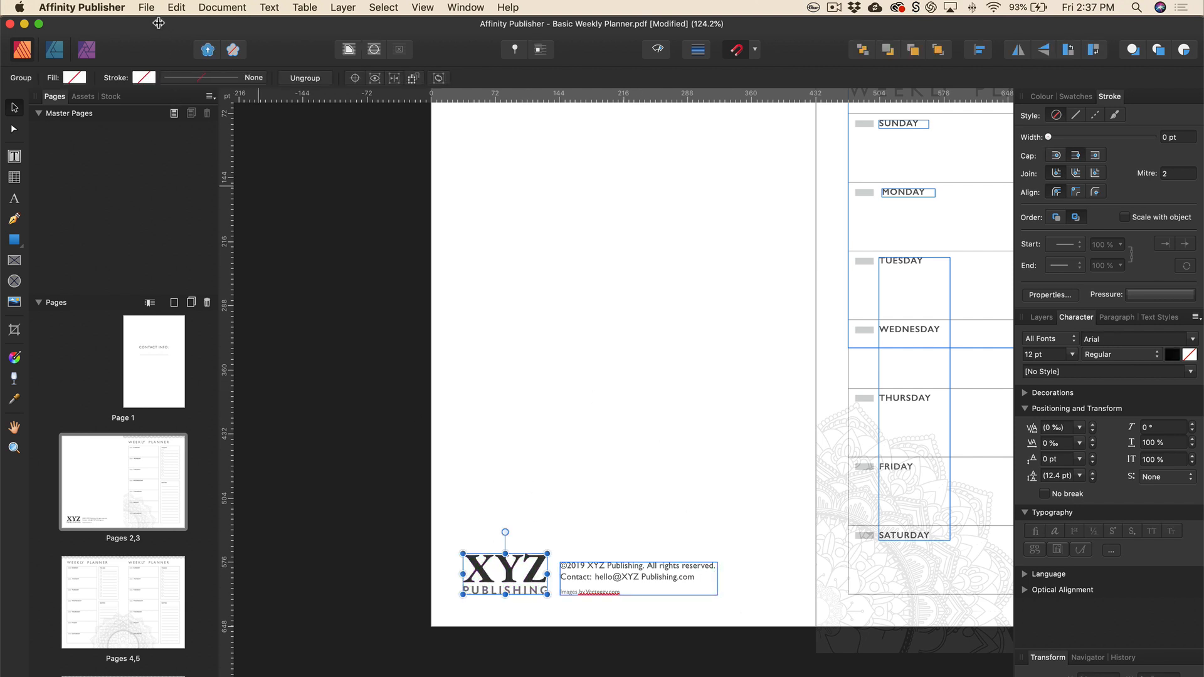
click(154, 7)
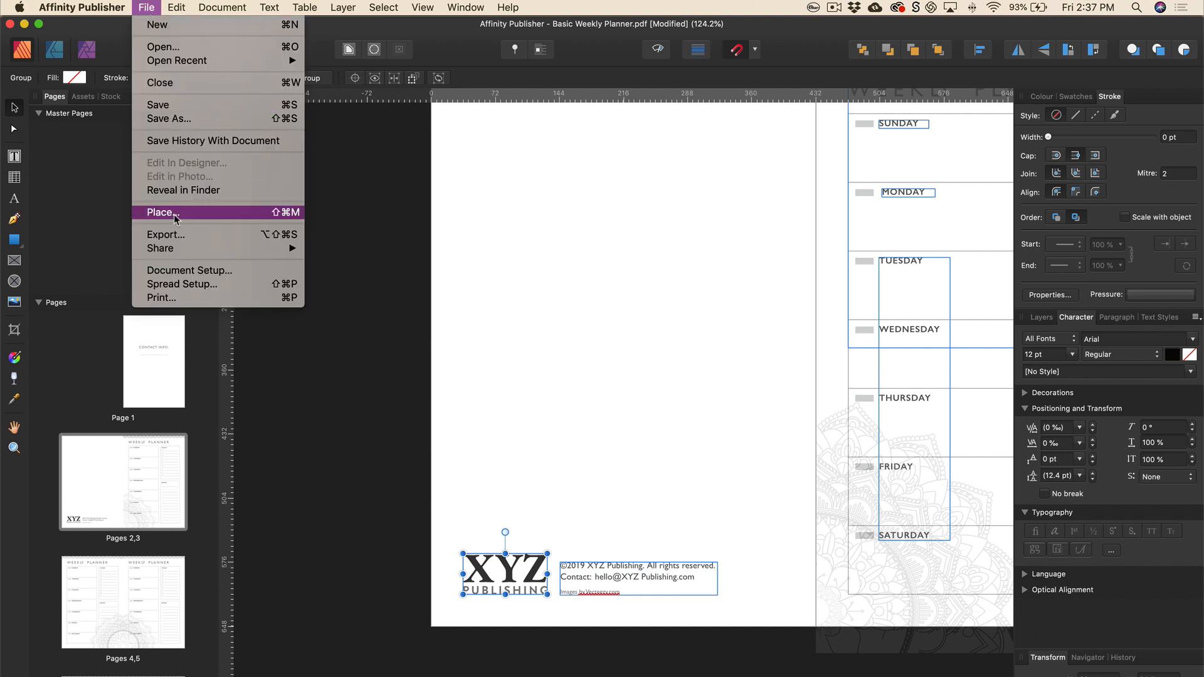
click(160, 212)
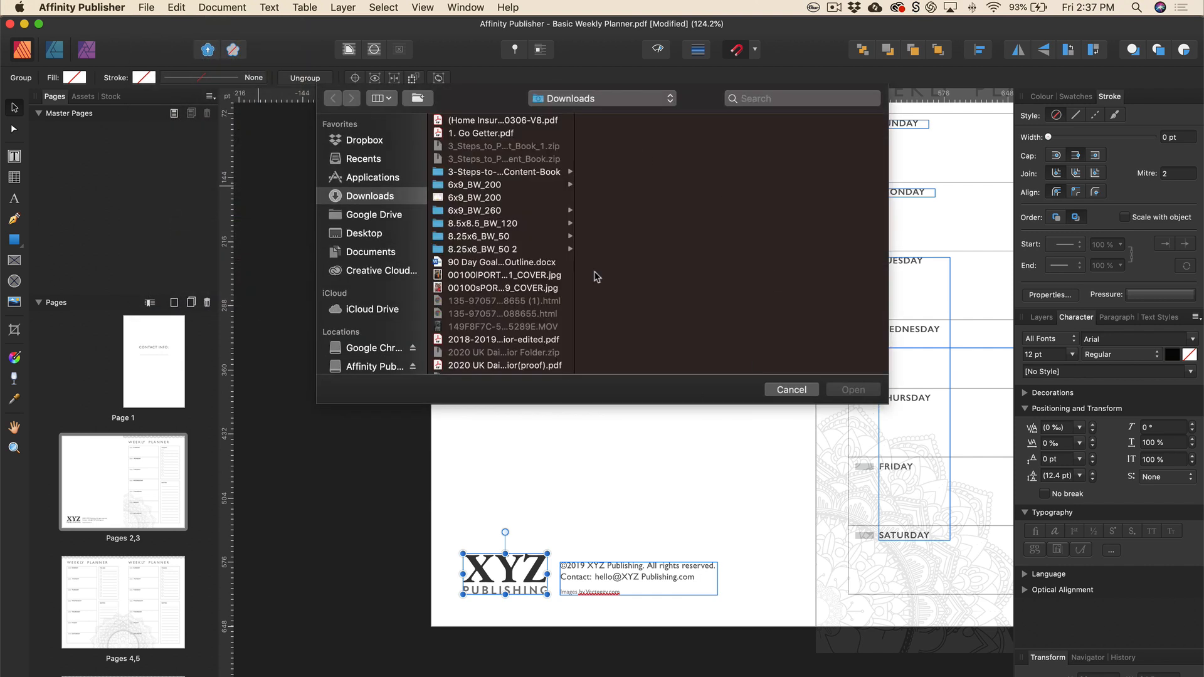
click(792, 389)
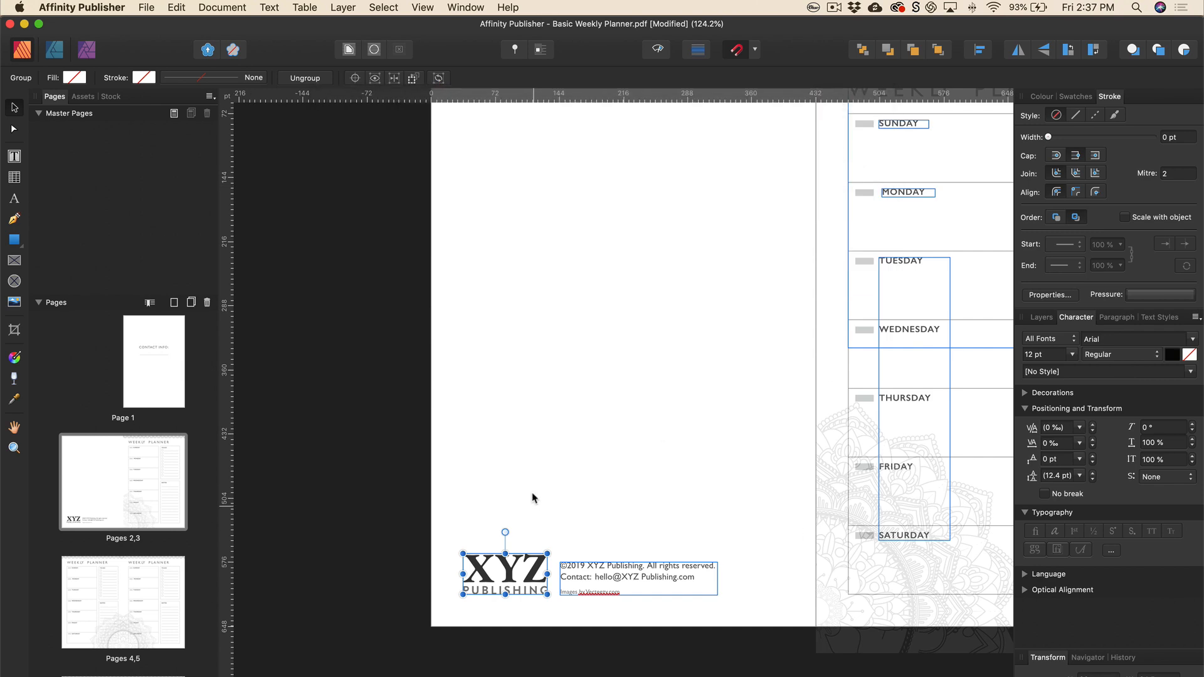
- Replace the footer text with a new frame reading '2019 Publishing Co' and select it
scroll(down, 3)
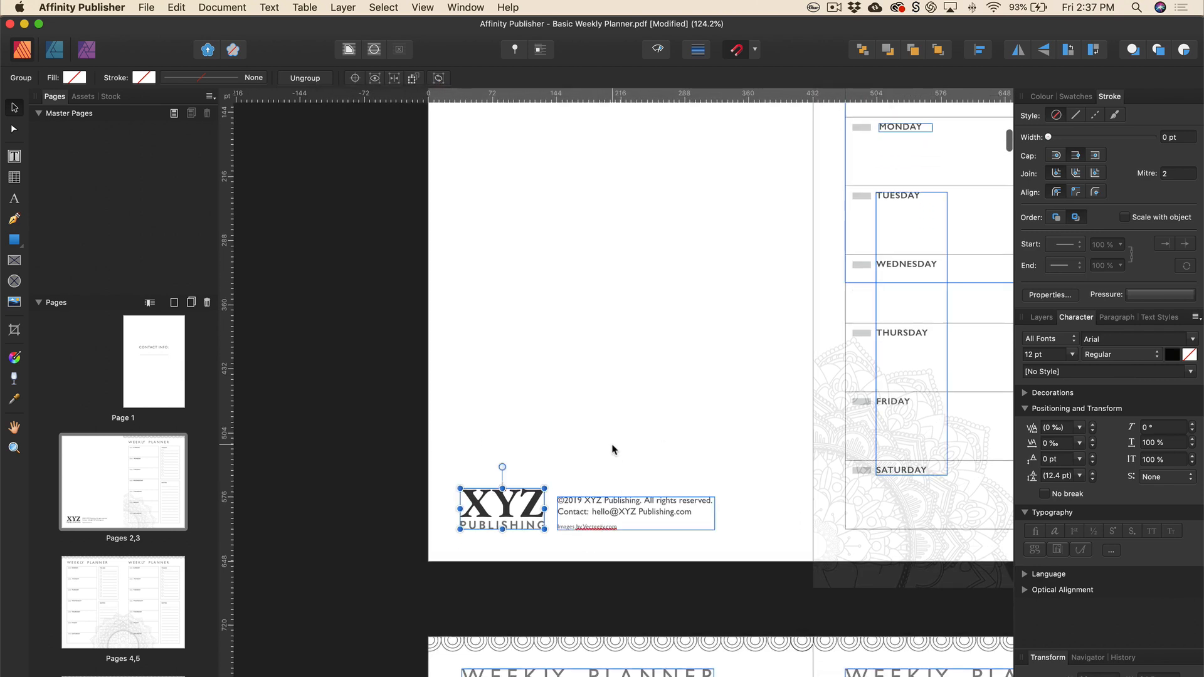
mouse_move(657, 512)
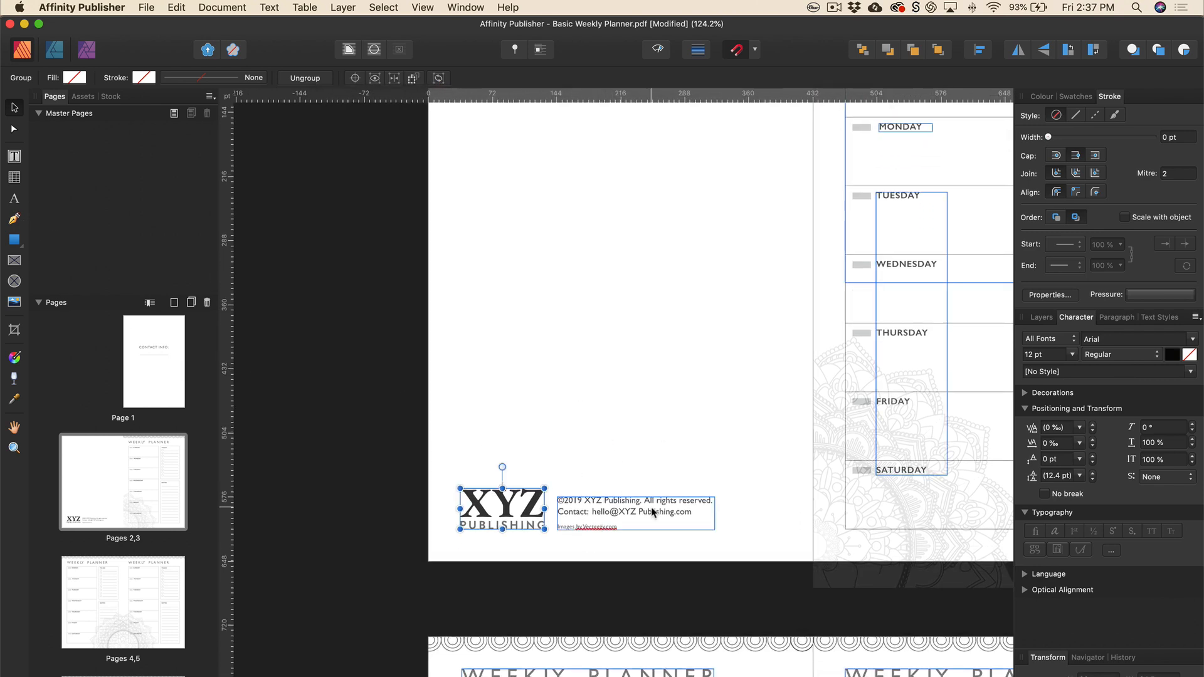
click(612, 476)
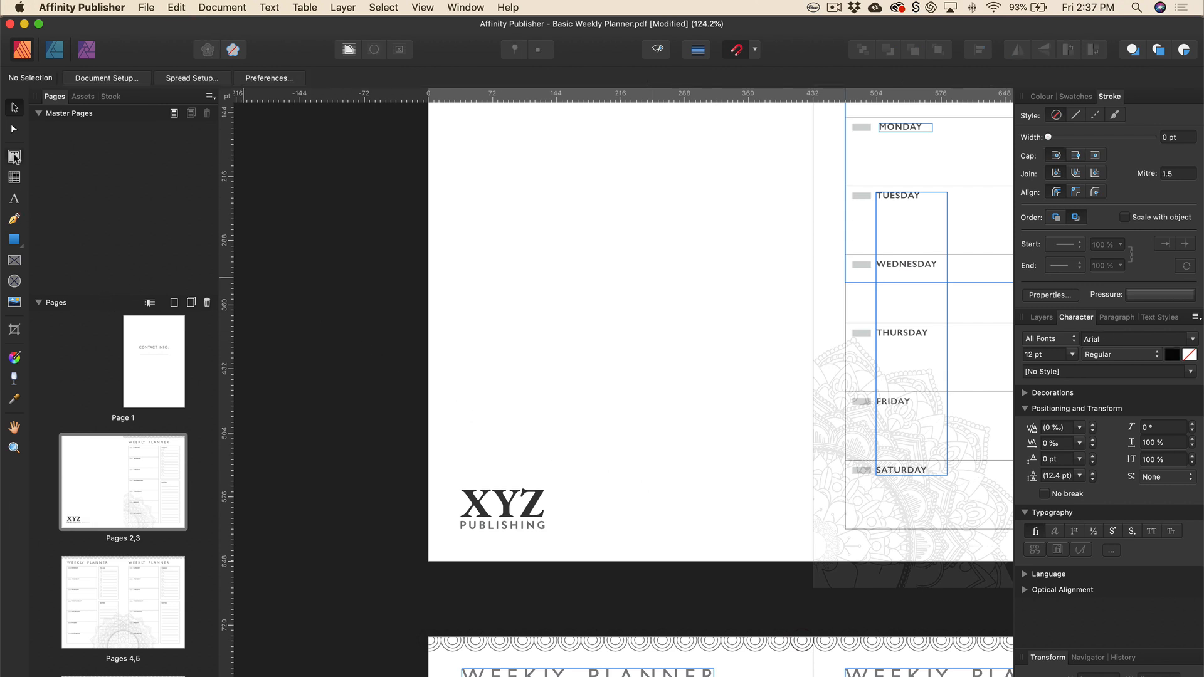
drag(571, 497, 735, 528)
text(©)
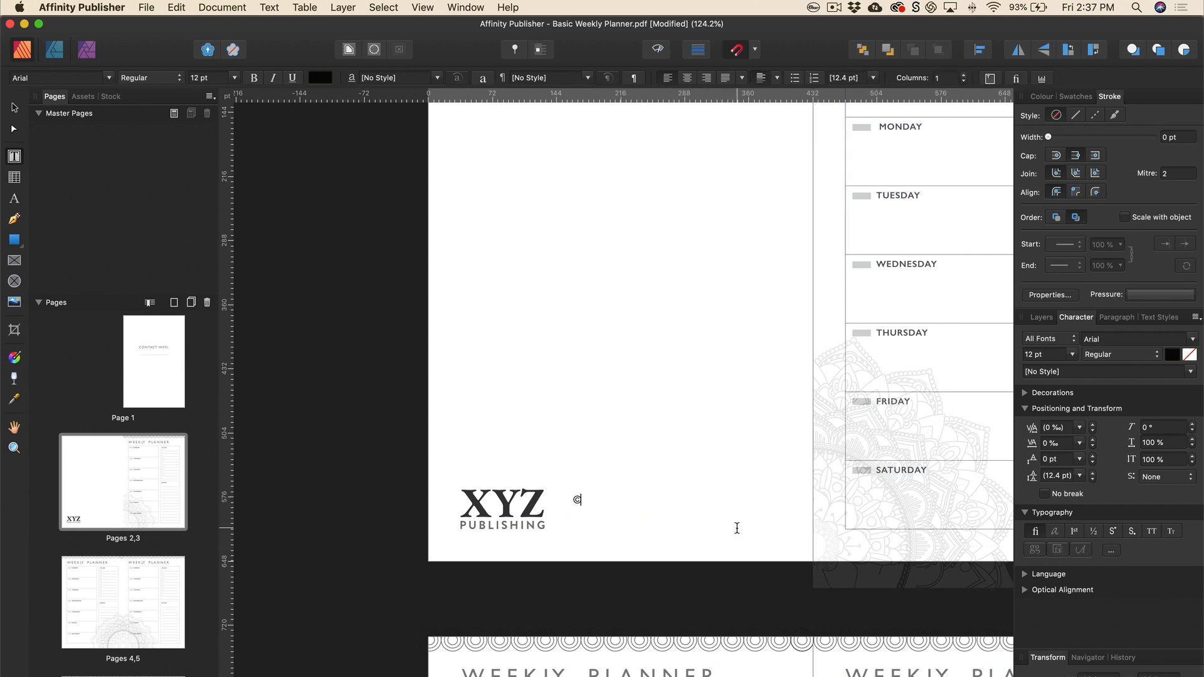
text(2019)
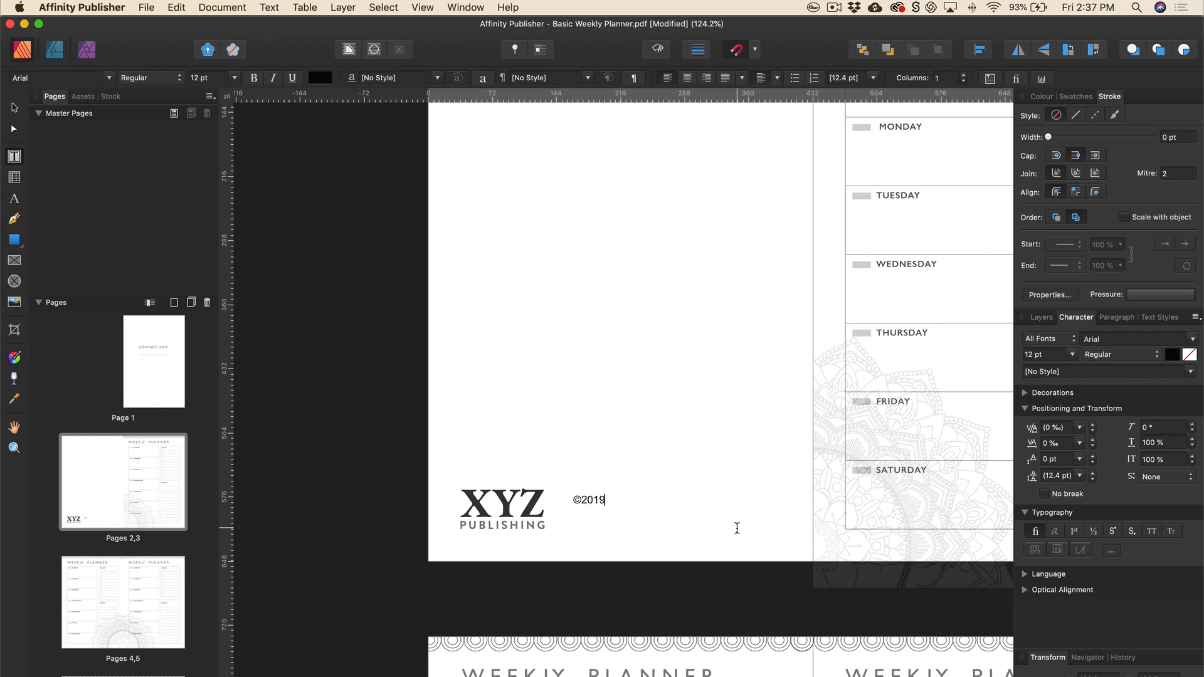
text(Publis)
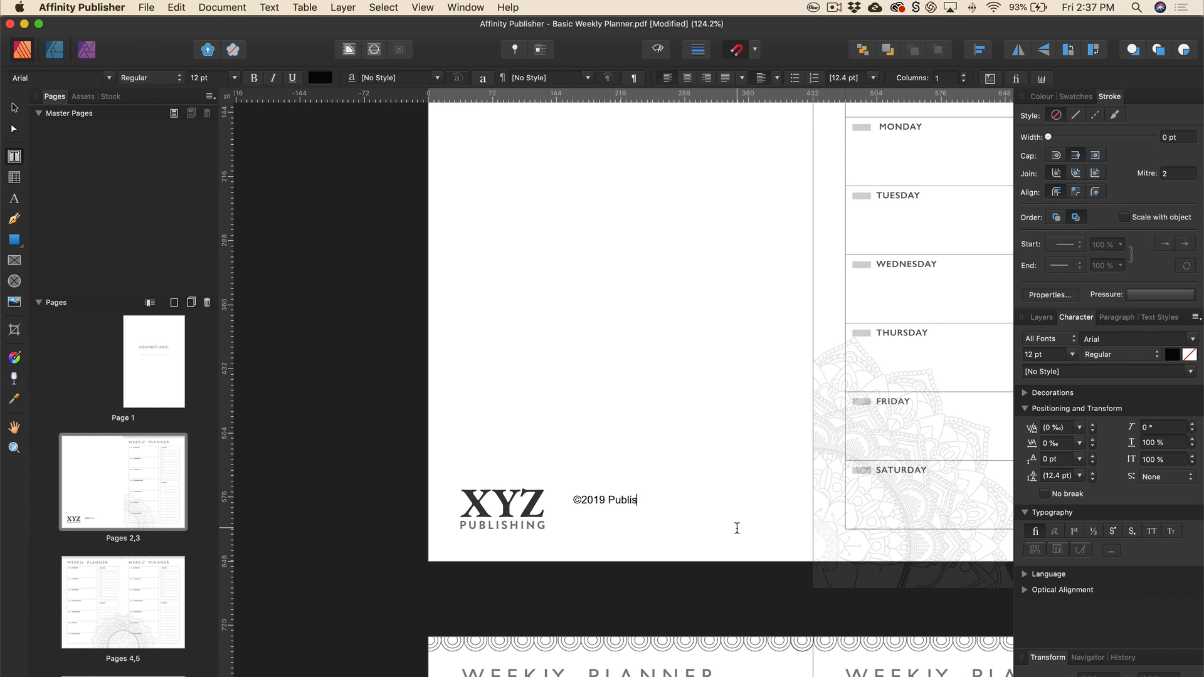
text(hing Co.)
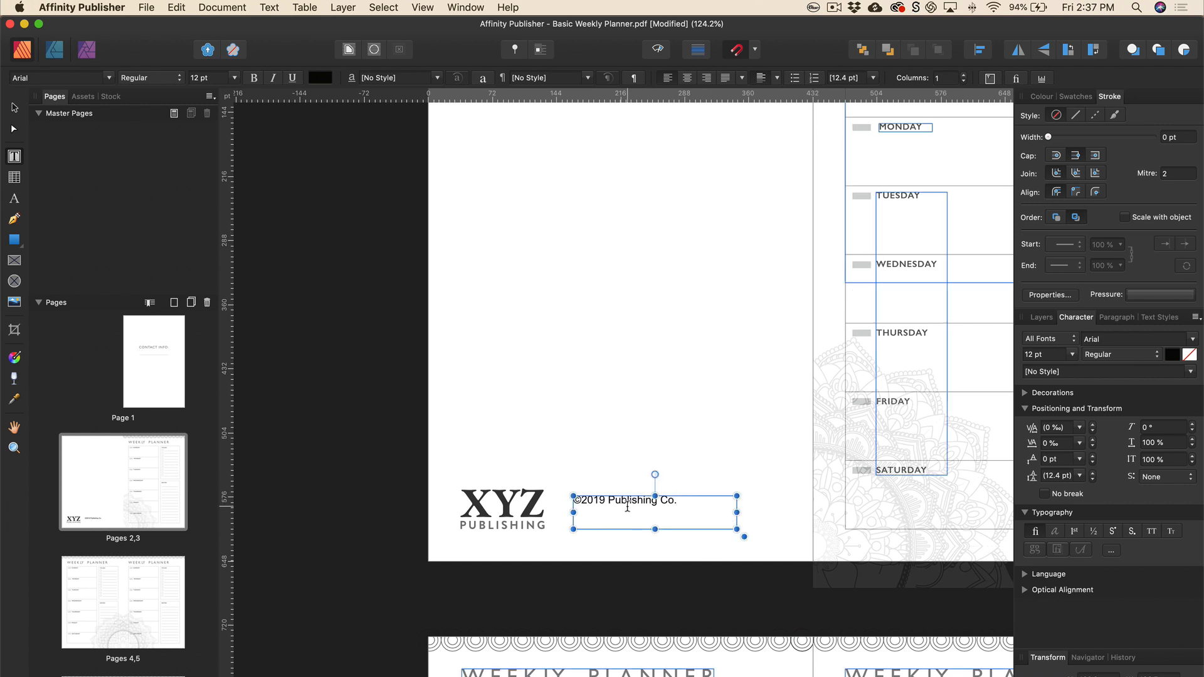
triple_click(627, 500)
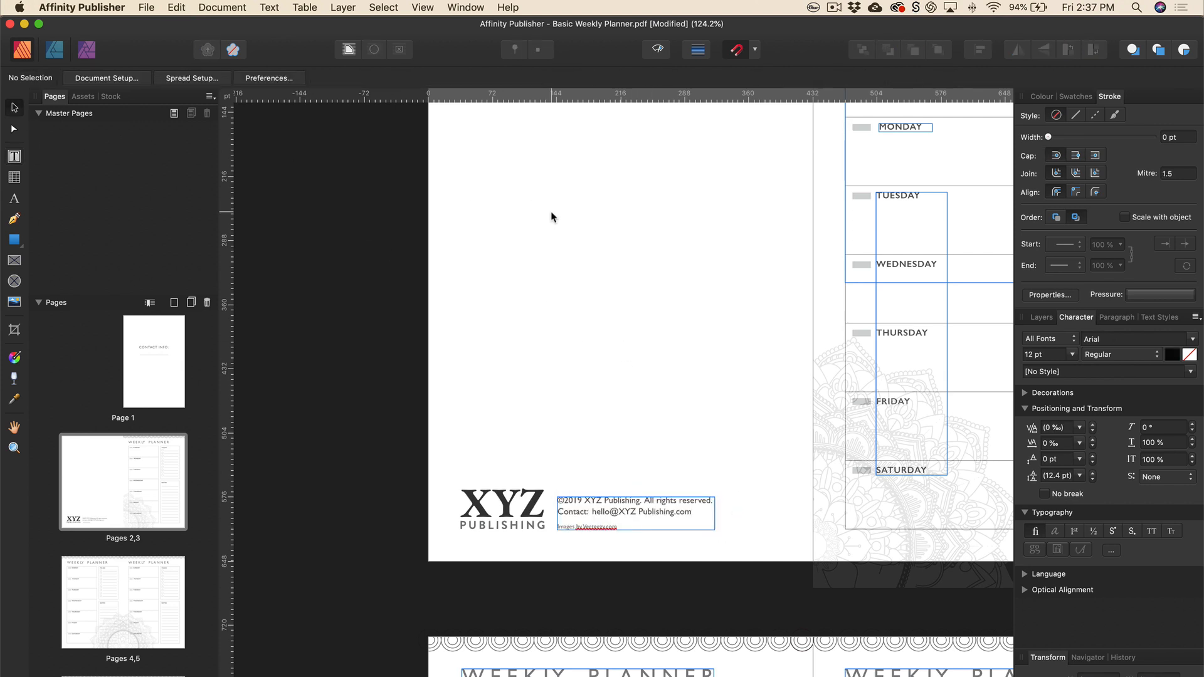
scroll(right, 3)
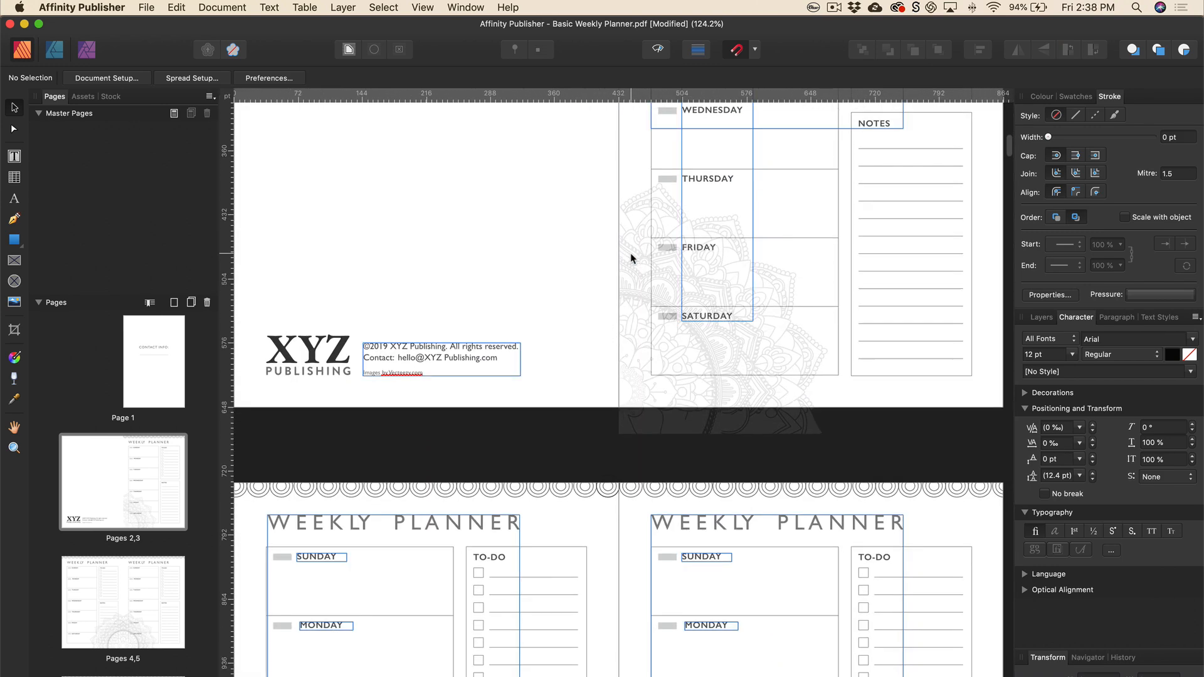
scroll(down, 3)
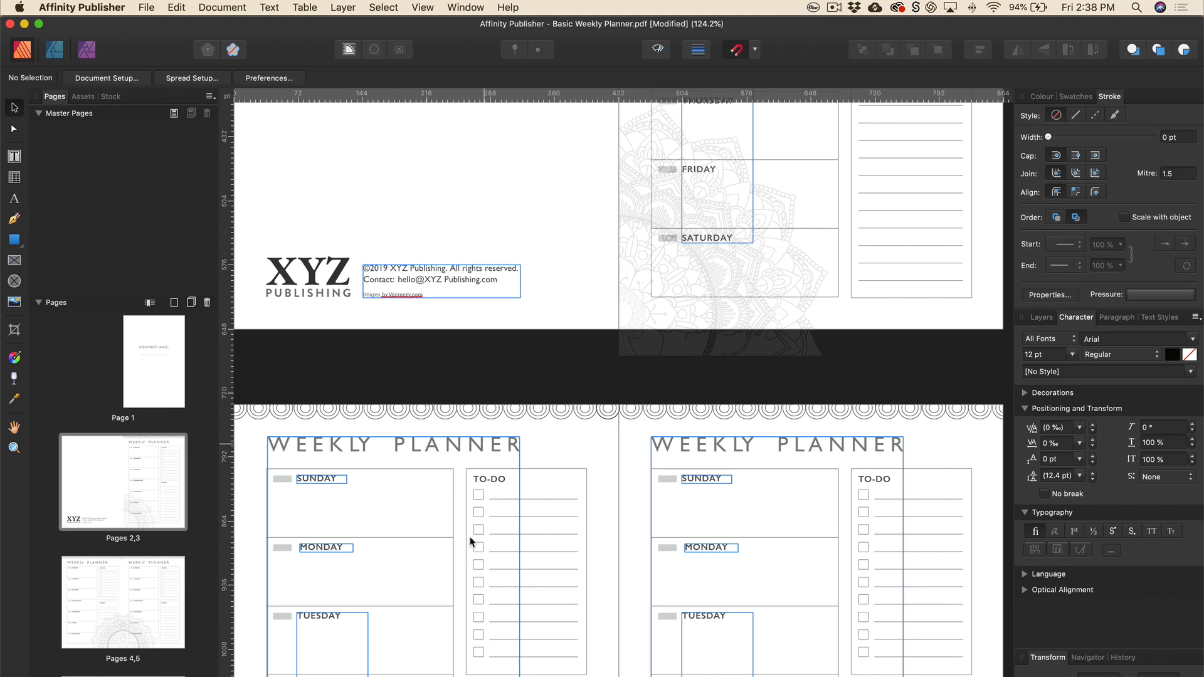
scroll(down, 3)
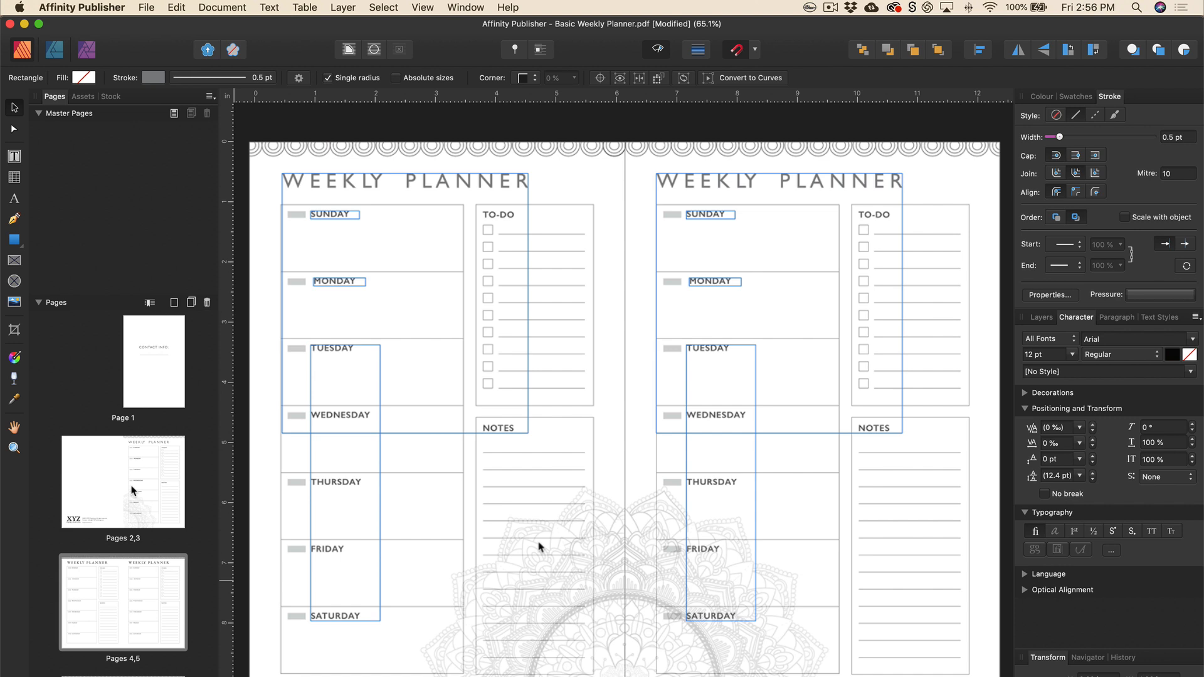
mouse_move(184, 163)
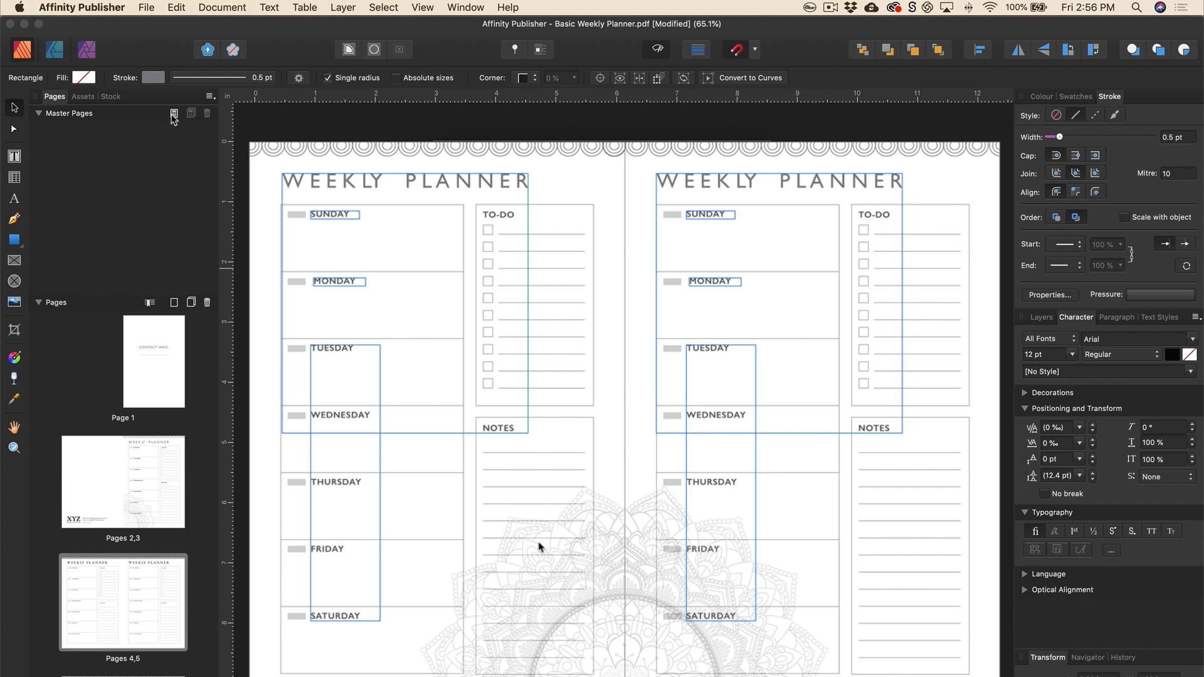
- Add a new blank master spread named Master A from the Master Pages panel
click(173, 113)
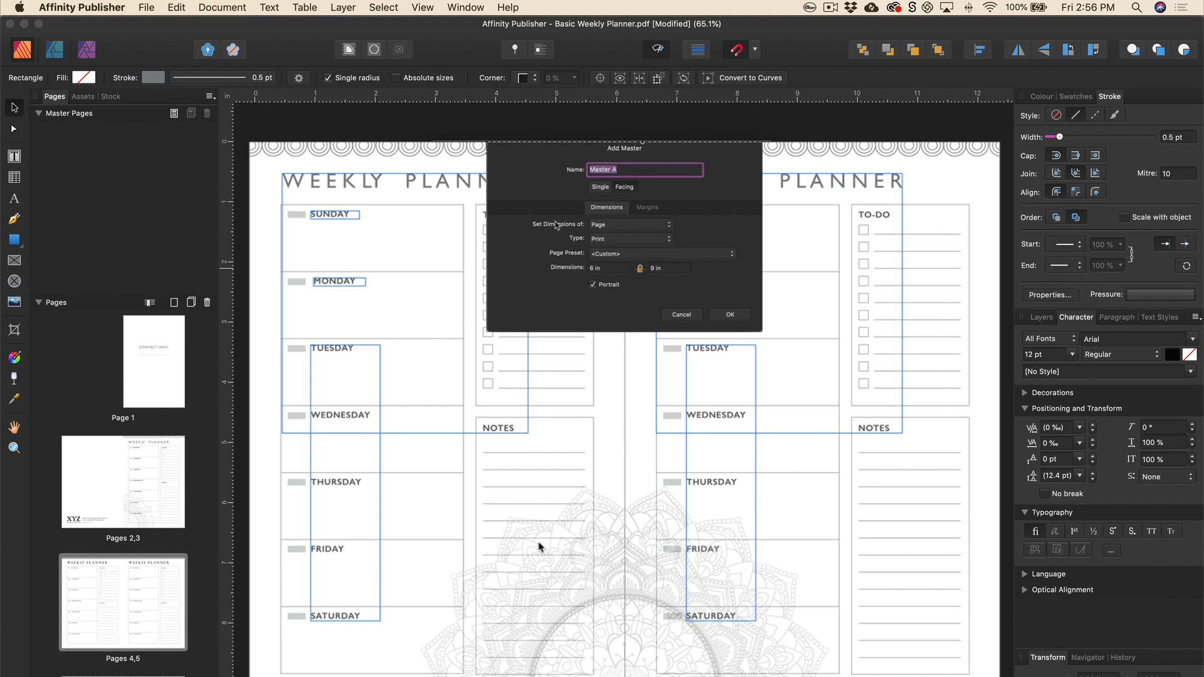
click(730, 313)
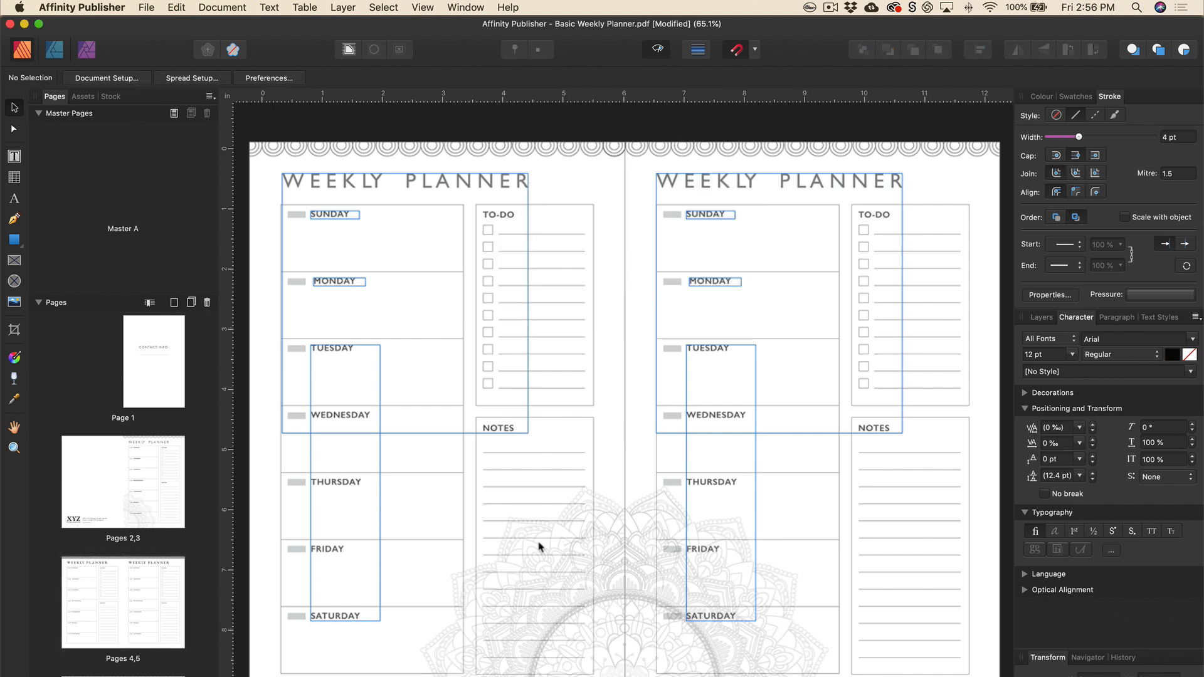
scroll(down, 3)
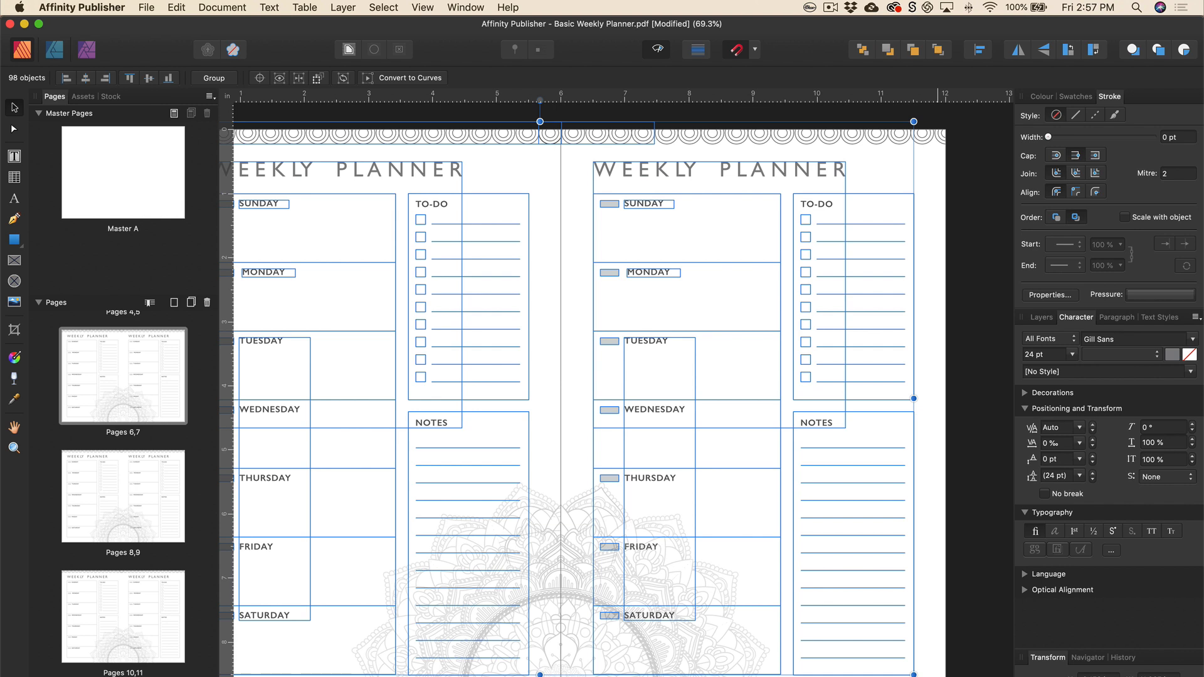
mouse_move(572, 617)
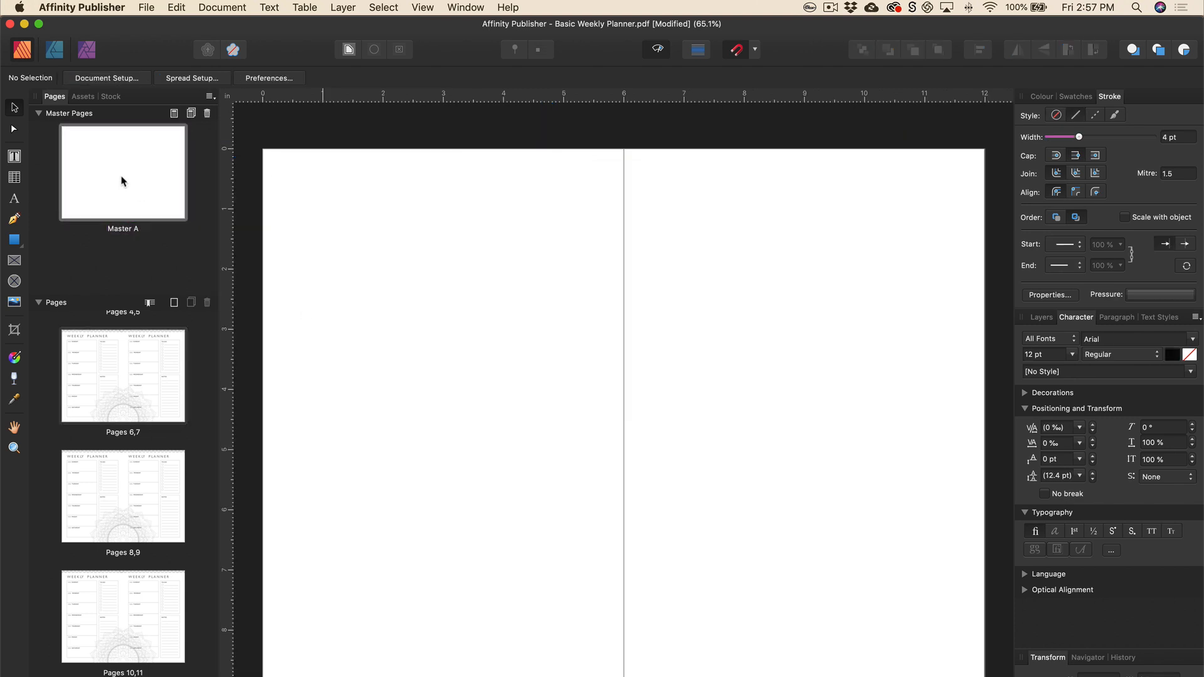
- Switch to the Master A spread to paste the copied planner layout onto it
click(175, 7)
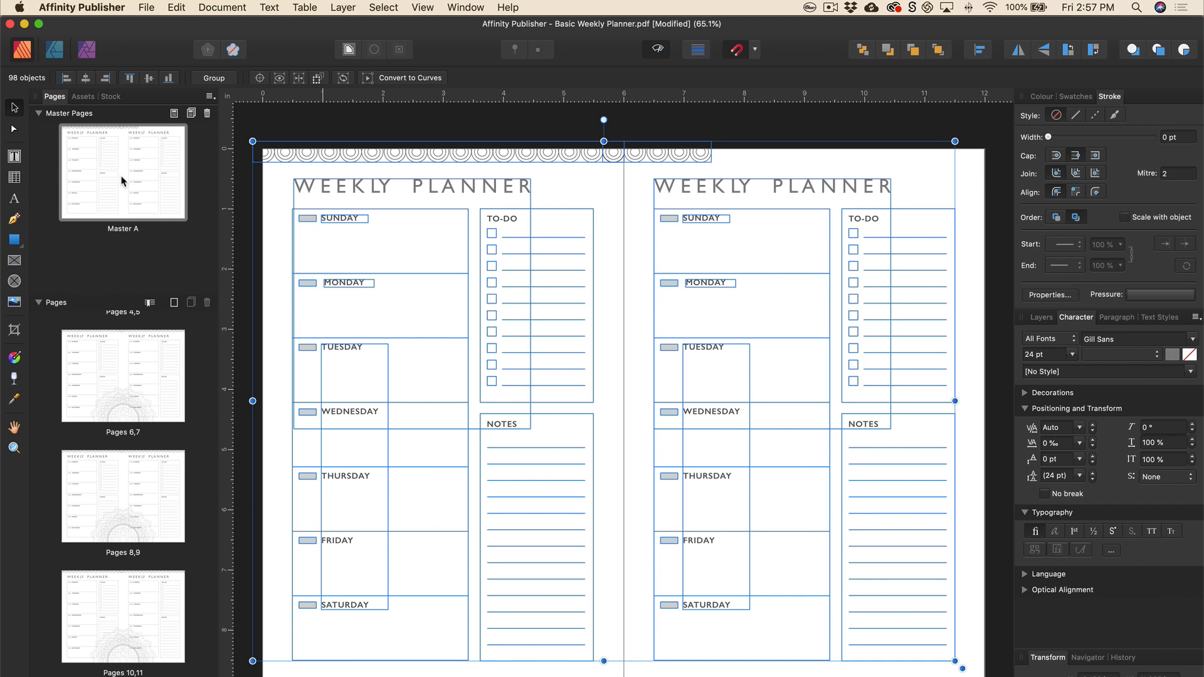
mouse_move(161, 177)
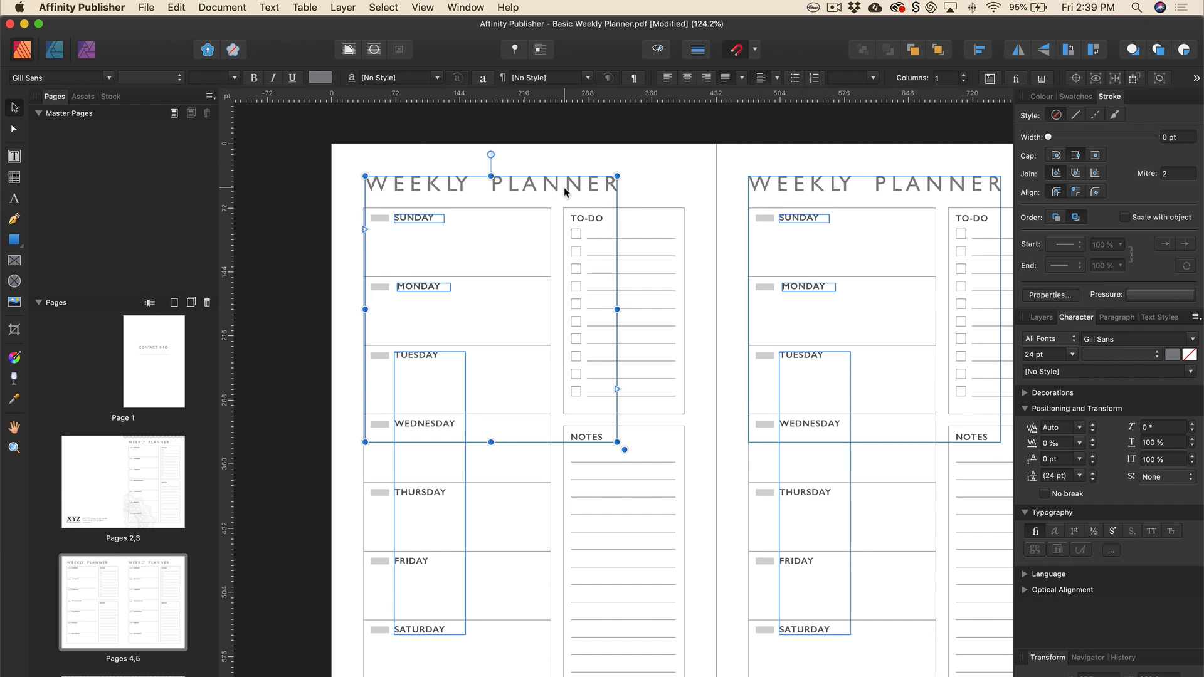
mouse_move(499, 406)
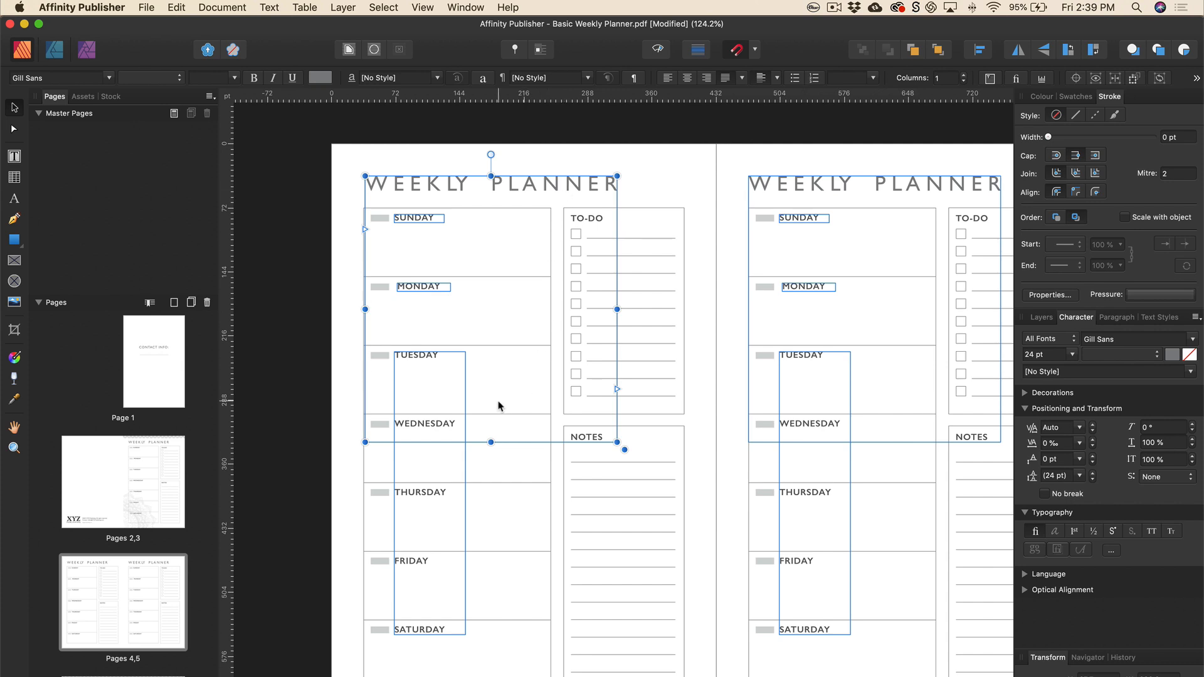
- Set the WEEKLY PLANNER heading in EB Garamond SemiBold and darken it to 64% black
drag(491, 442, 490, 258)
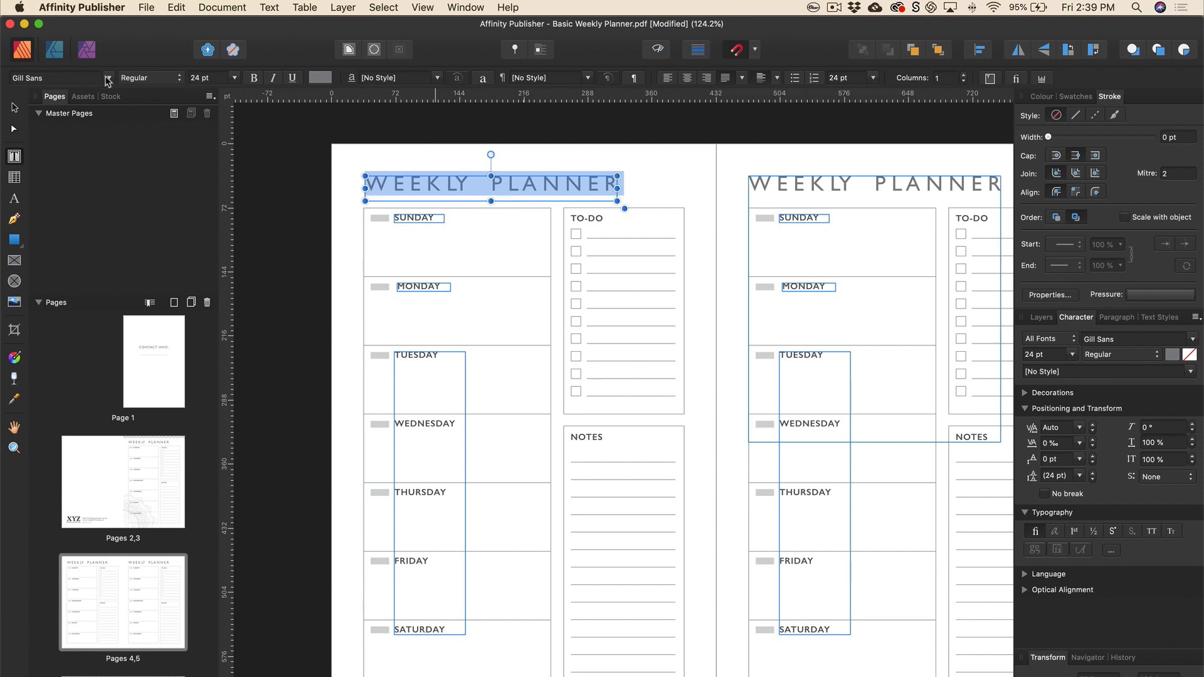
click(109, 78)
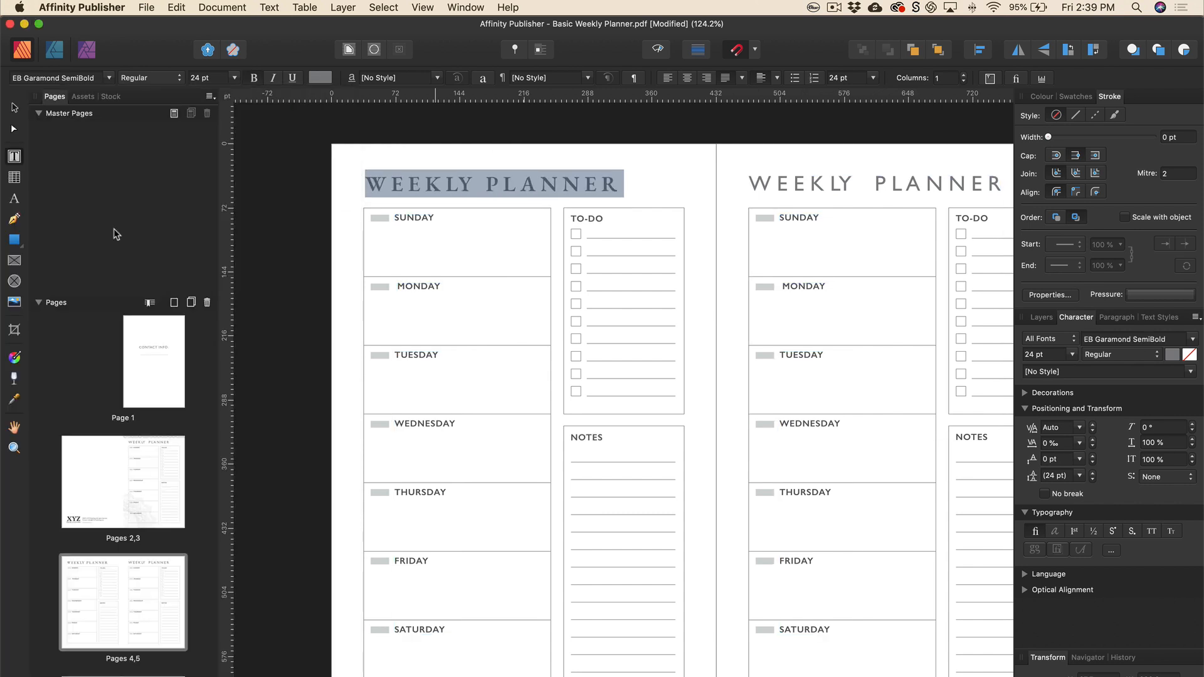
mouse_move(187, 233)
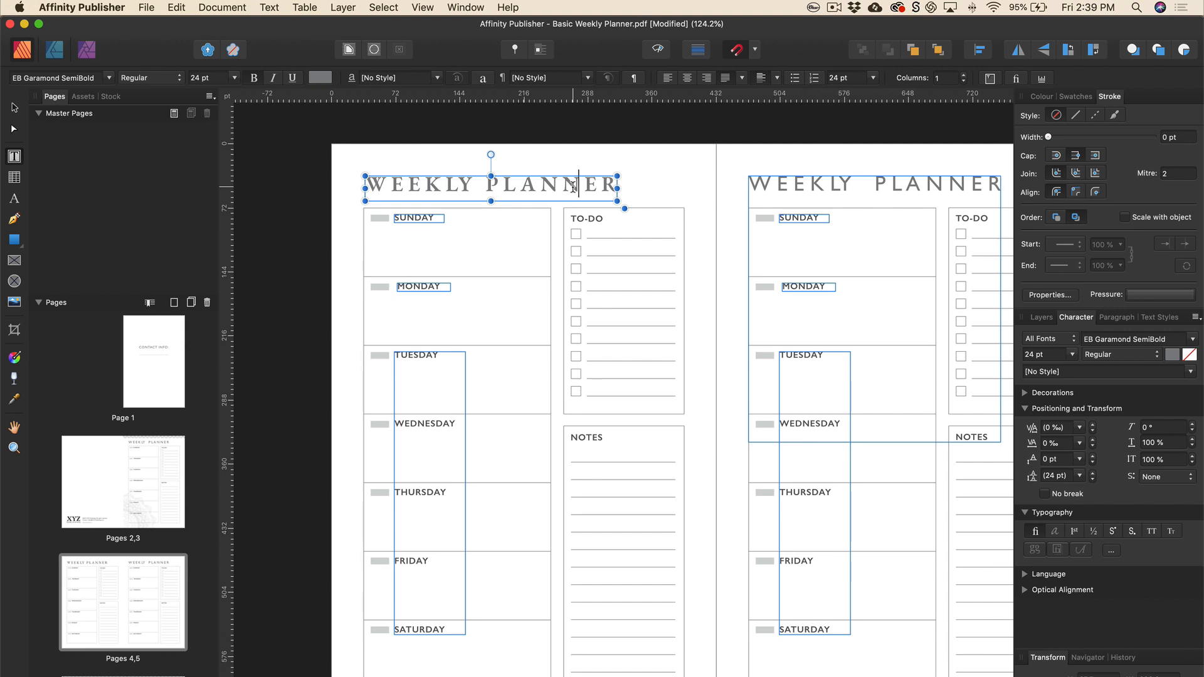
triple_click(491, 185)
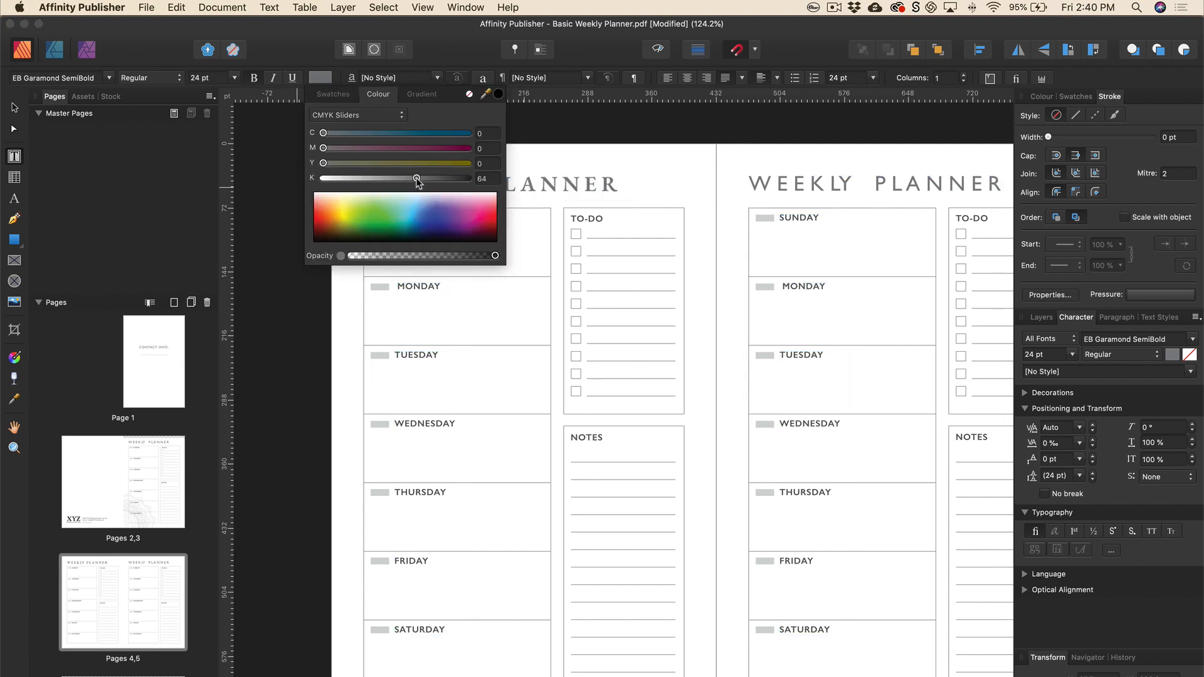
drag(416, 178, 434, 178)
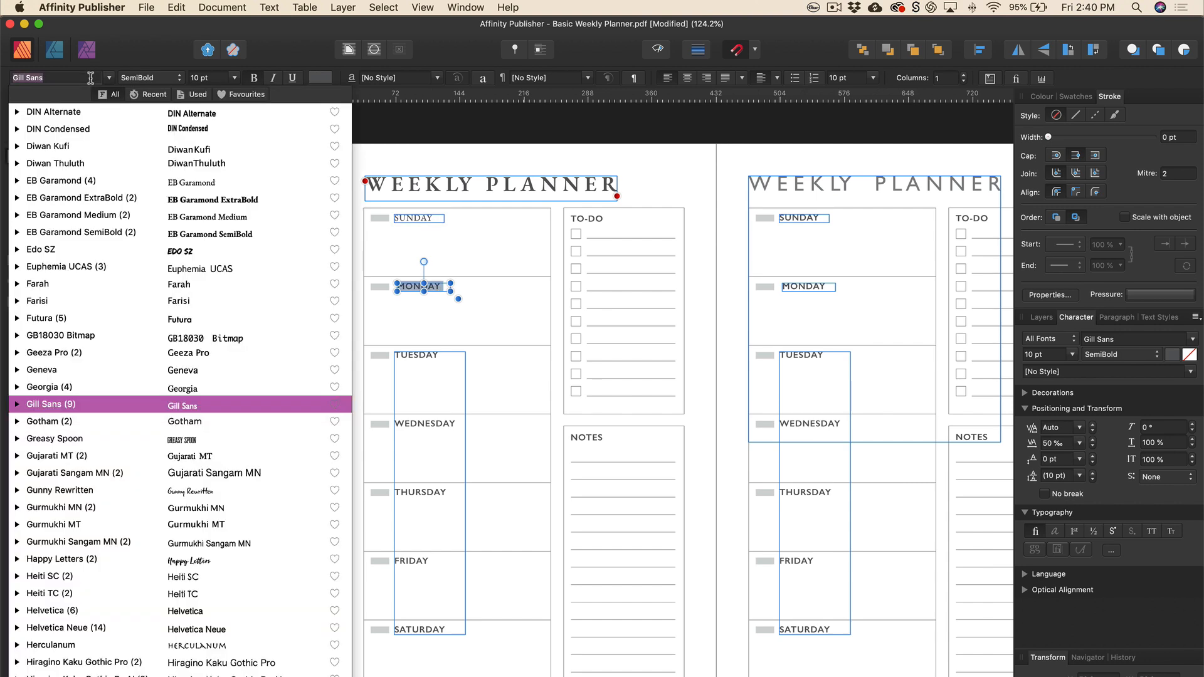
- Set the MONDAY through SATURDAY day labels in EB Garamond Medium
click(76, 198)
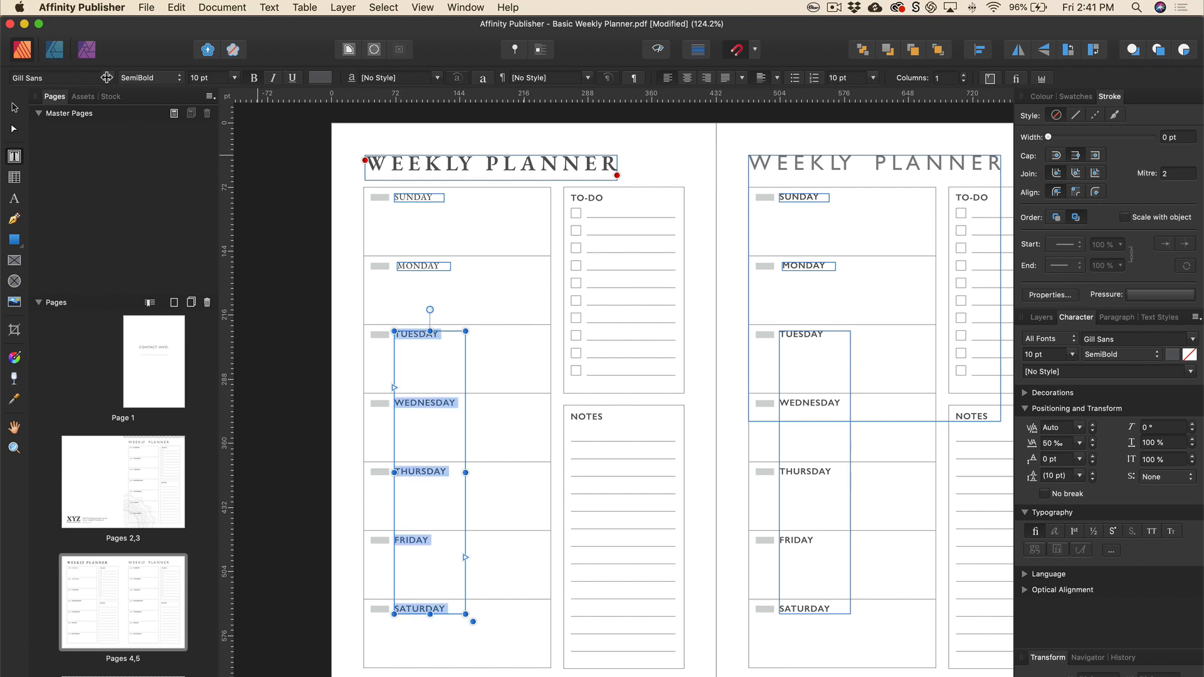
click(109, 78)
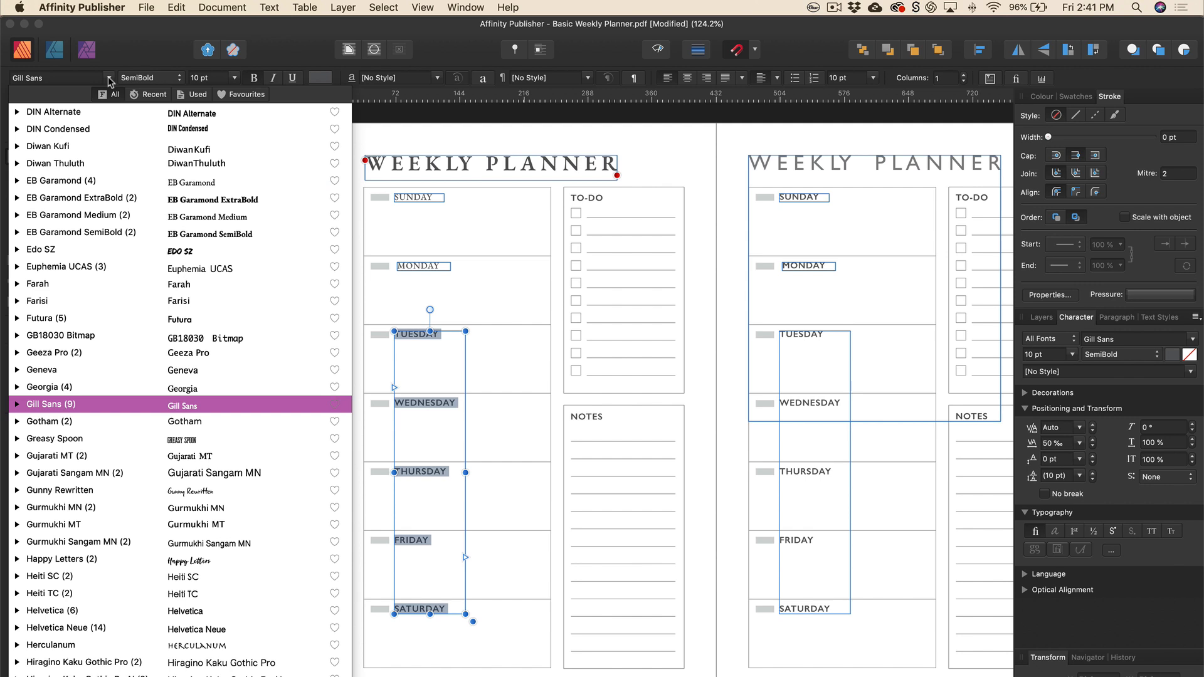
click(74, 216)
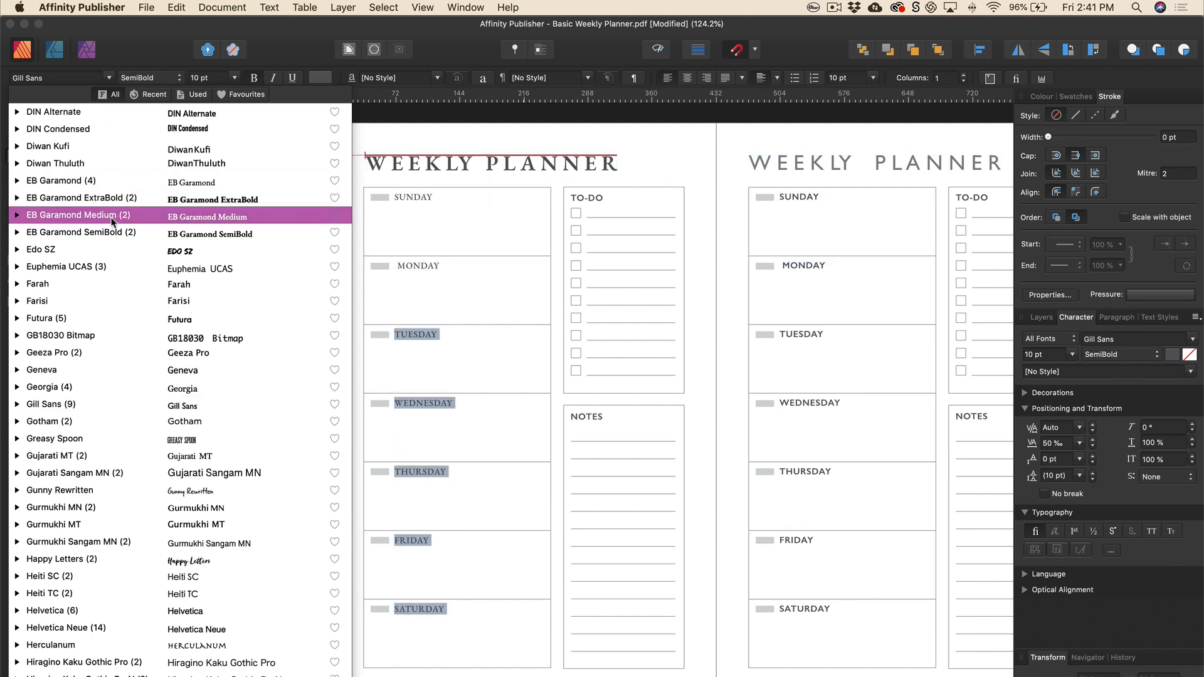
- Set the TO-DO and NOTES headings in EB Garamond Medium to match
click(78, 215)
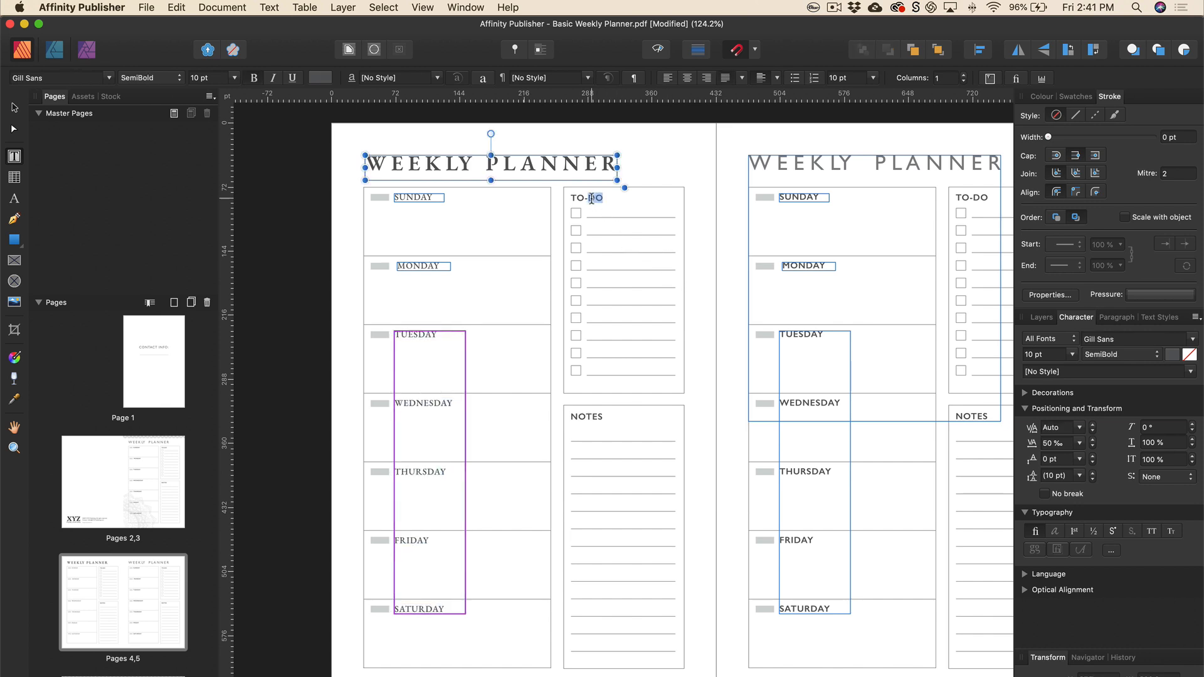
click(52, 77)
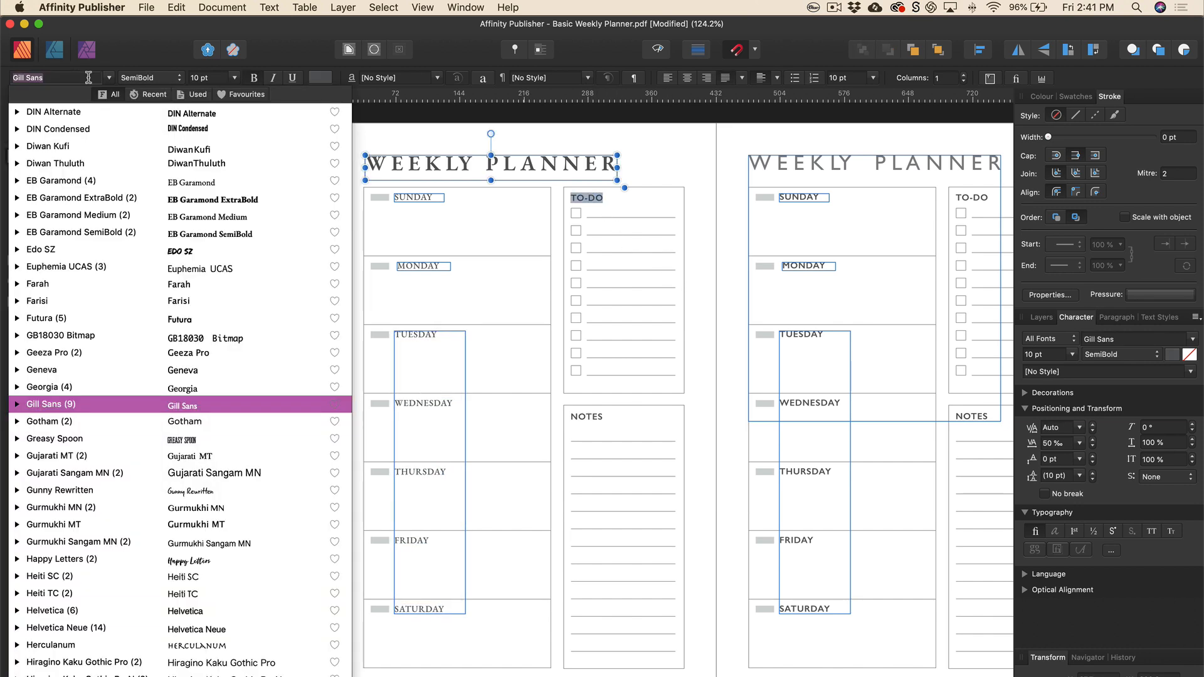
click(72, 215)
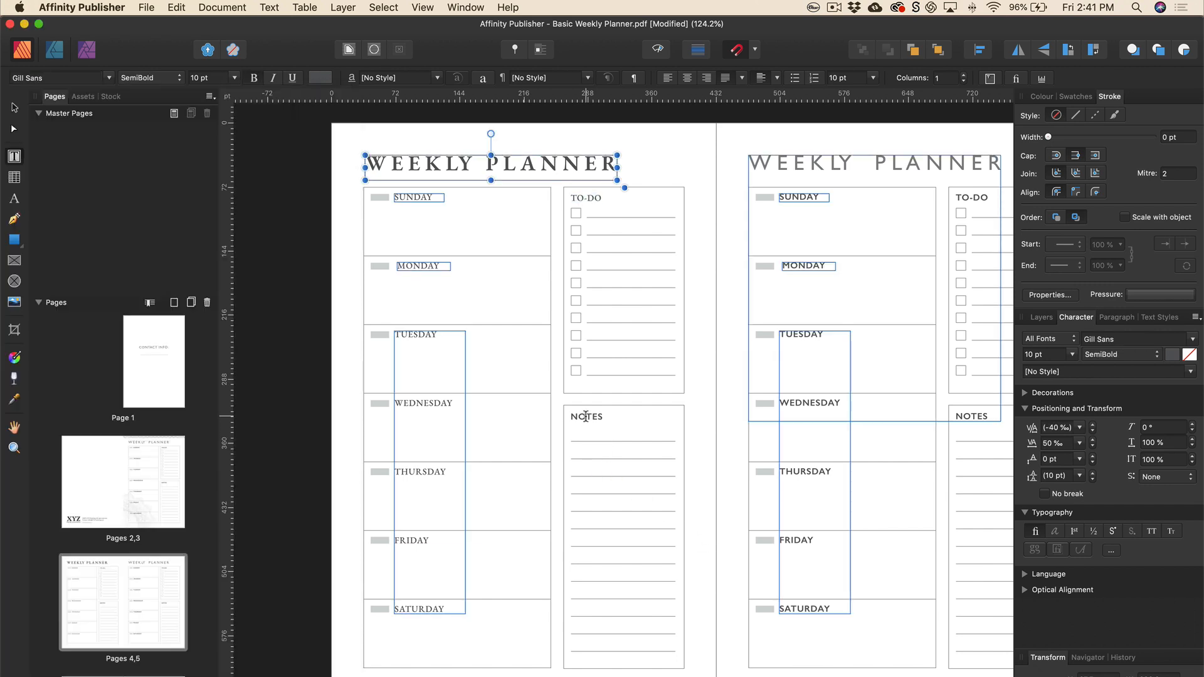
click(110, 78)
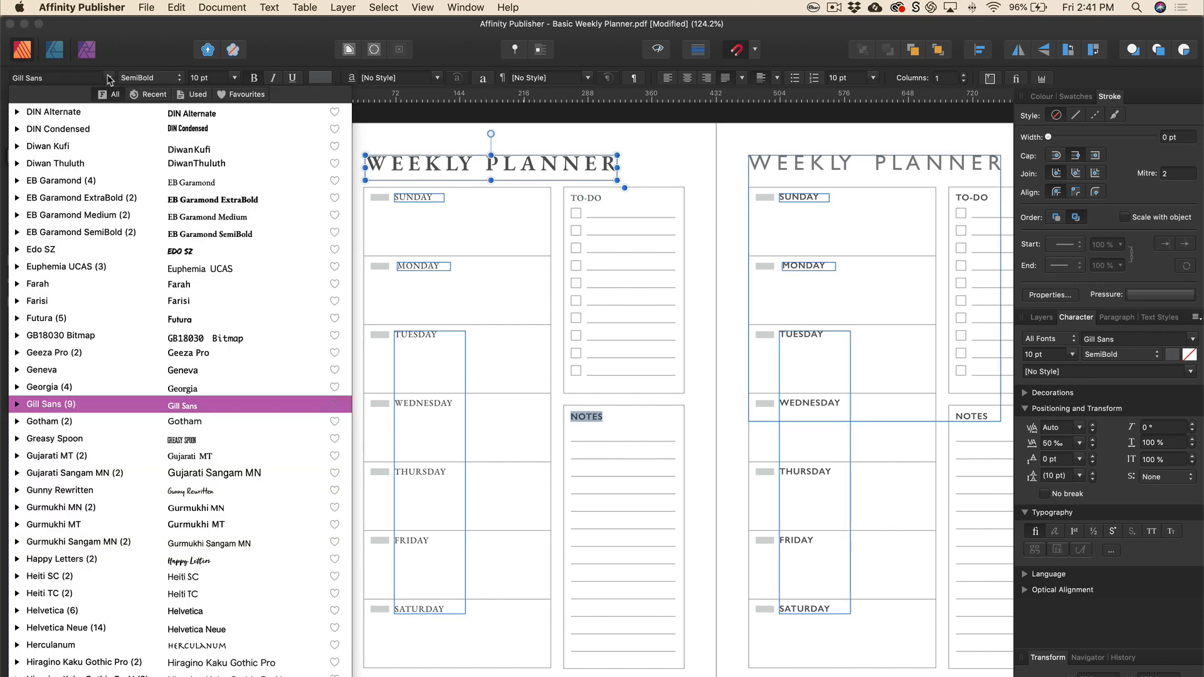
click(80, 232)
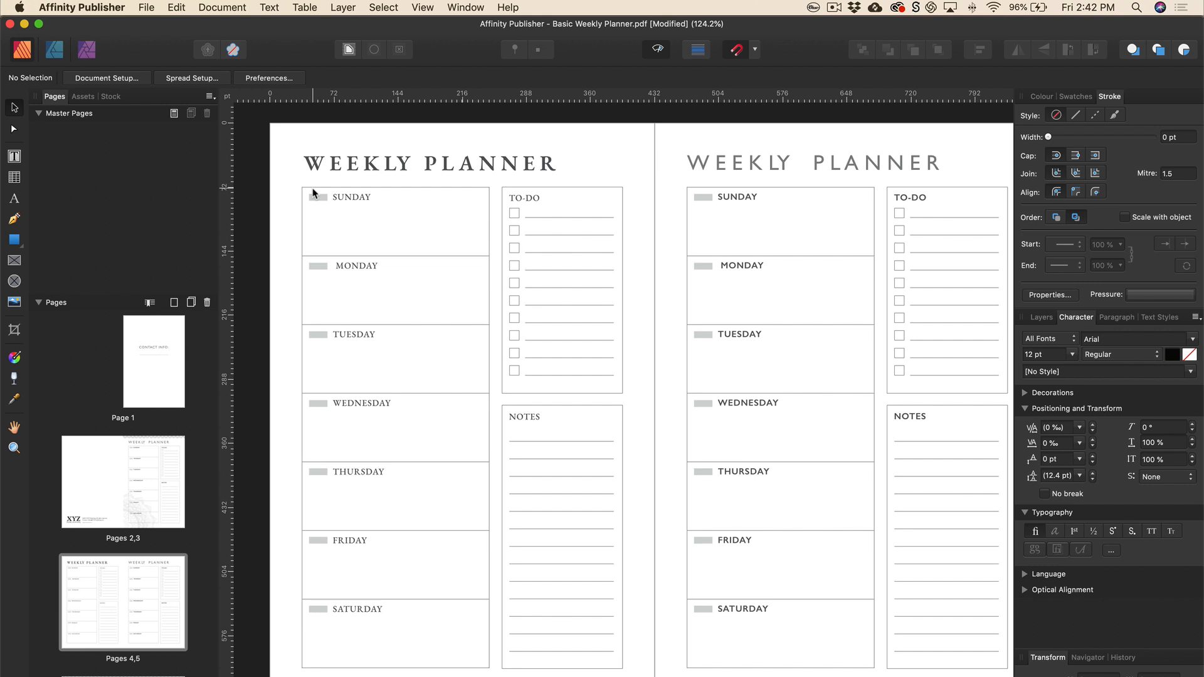
mouse_move(782, 119)
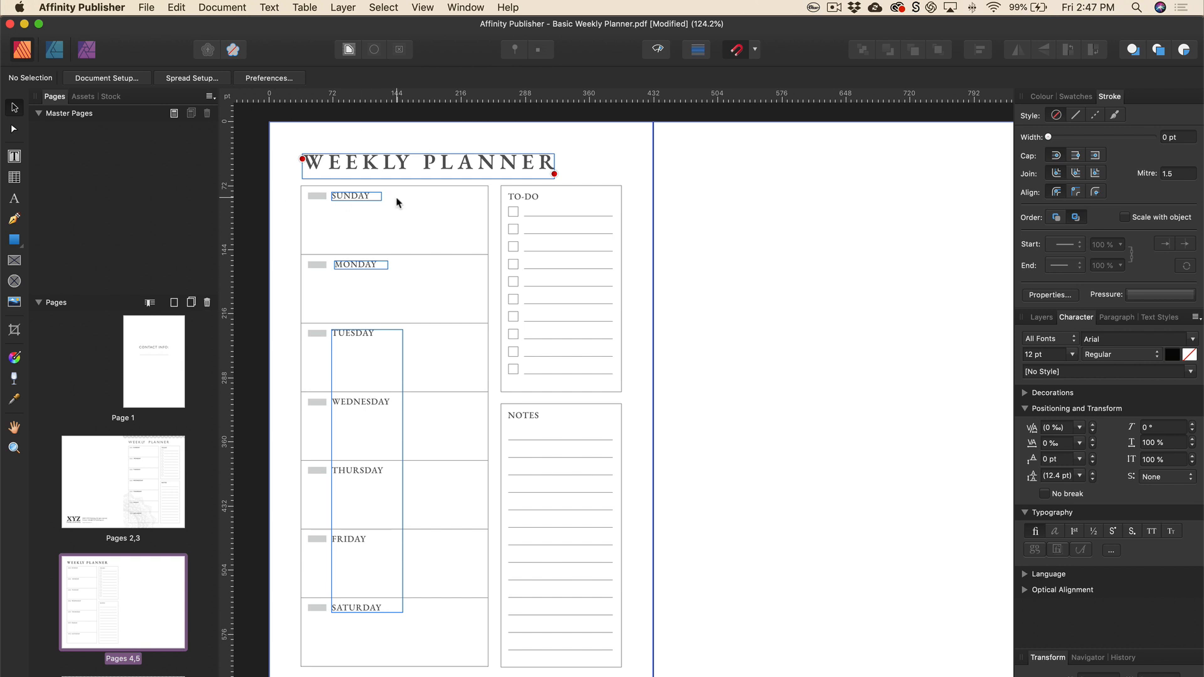
mouse_move(354, 199)
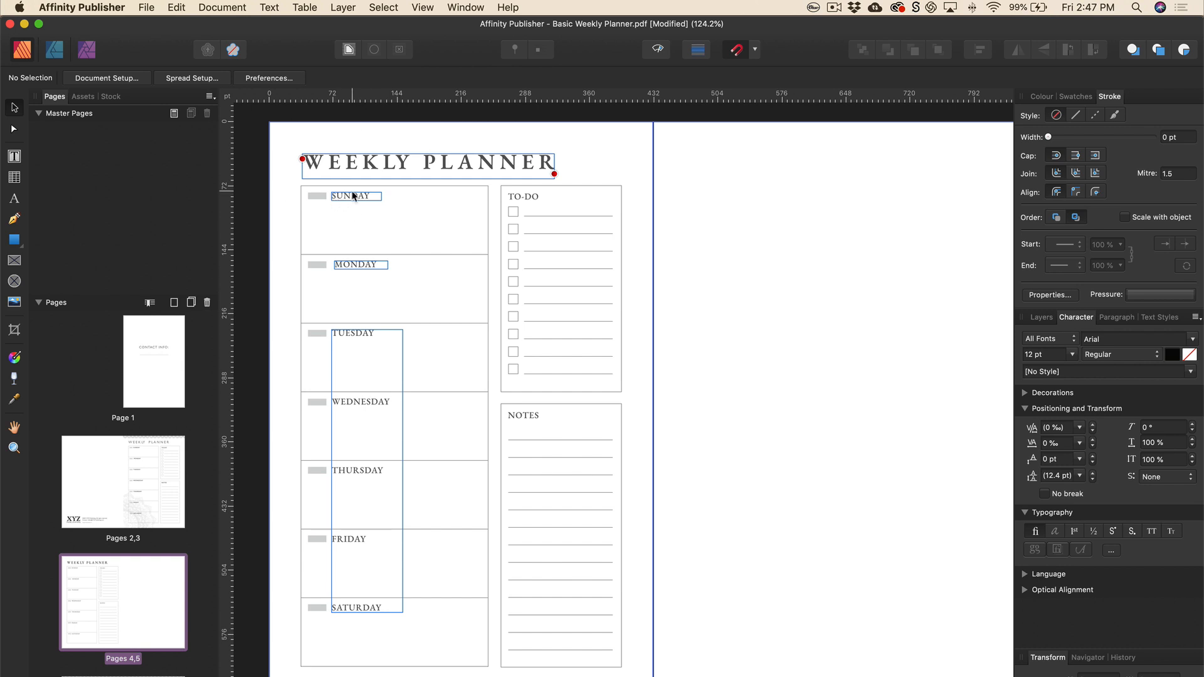
mouse_move(348, 24)
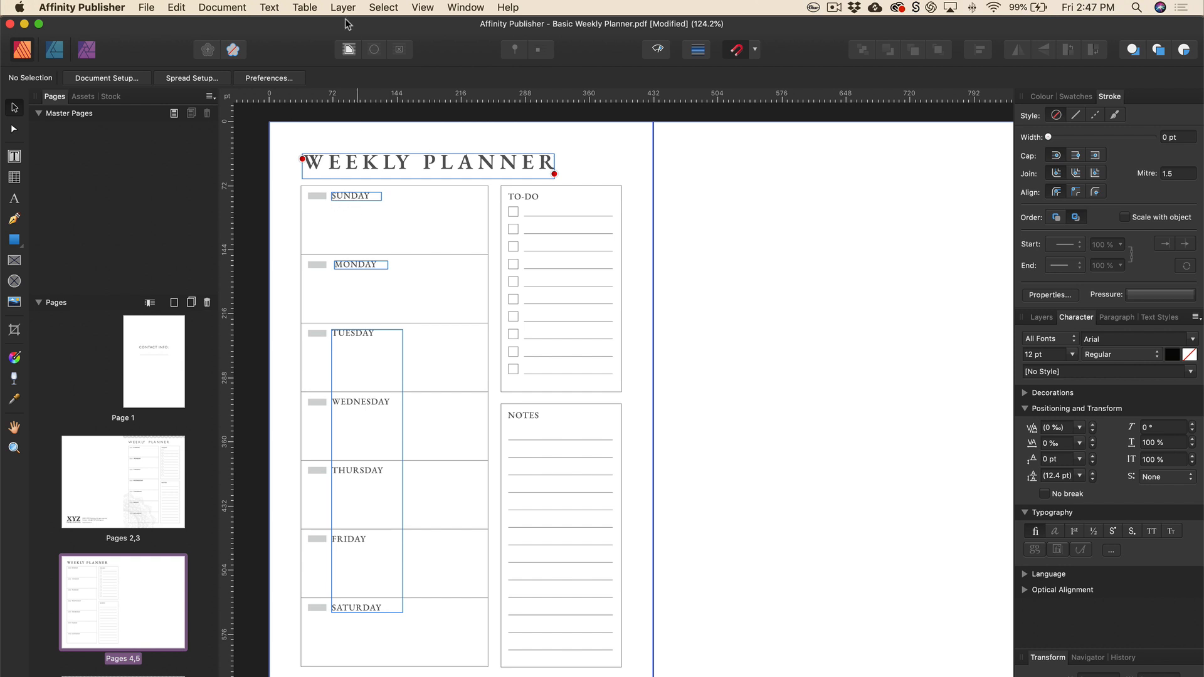
- Check the Guides Manager margin settings, still measured in points
click(421, 6)
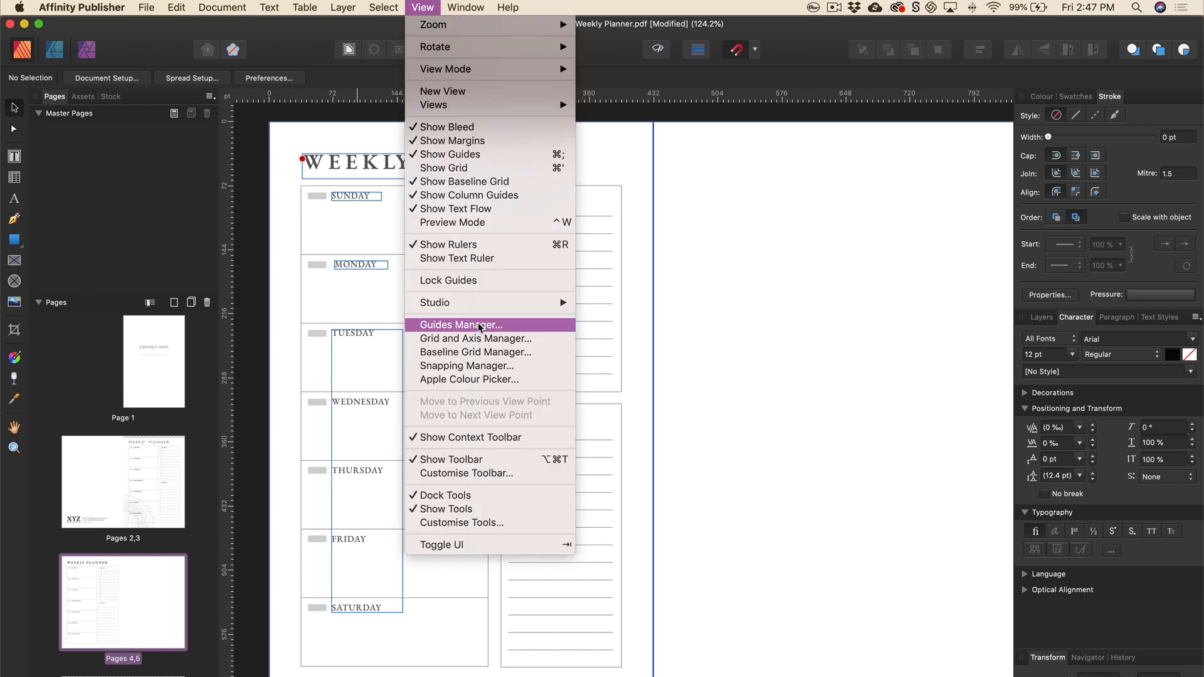
click(460, 325)
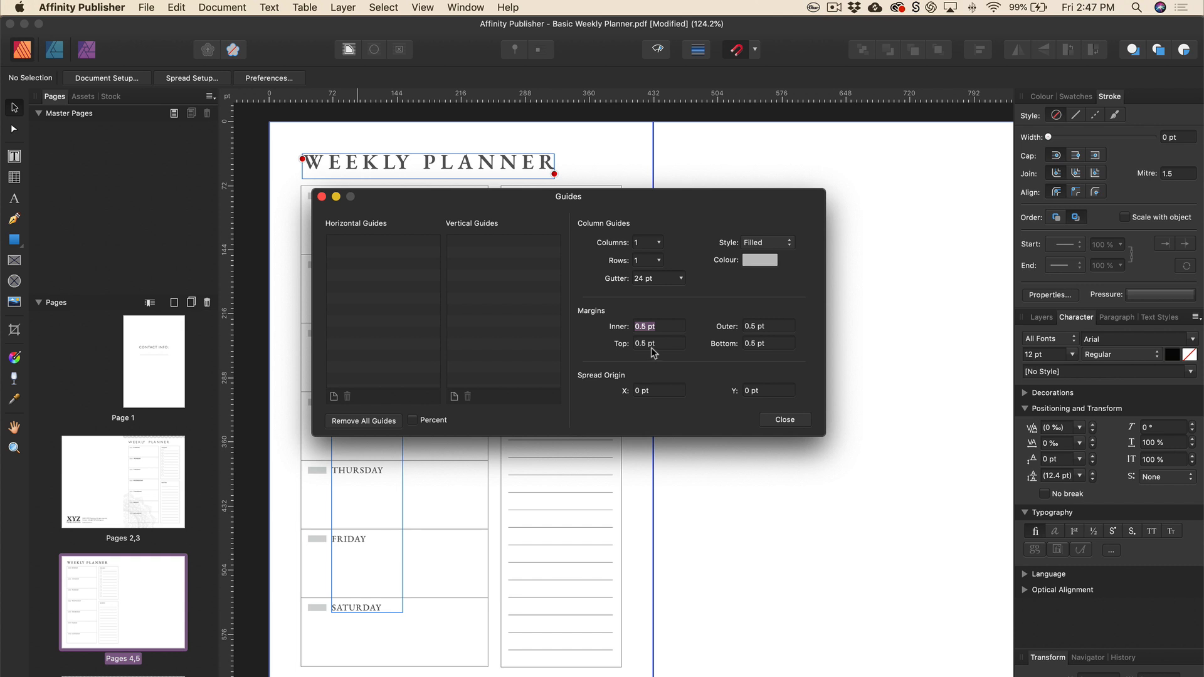
mouse_move(673, 337)
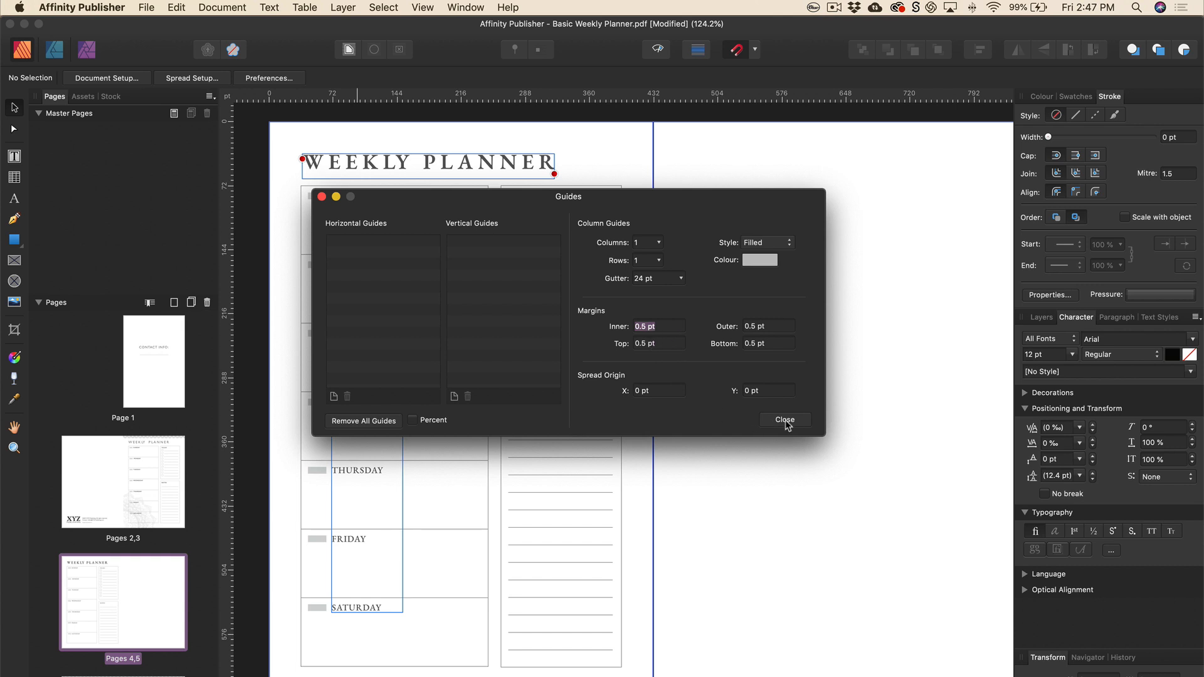
click(148, 6)
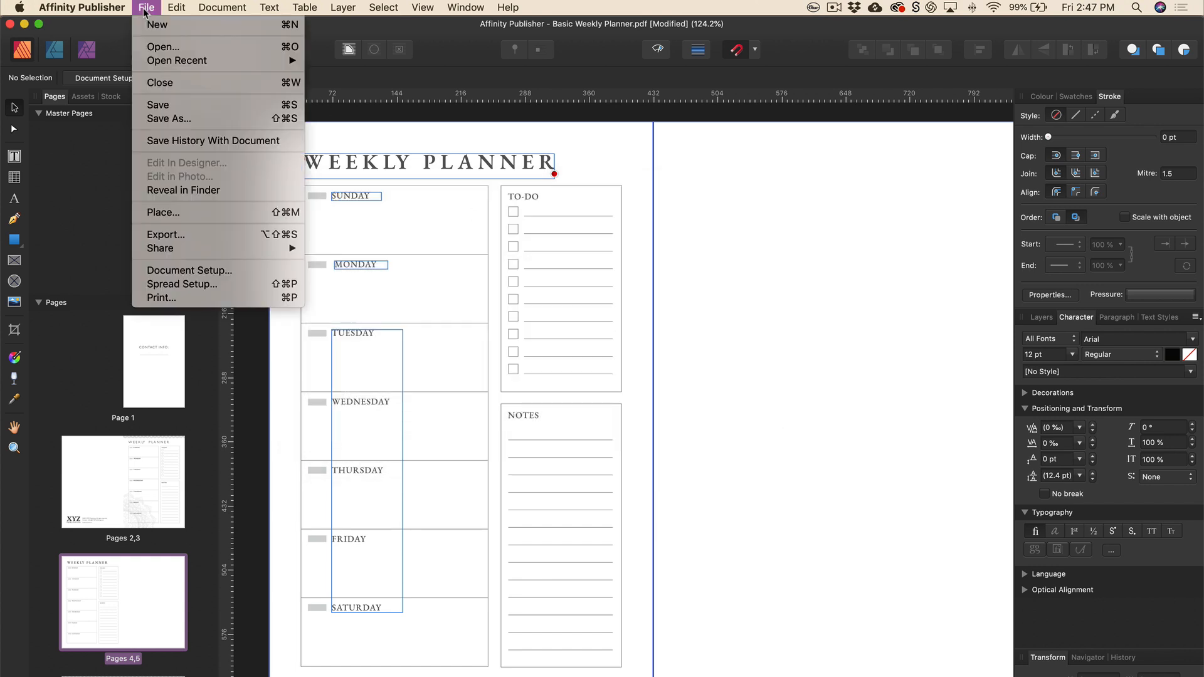
mouse_move(188, 271)
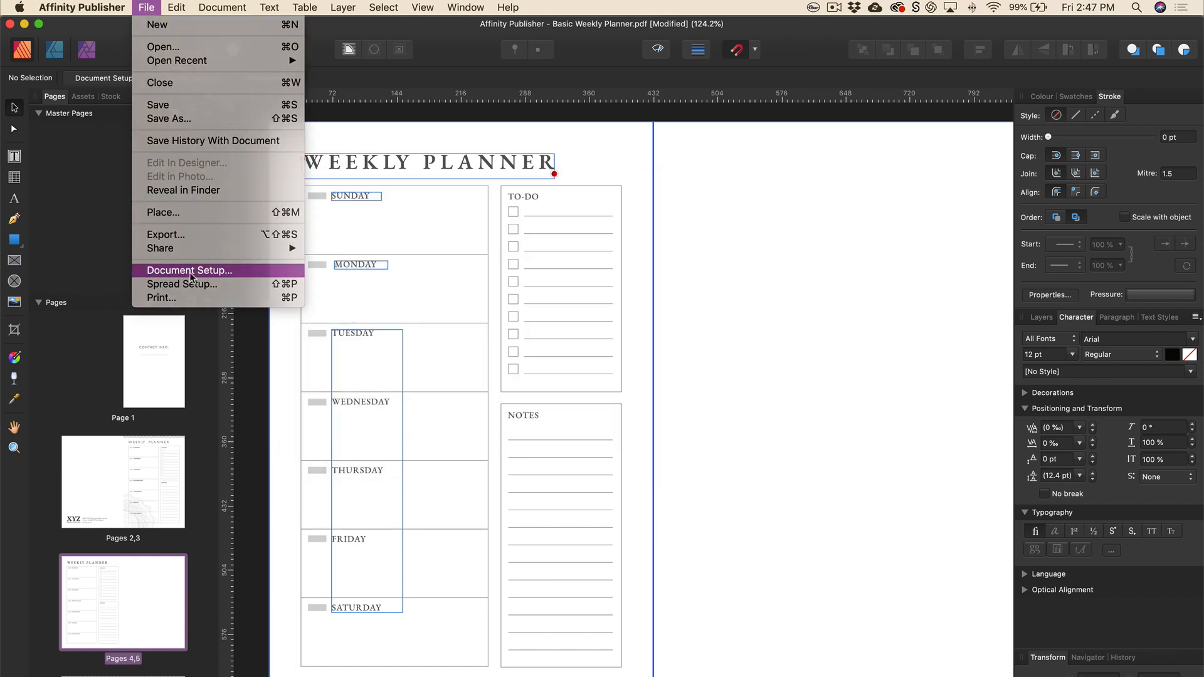
- Switch the document units from points to inches in Document Setup
click(188, 271)
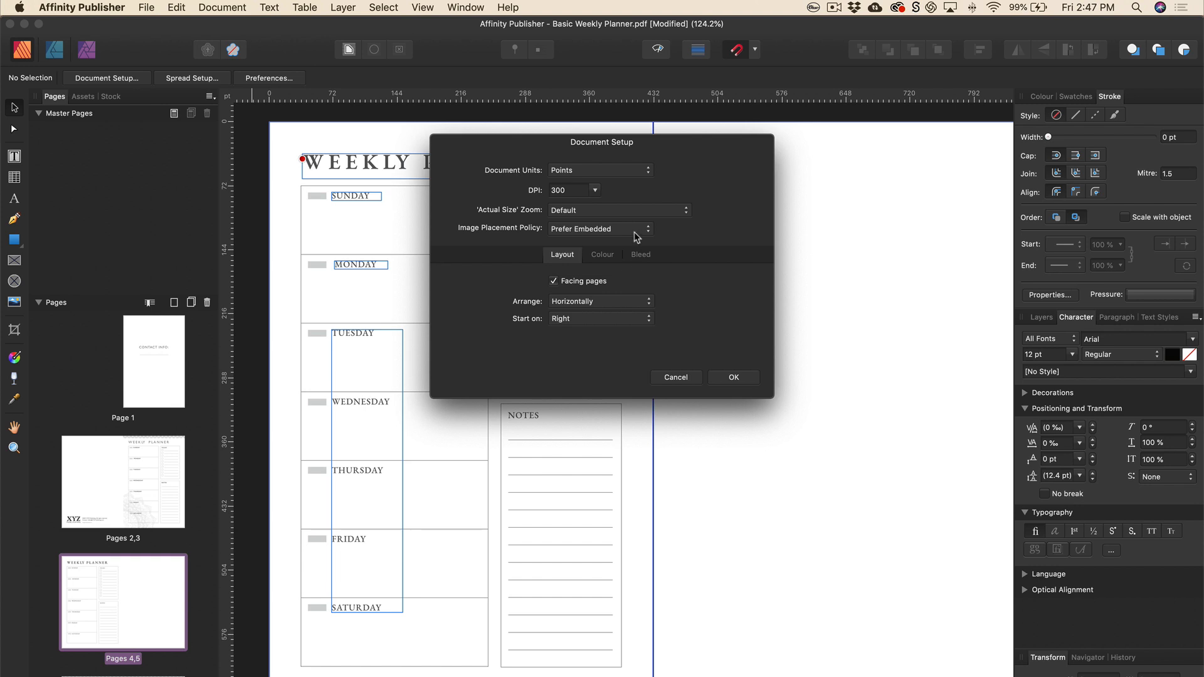
click(599, 171)
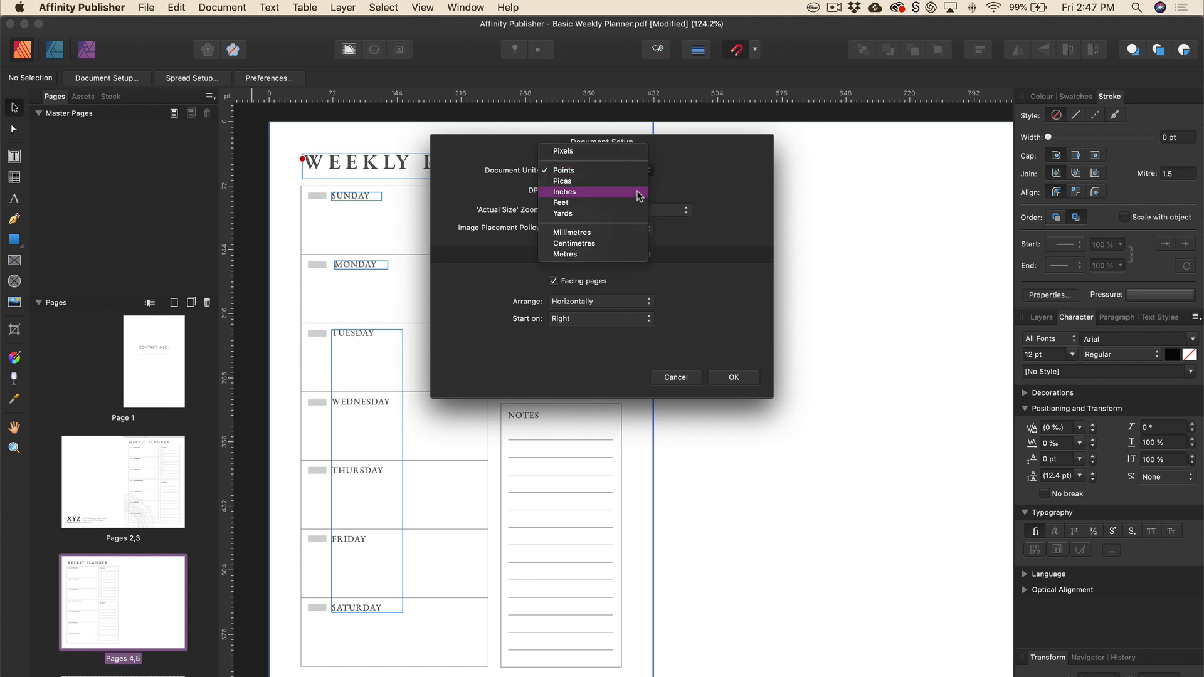
click(564, 191)
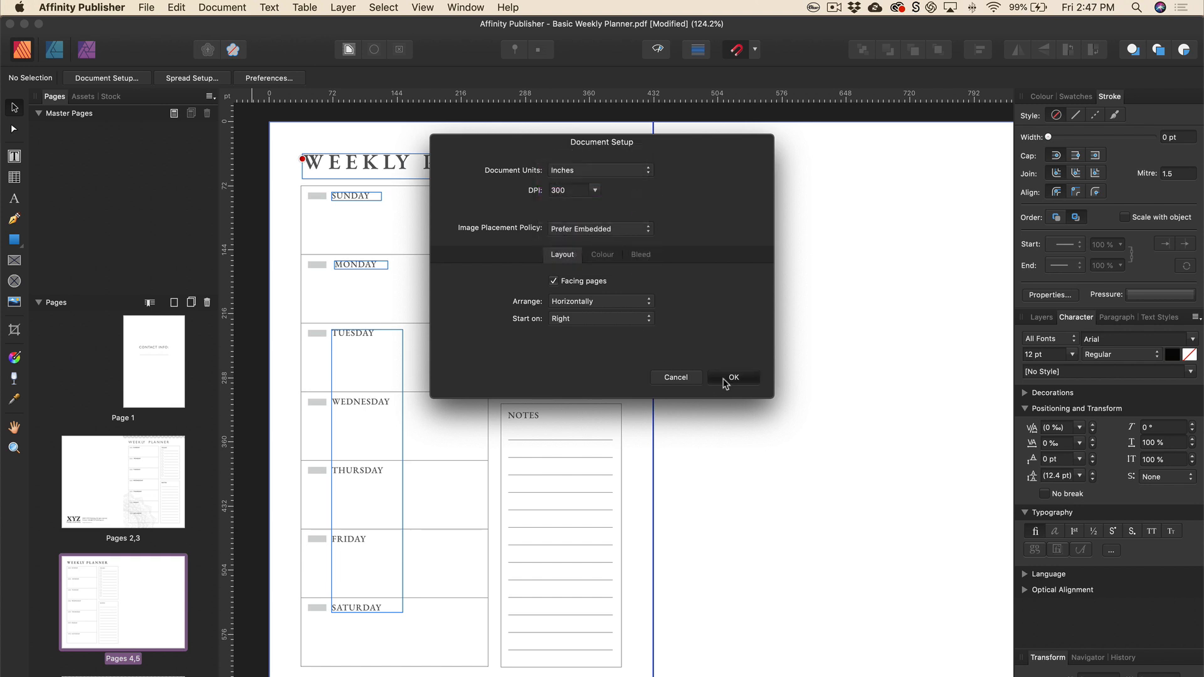
click(421, 6)
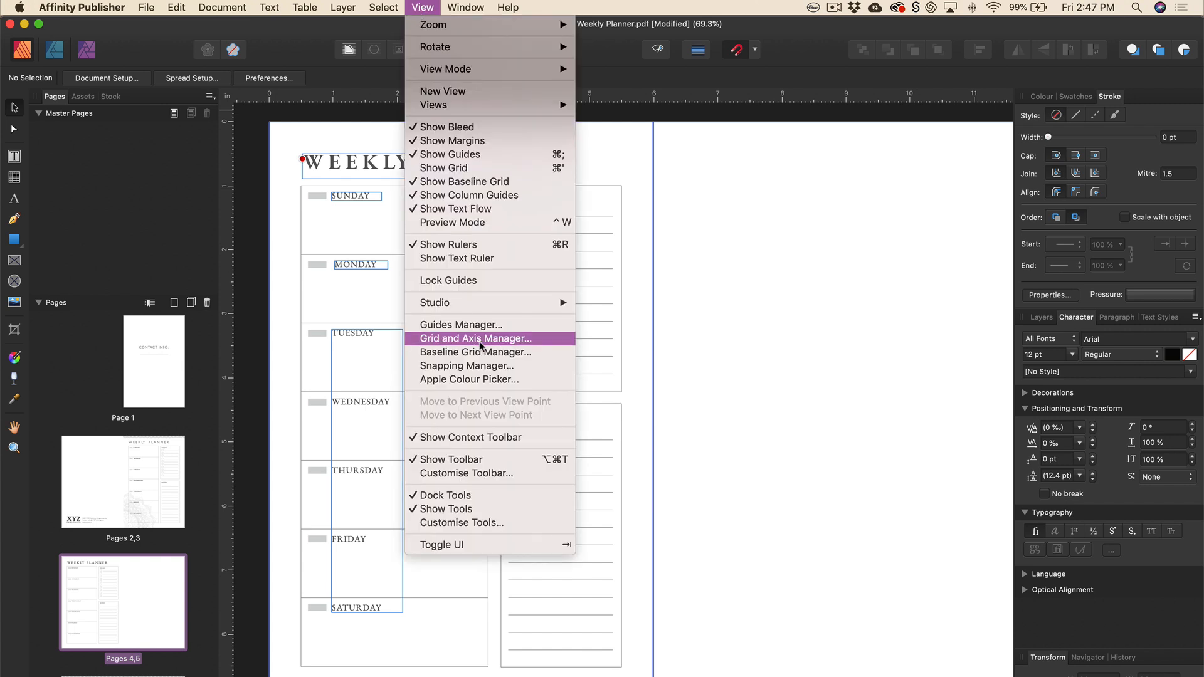
- Set the inner, outer, top and bottom margins to 0.5 in via the Guides Manager
click(460, 325)
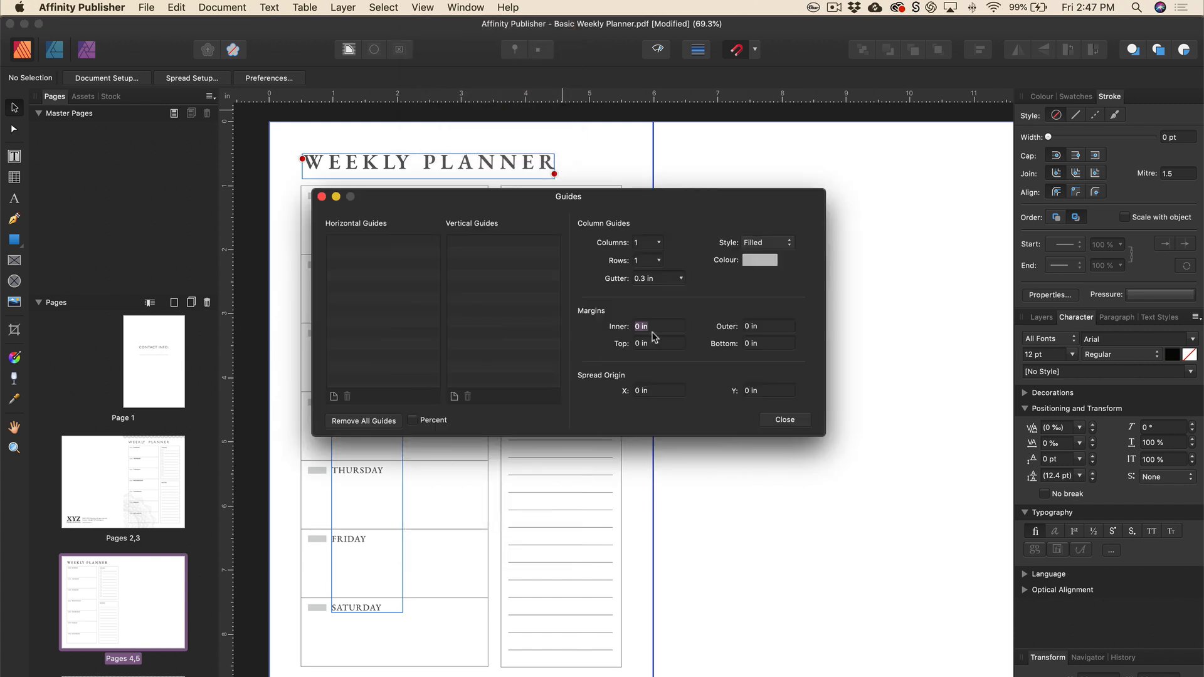
text(0.5)
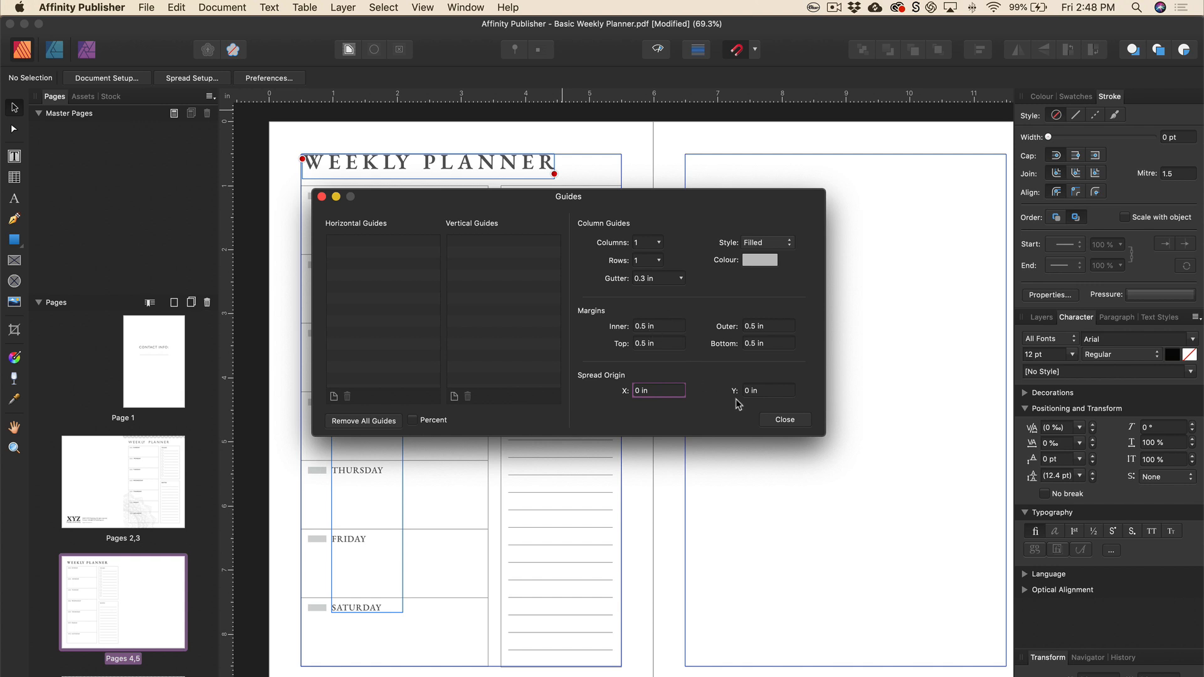
click(784, 419)
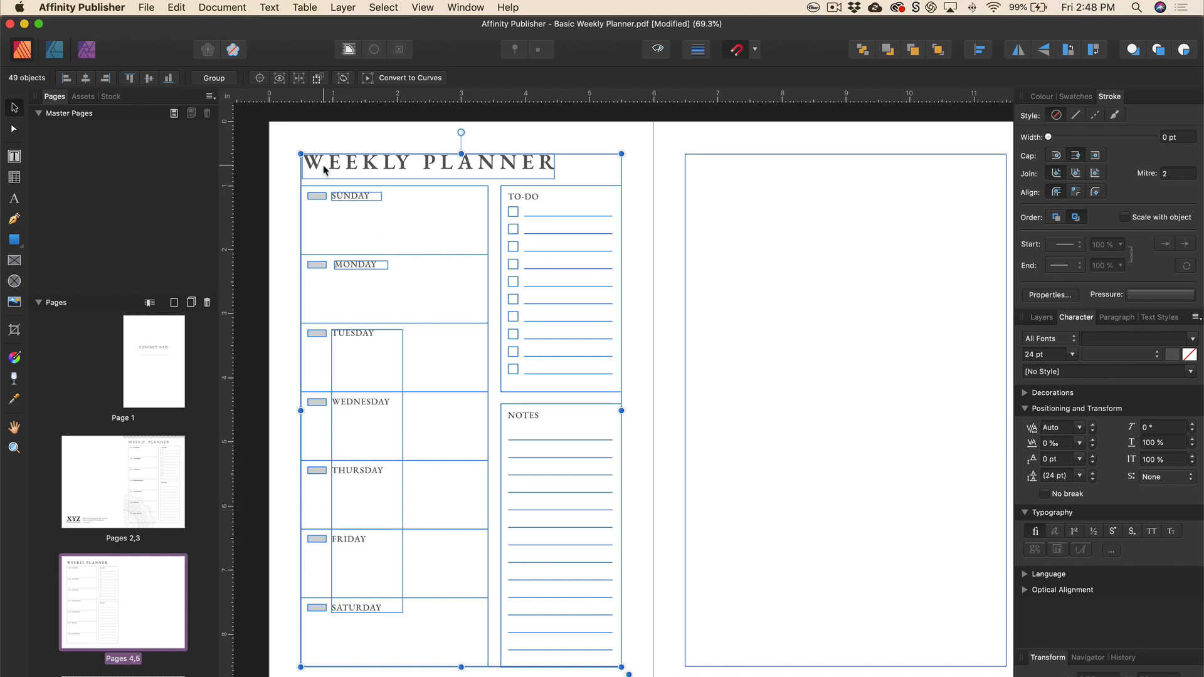
mouse_move(441, 172)
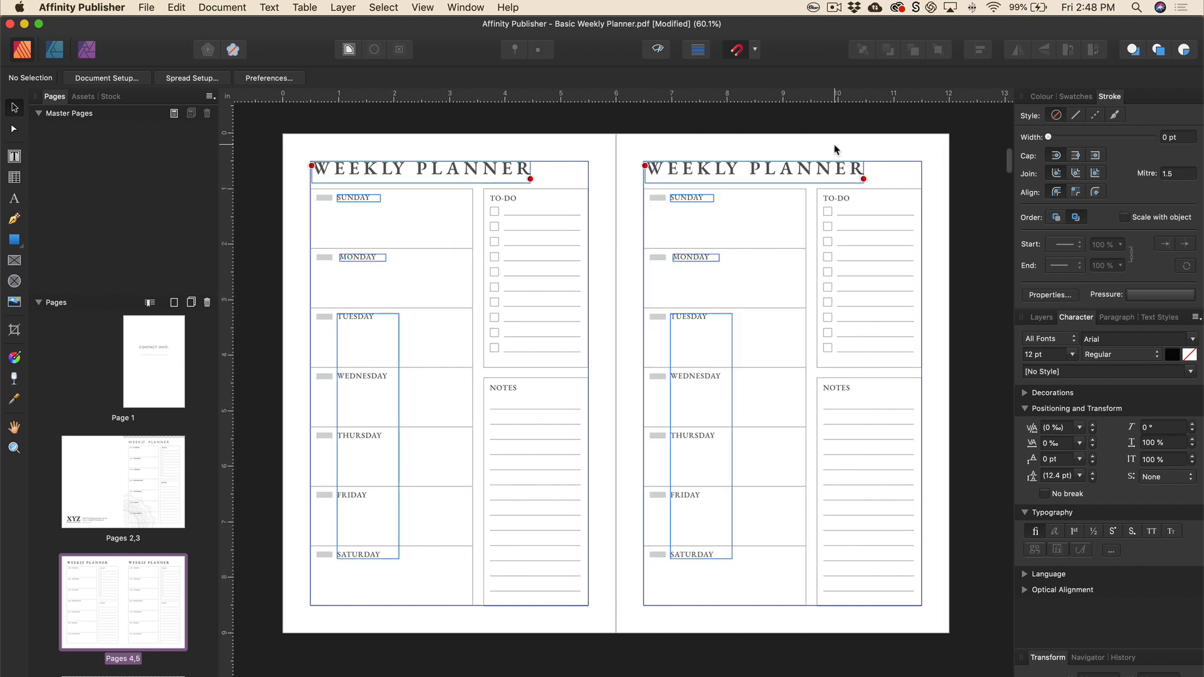
mouse_move(853, 152)
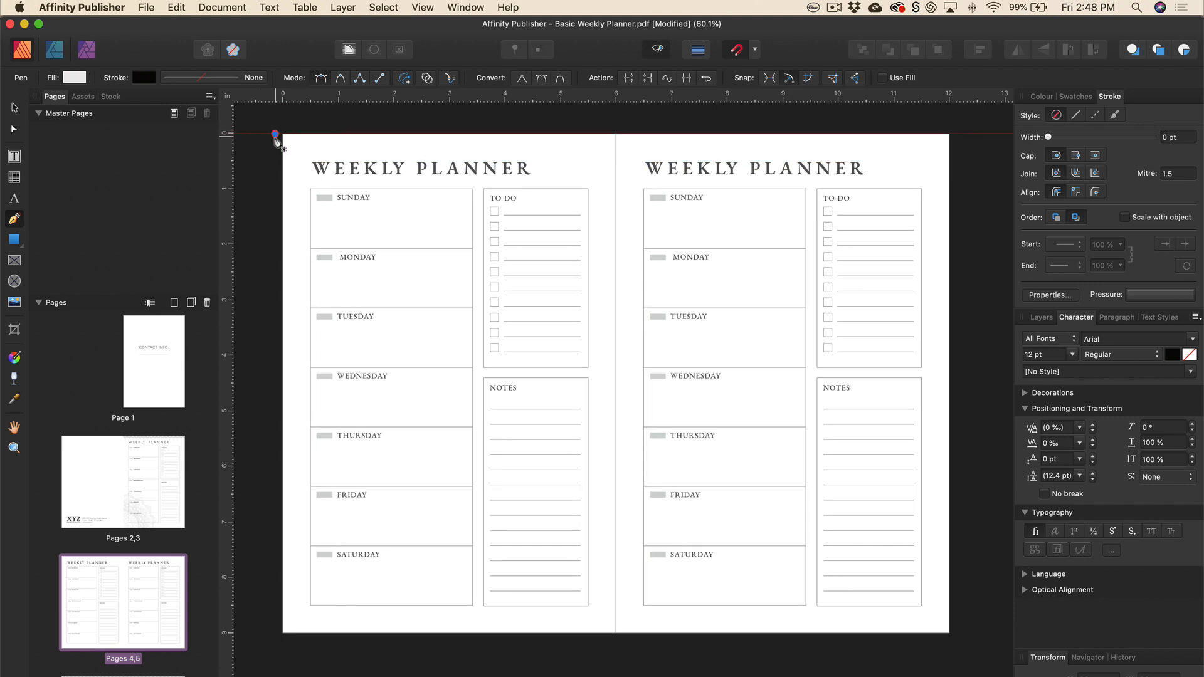
- Draw a line along the spread's top edge and thicken its stroke to about 23 pt
drag(276, 135, 962, 146)
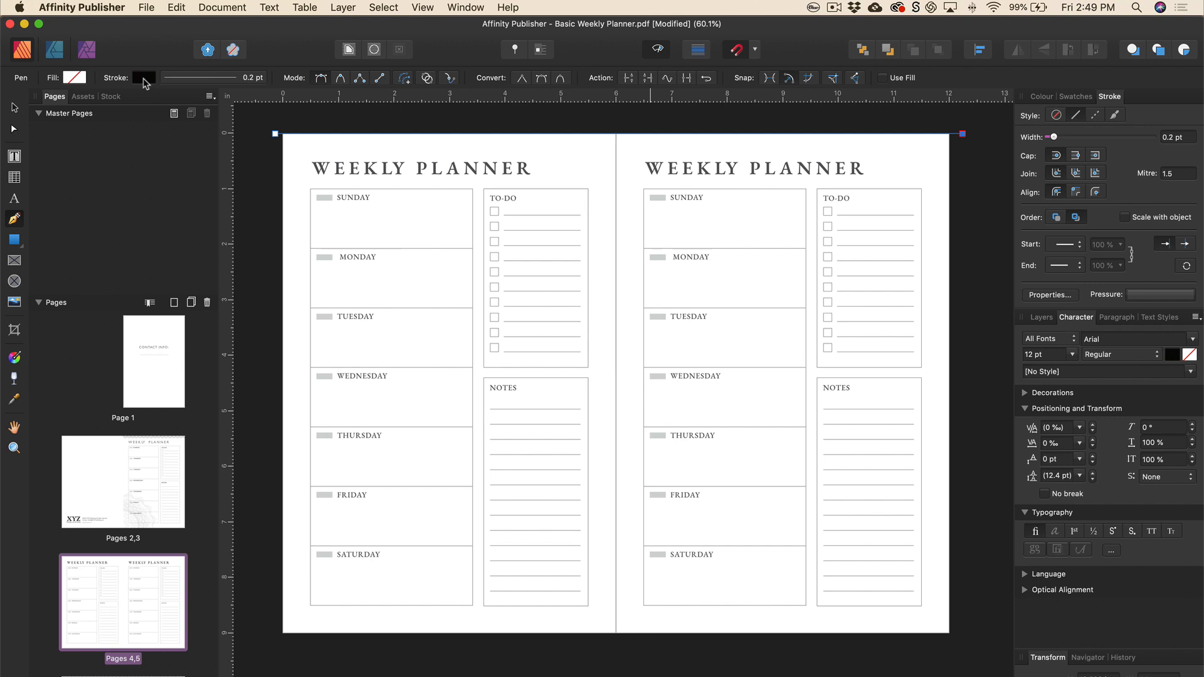
click(143, 77)
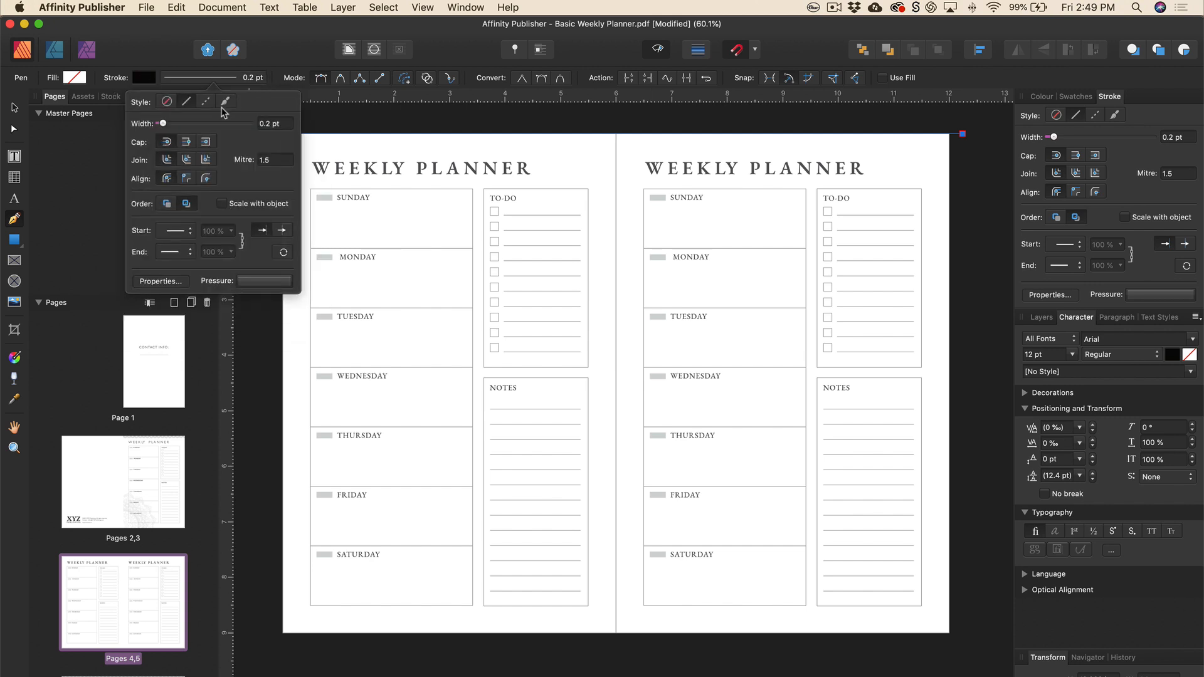
drag(162, 124, 189, 124)
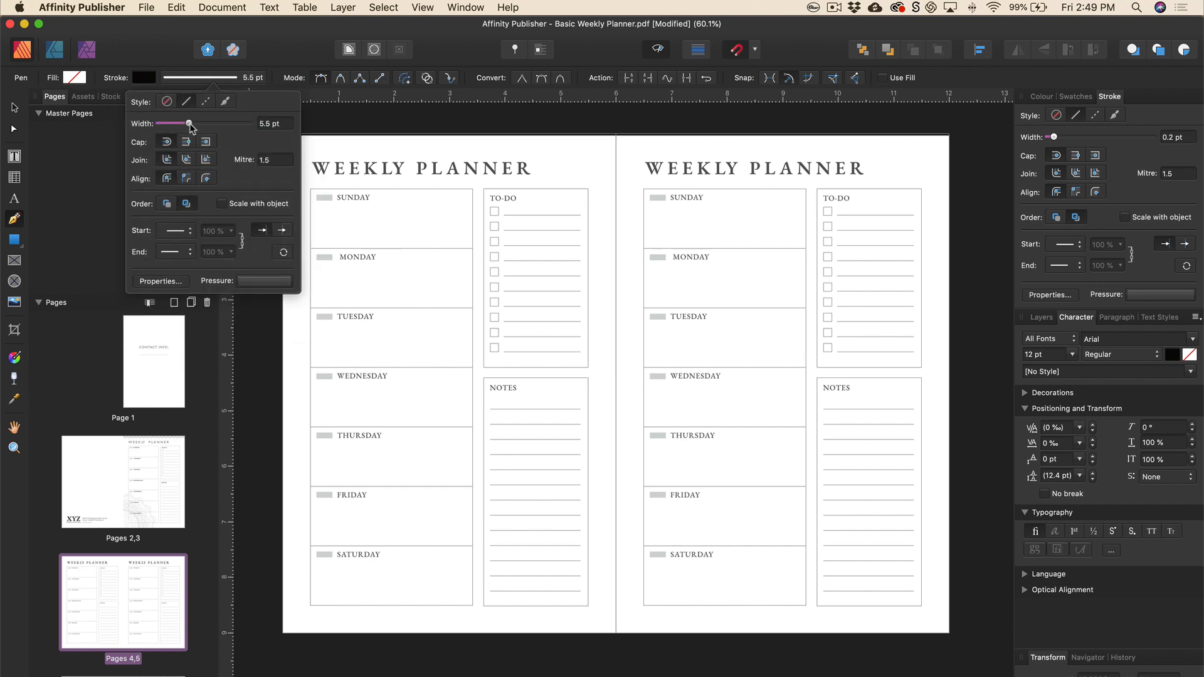
drag(189, 124, 213, 124)
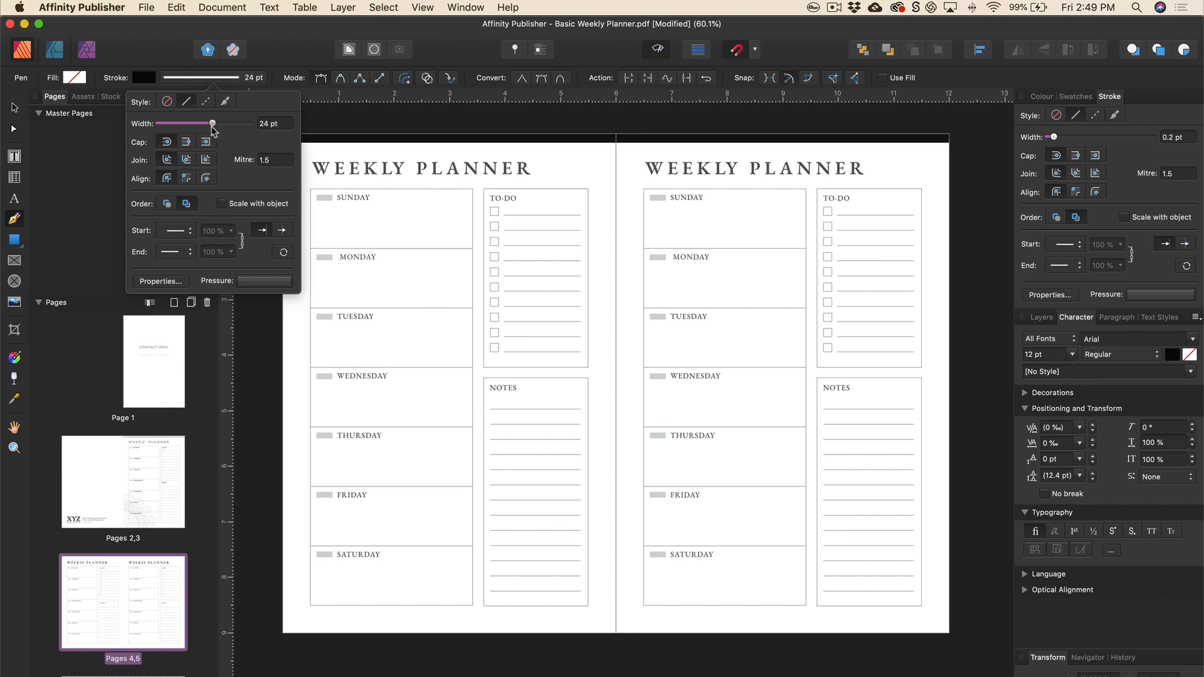
drag(213, 124, 210, 124)
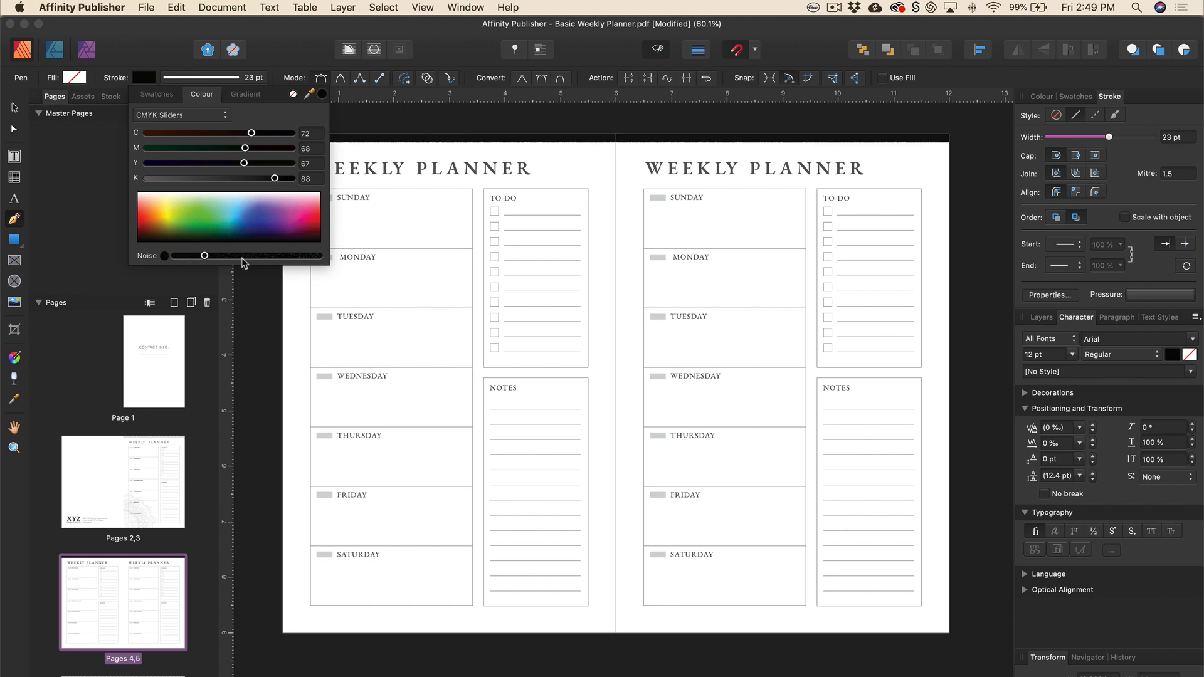
- Colour the bar a medium gray (K 75, no tint) with added noise texture
drag(204, 254, 304, 254)
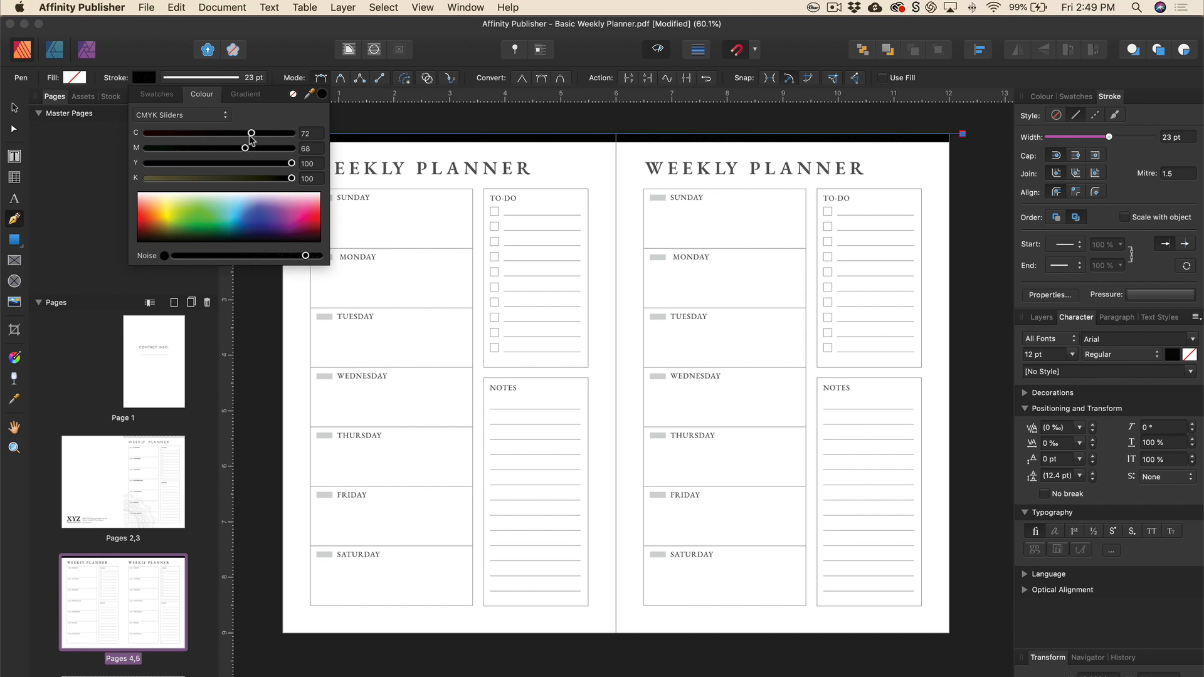
drag(250, 133, 146, 133)
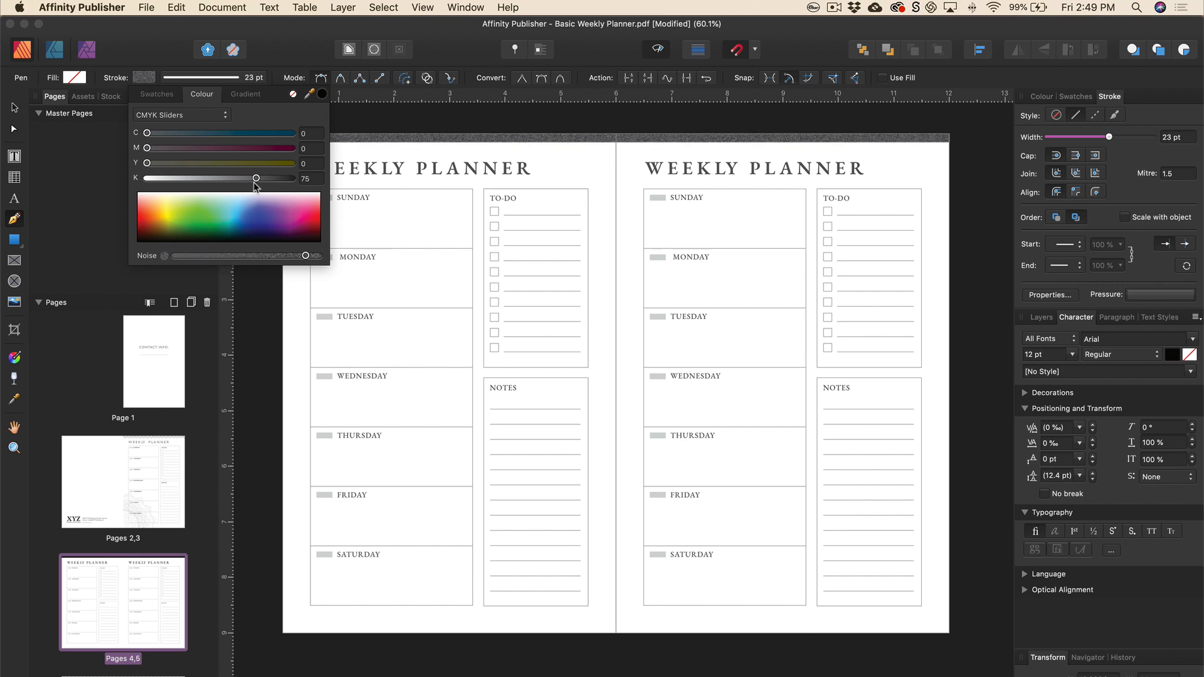
drag(256, 176, 217, 177)
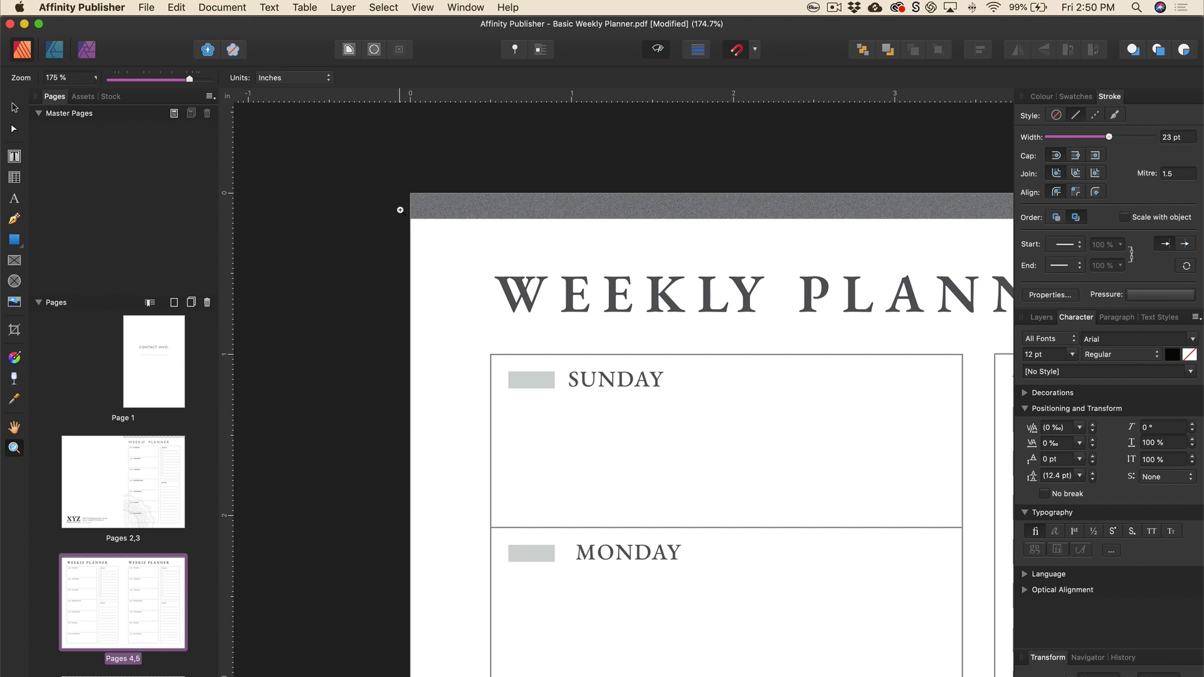
- Give the document a 0.125 in bleed on inner, outer, top and bottom sides
click(146, 6)
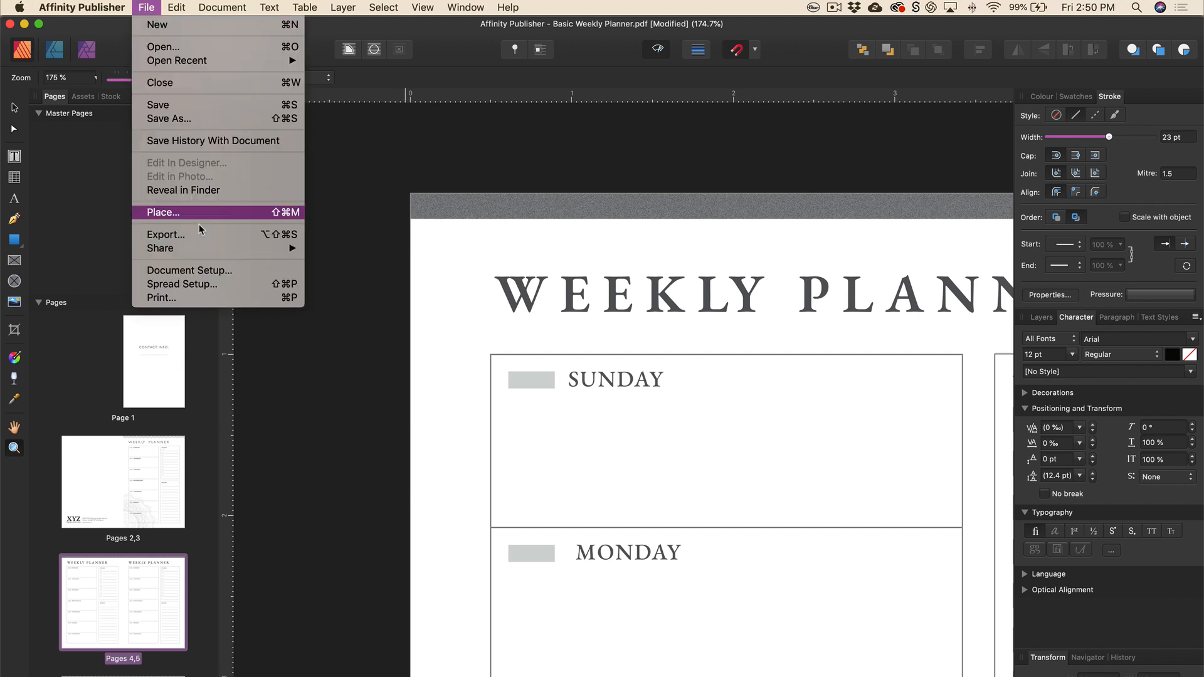
click(188, 271)
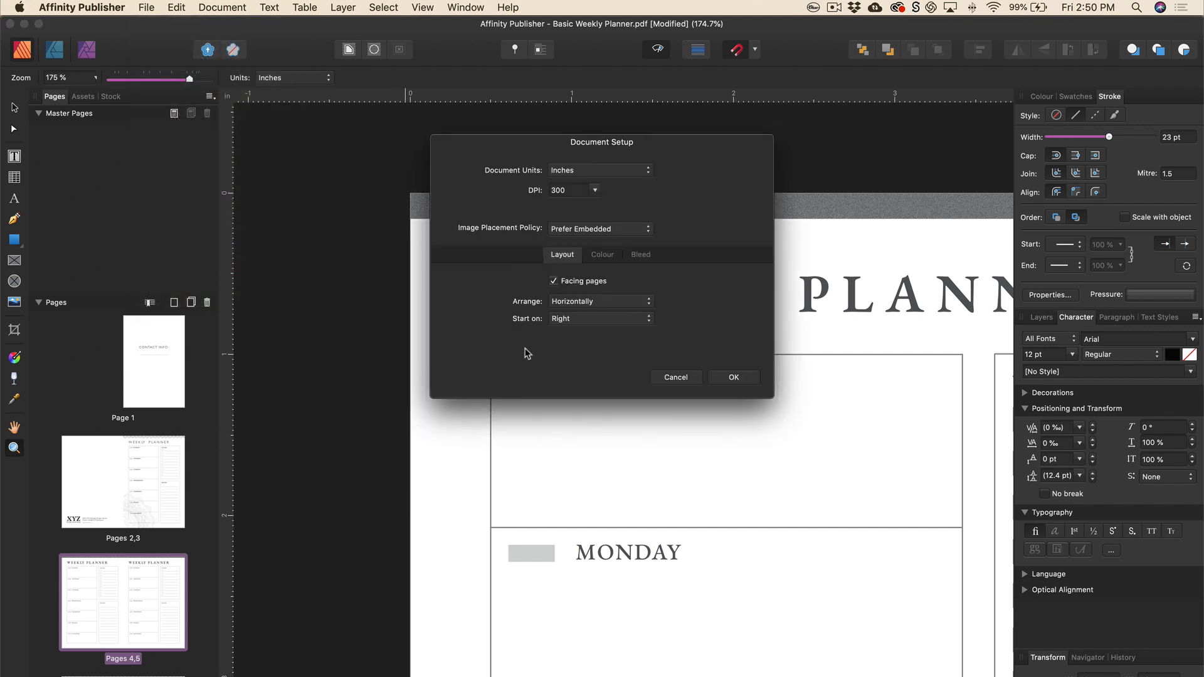
click(640, 255)
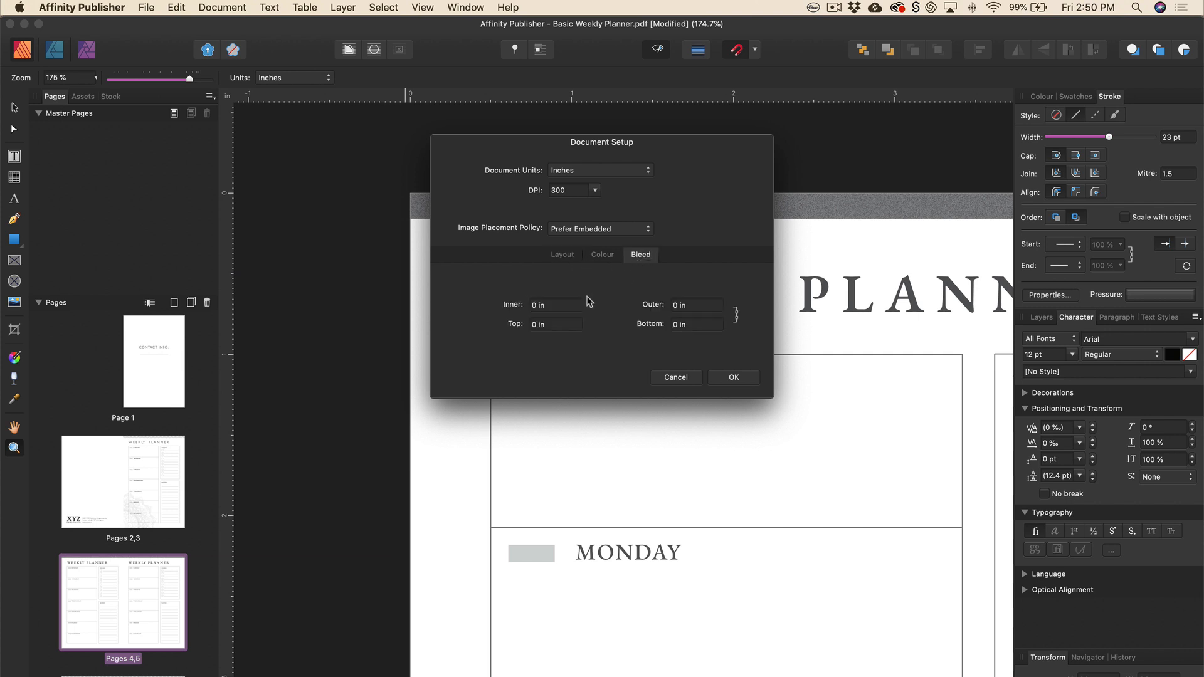
click(554, 304)
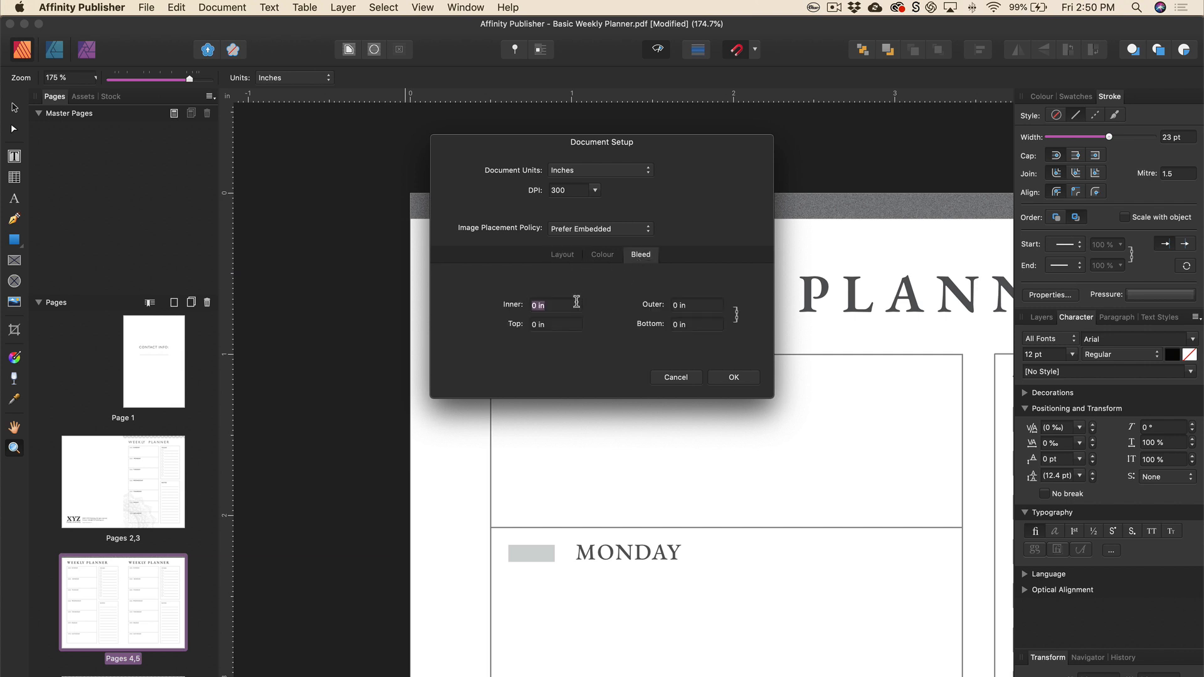
text(0.125)
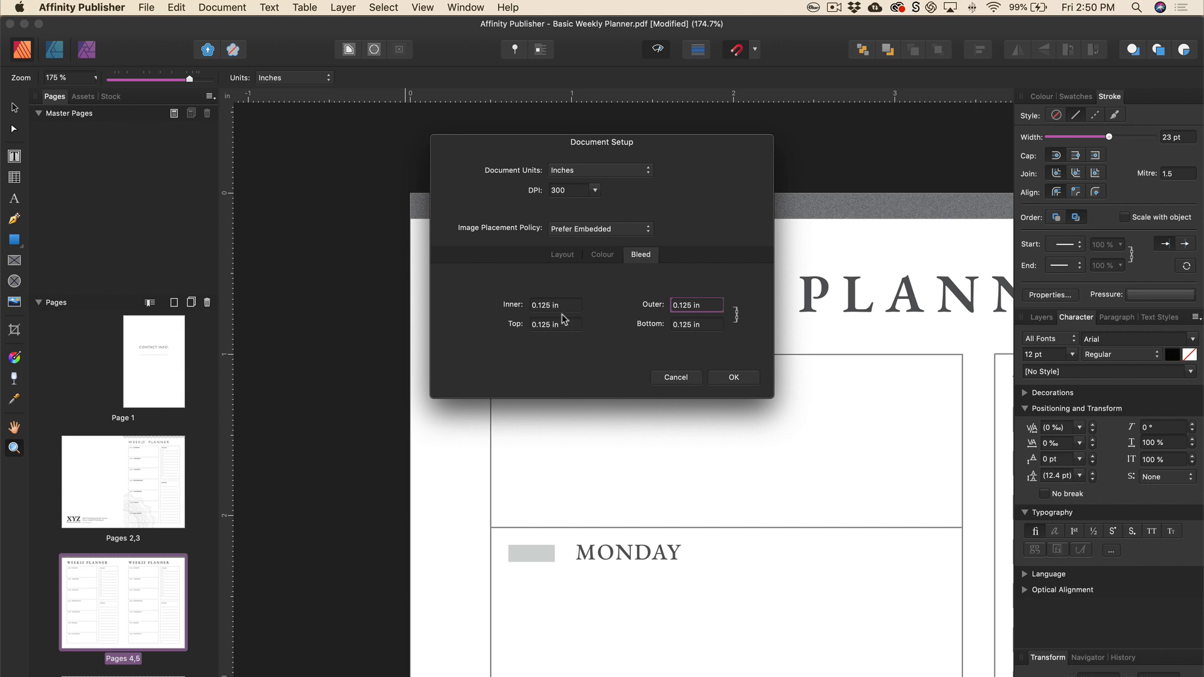
mouse_move(785, 334)
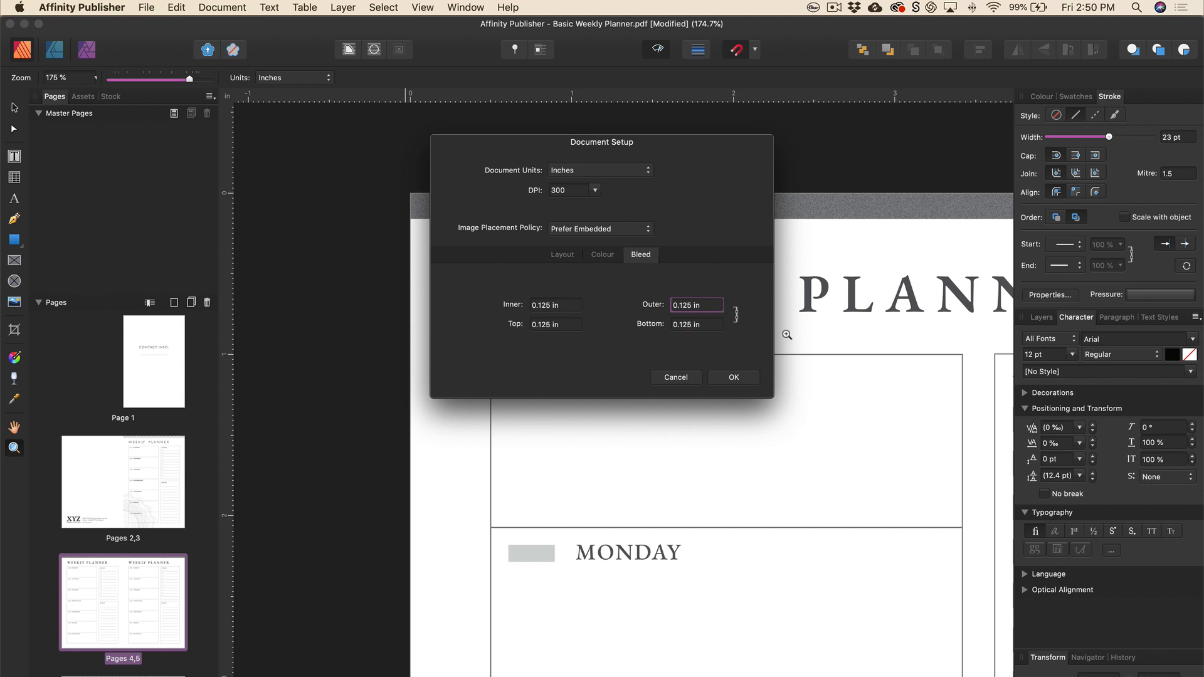
mouse_move(719, 381)
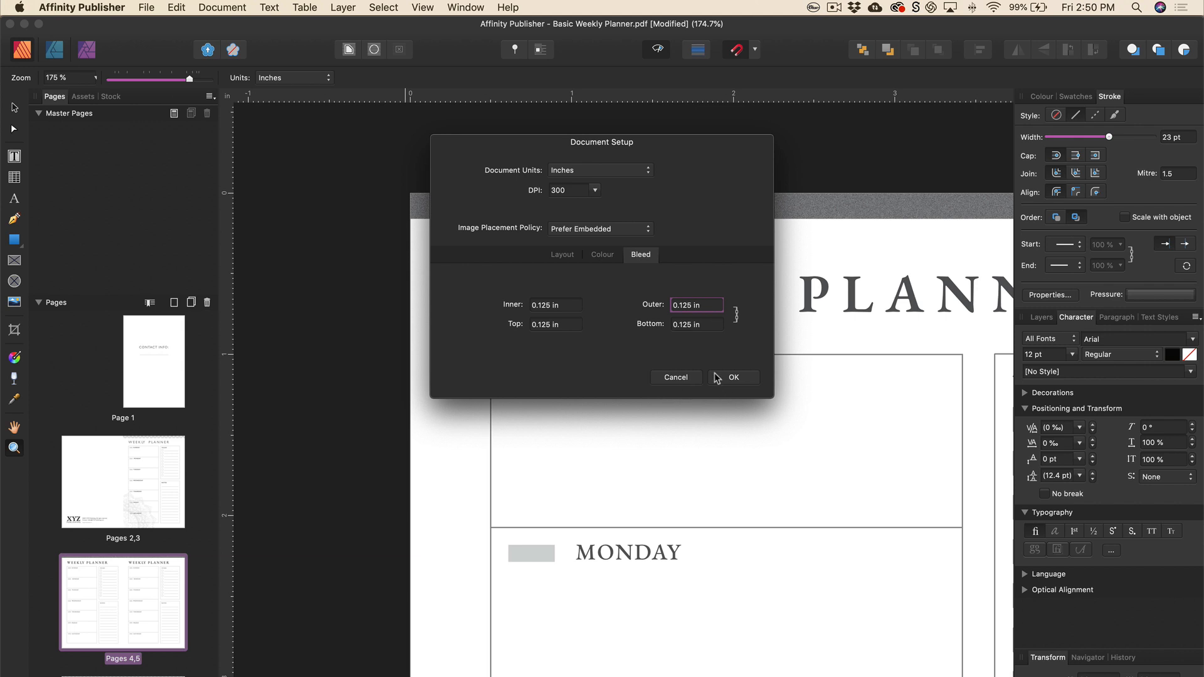
click(740, 376)
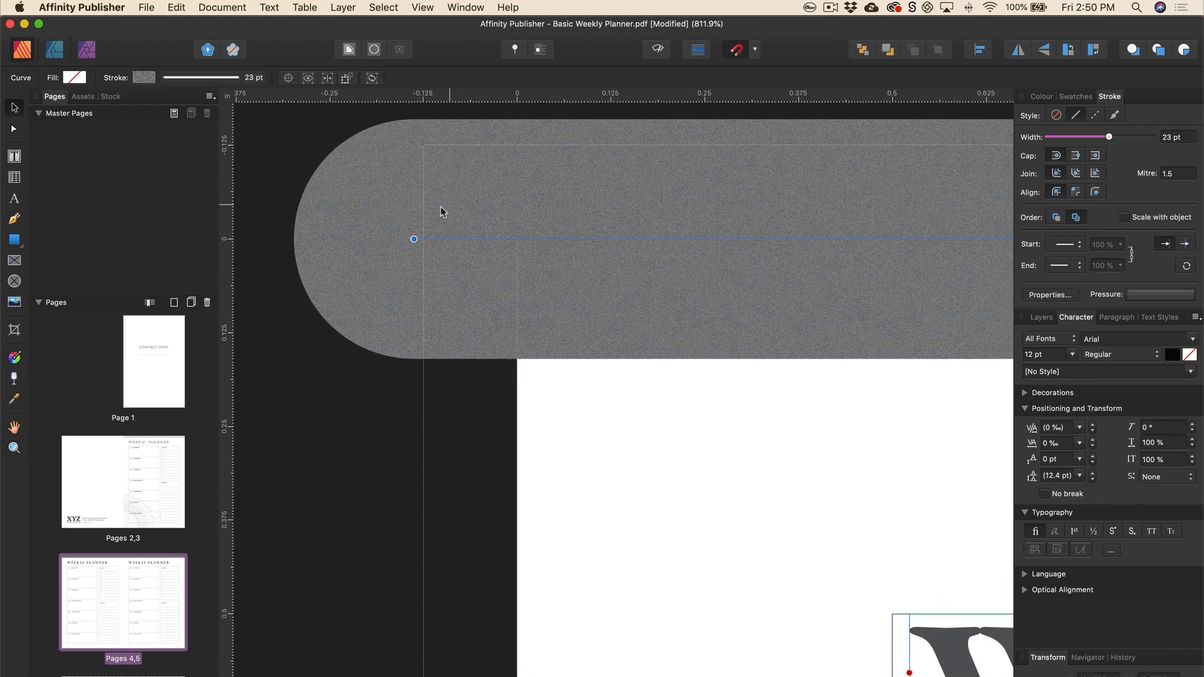
- Give the gray top bar square-cut stroke ends so it finishes cleanly in the bleed
click(143, 78)
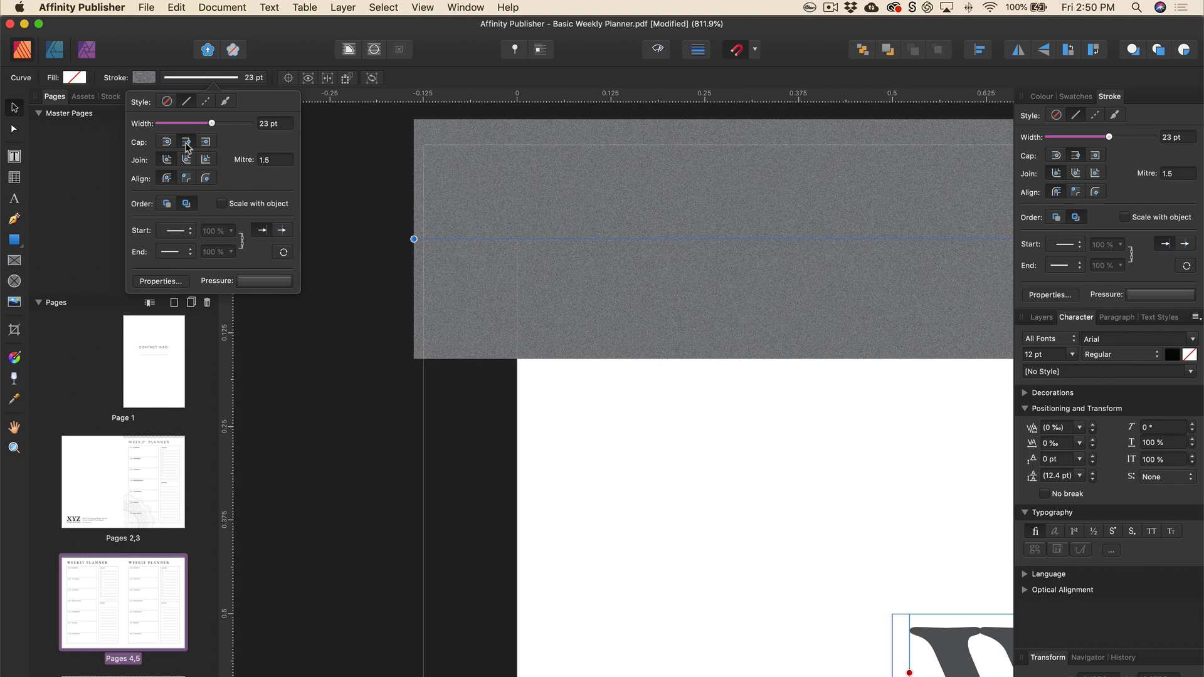
click(478, 191)
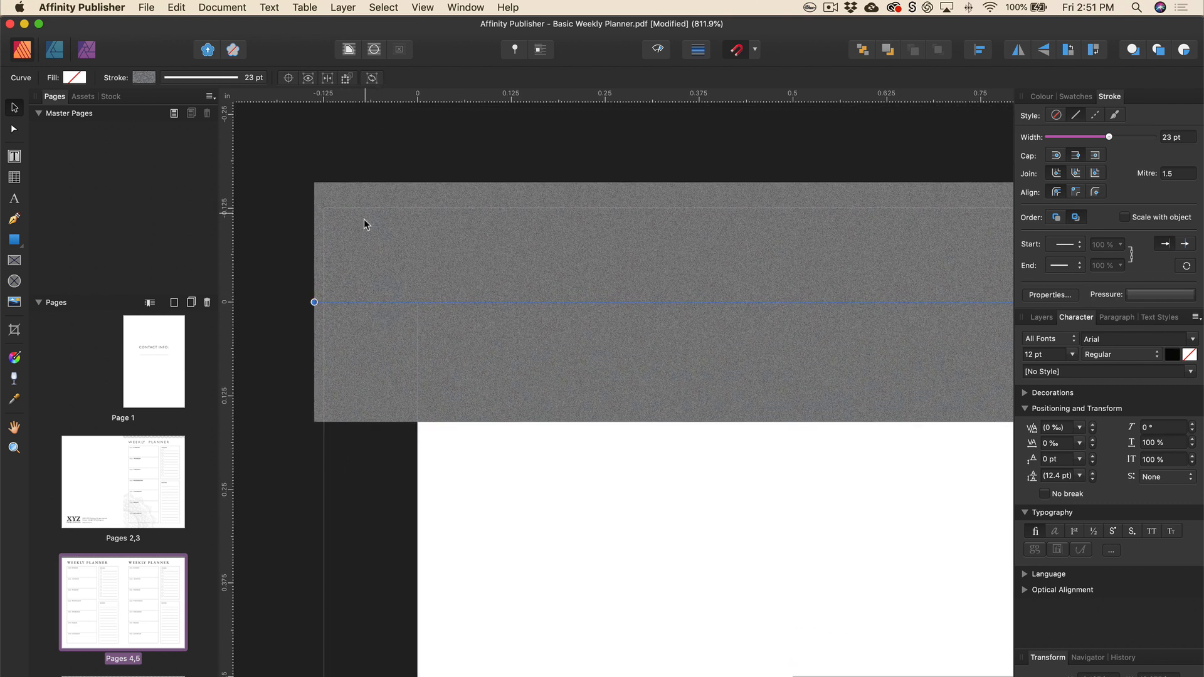
mouse_move(498, 333)
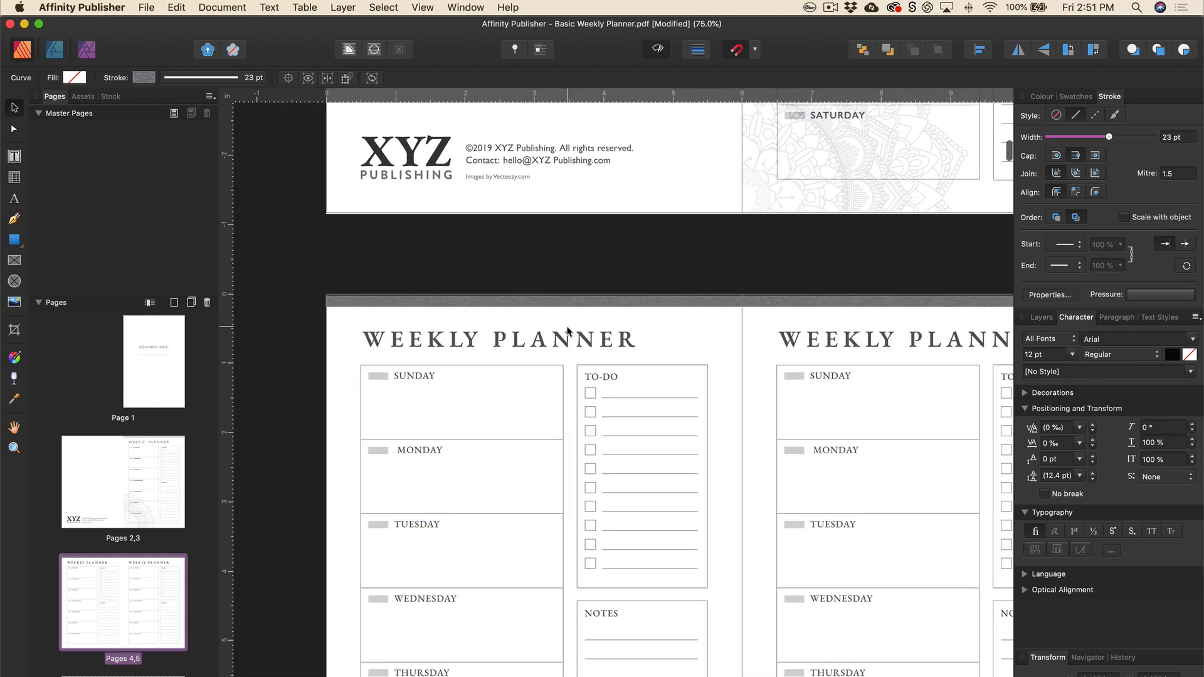
- Turn off Preview Mode so the full gray band and bleed show
scroll(down, 3)
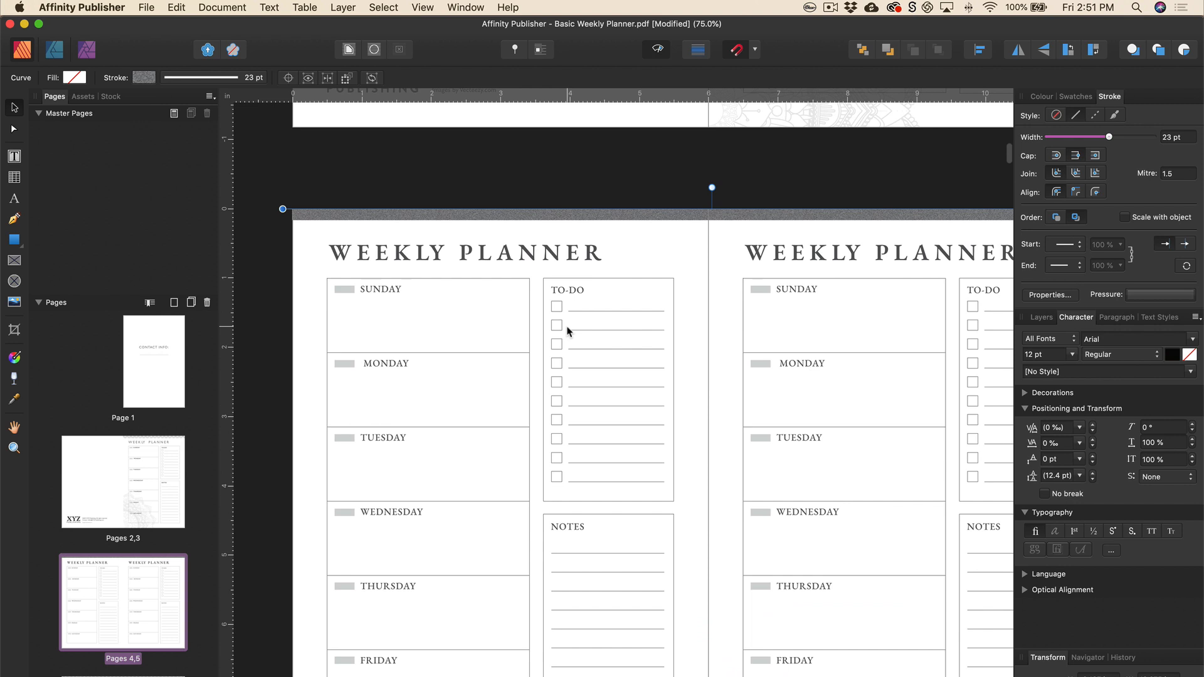
mouse_move(538, 422)
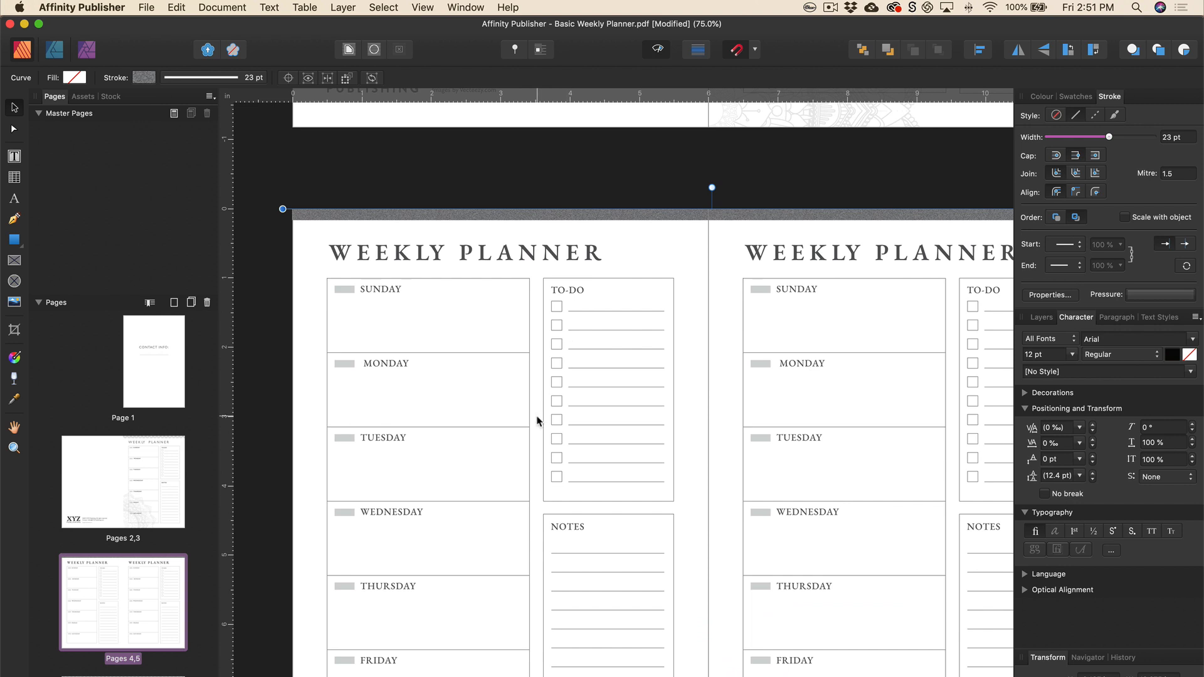
mouse_move(460, 94)
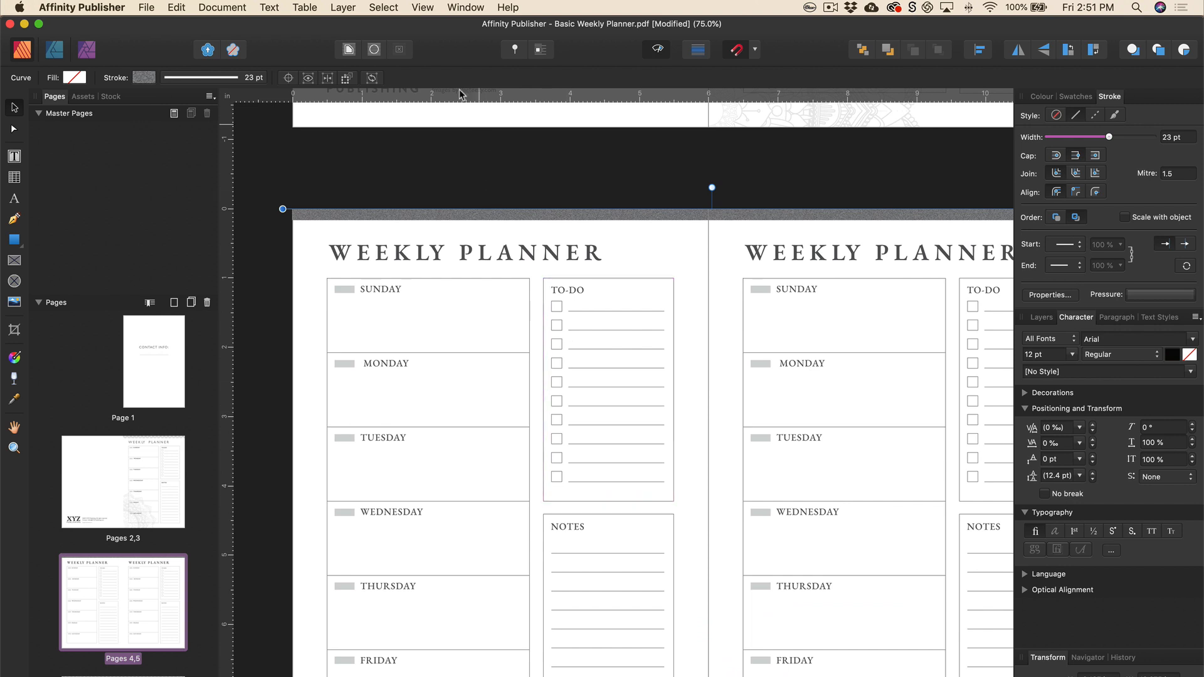
click(422, 6)
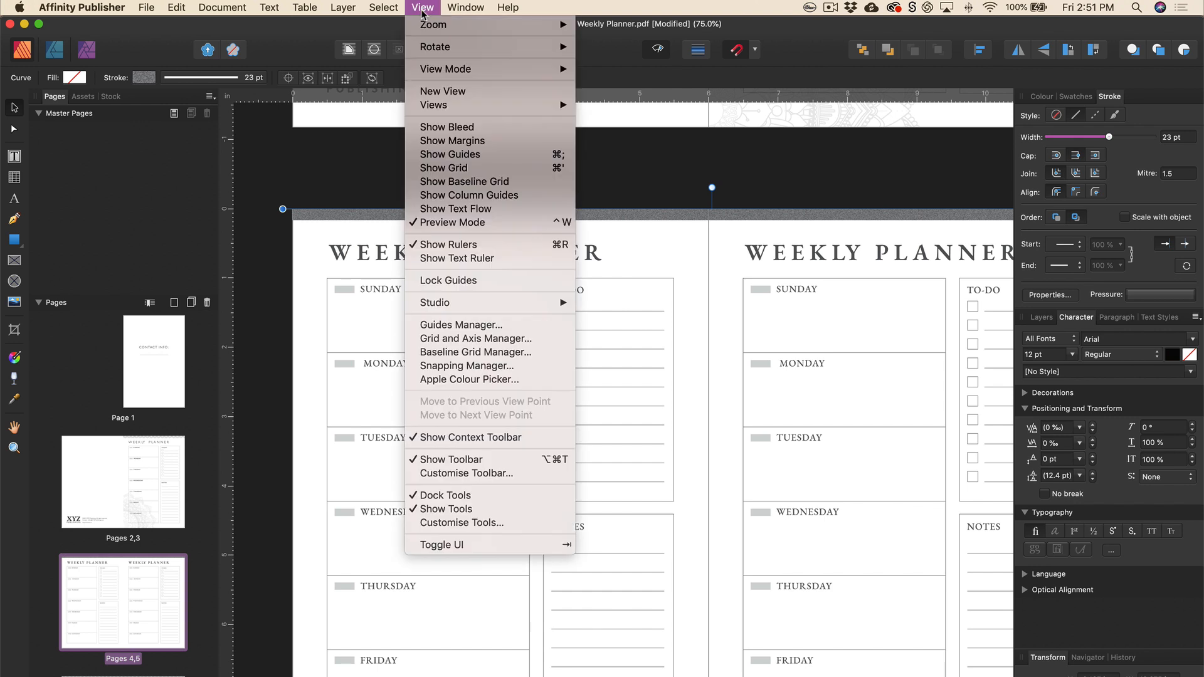
mouse_move(428, 47)
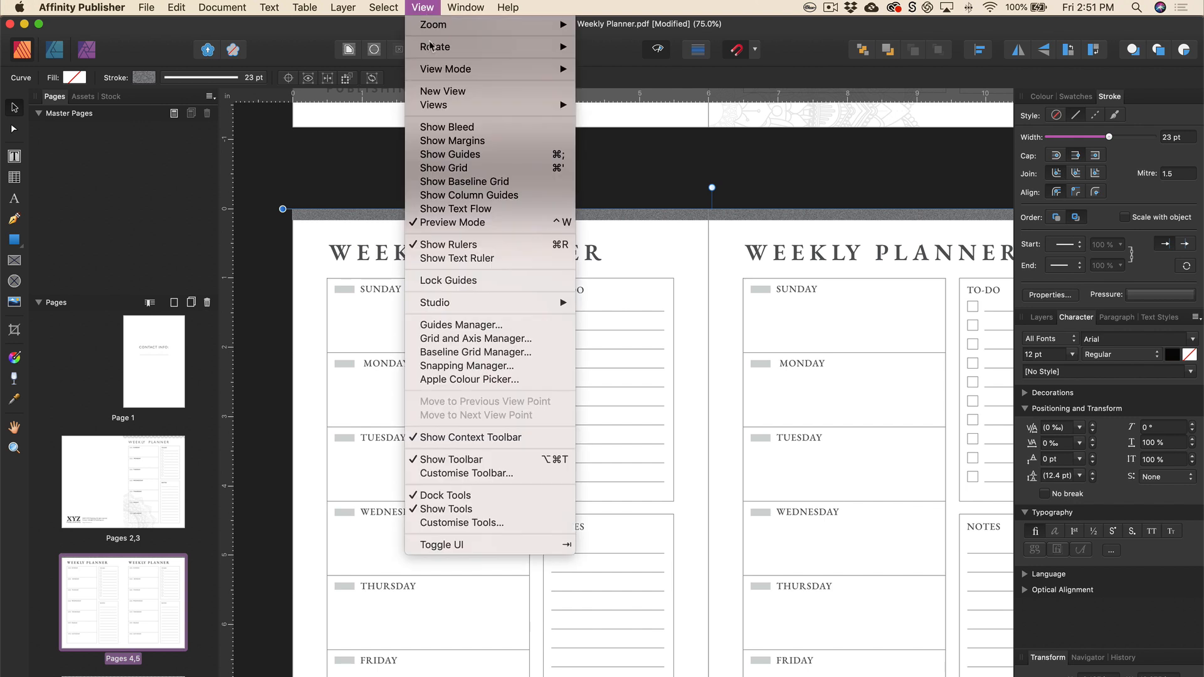
mouse_move(459, 231)
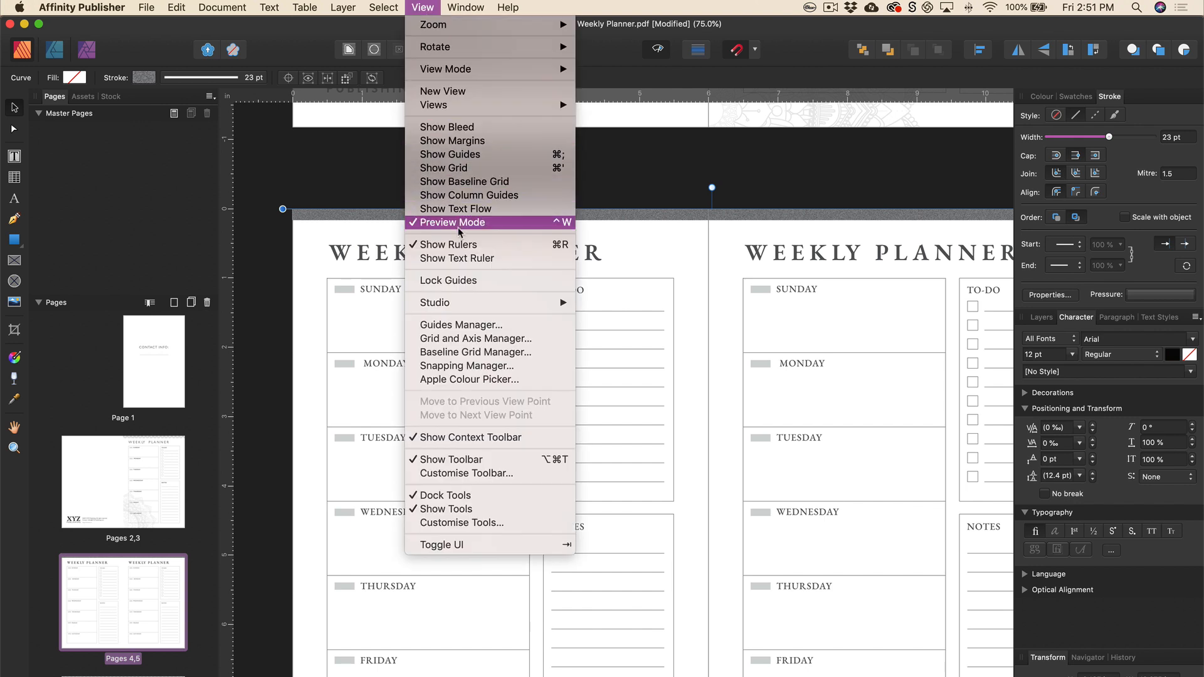
click(447, 222)
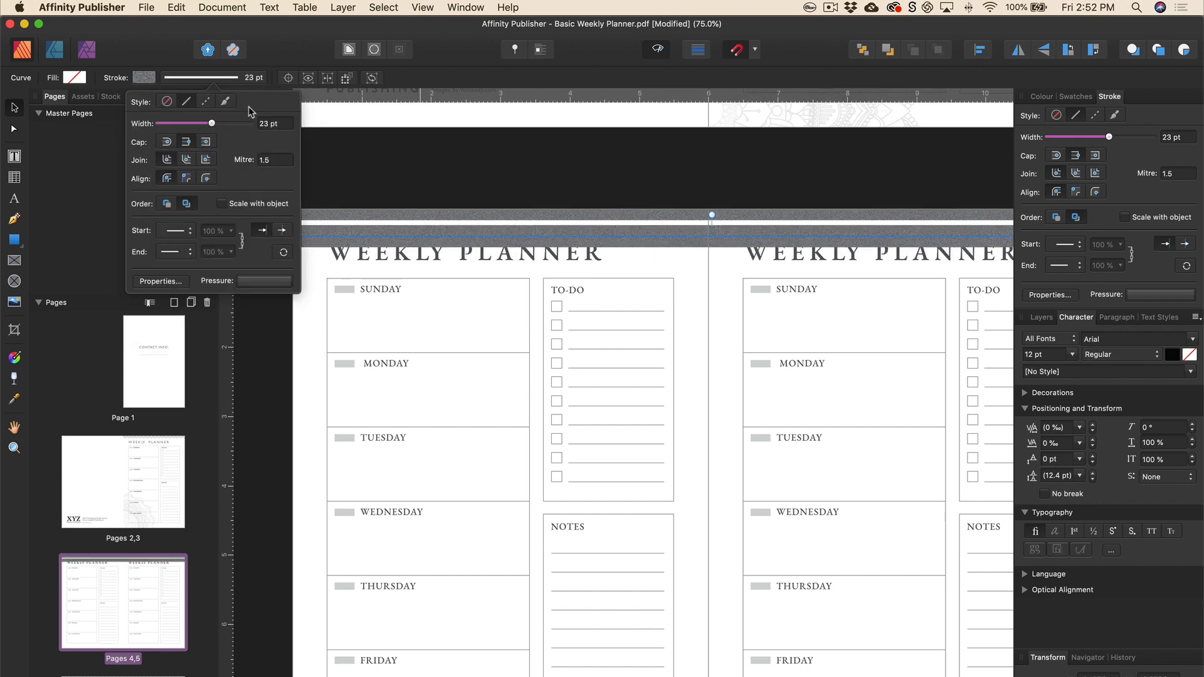
- Thin the line beneath the gray bar to a 4 pt stroke and deselect it
drag(188, 124, 164, 125)
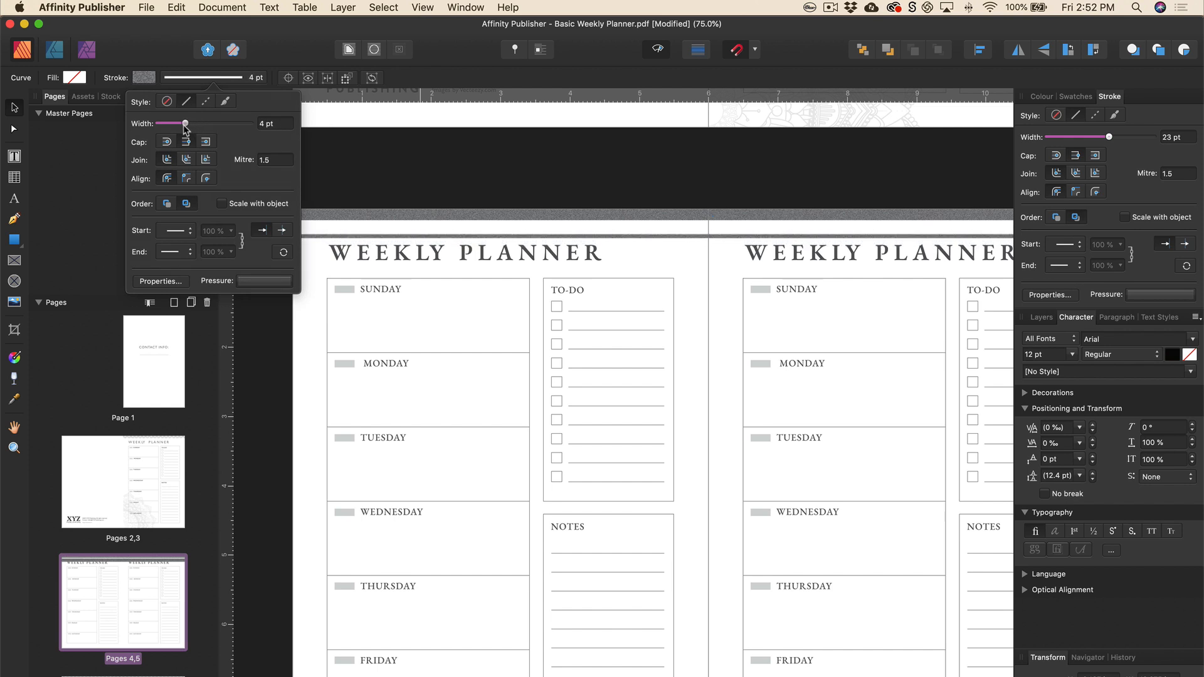
click(660, 249)
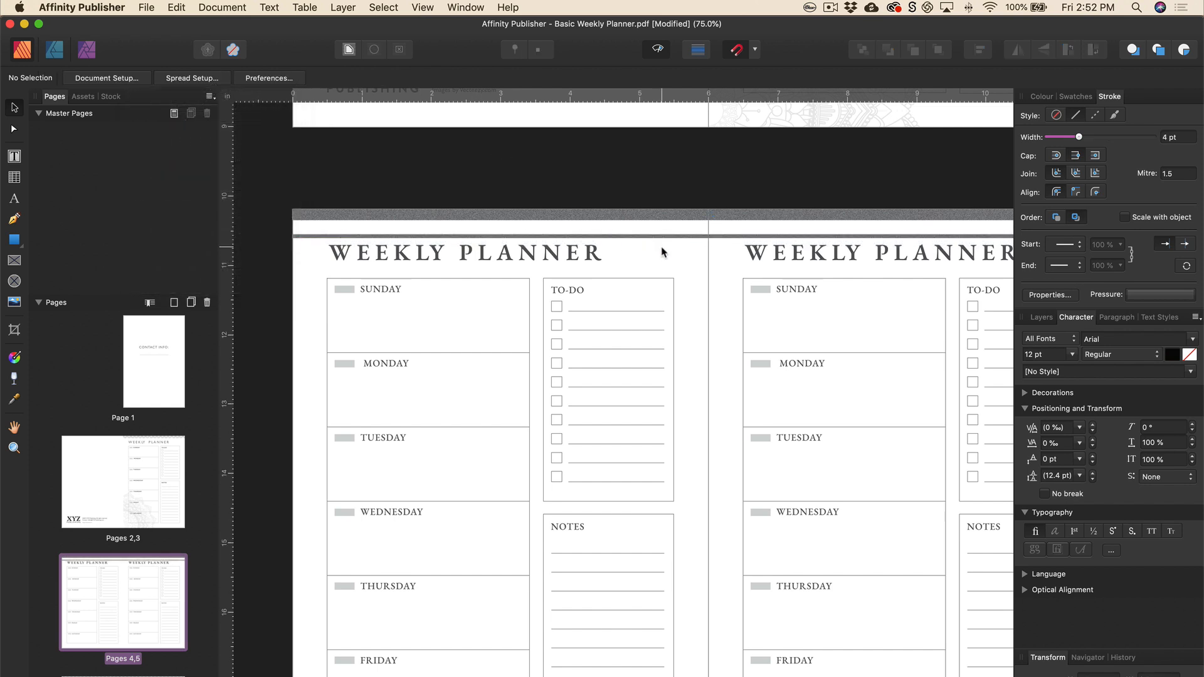
click(662, 245)
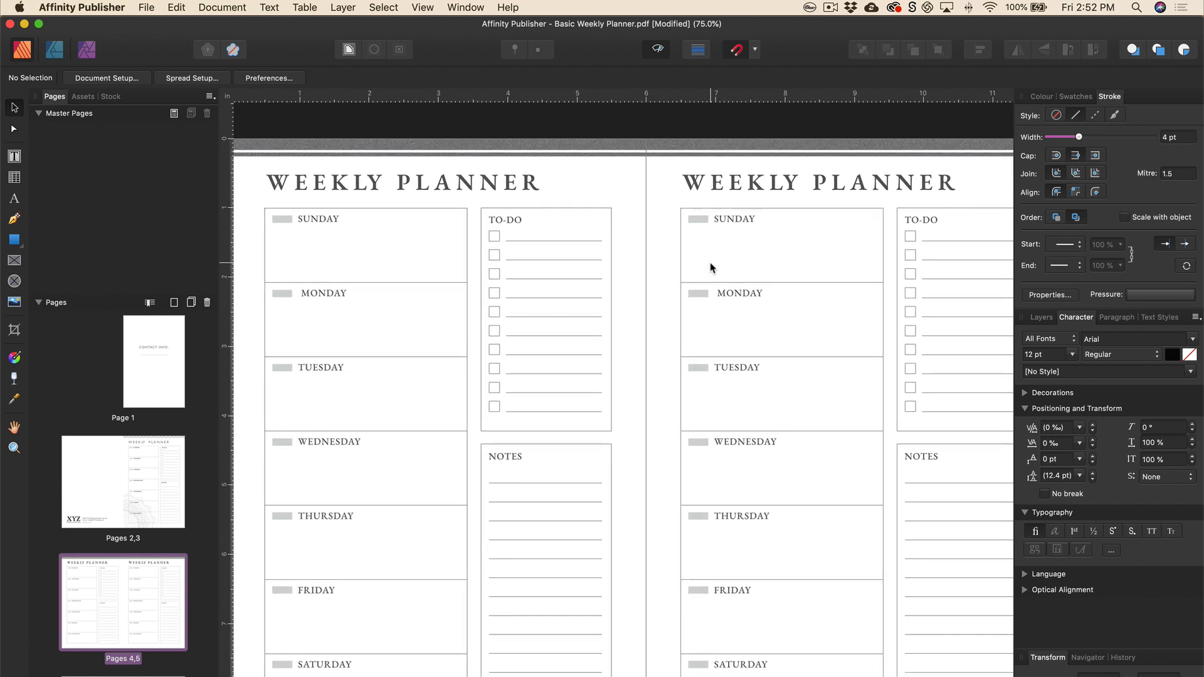
mouse_move(688, 297)
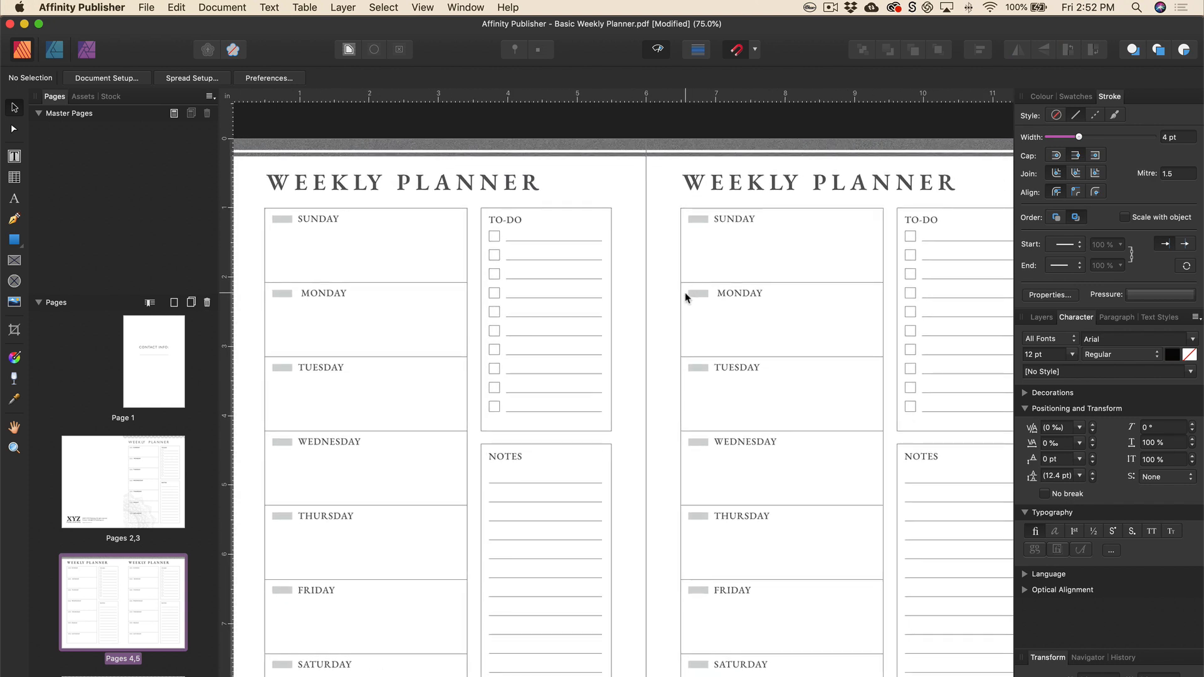
mouse_move(635, 202)
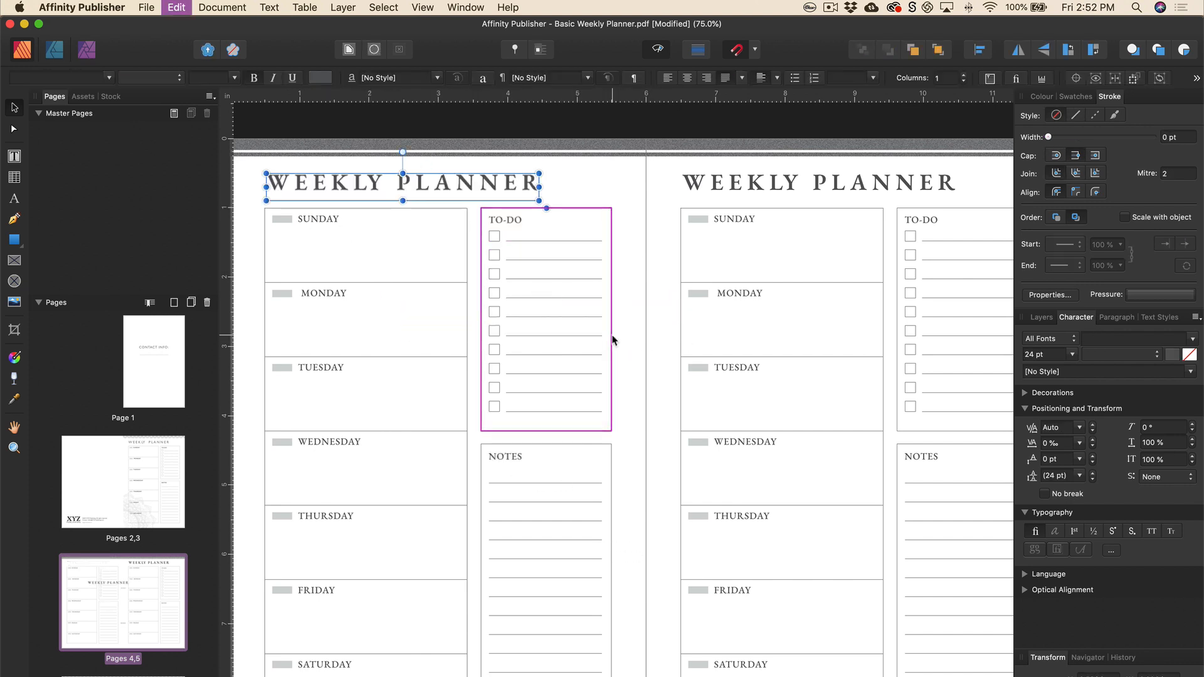
- Make the finished planner spread with its gray top bar the Master A page
click(318, 218)
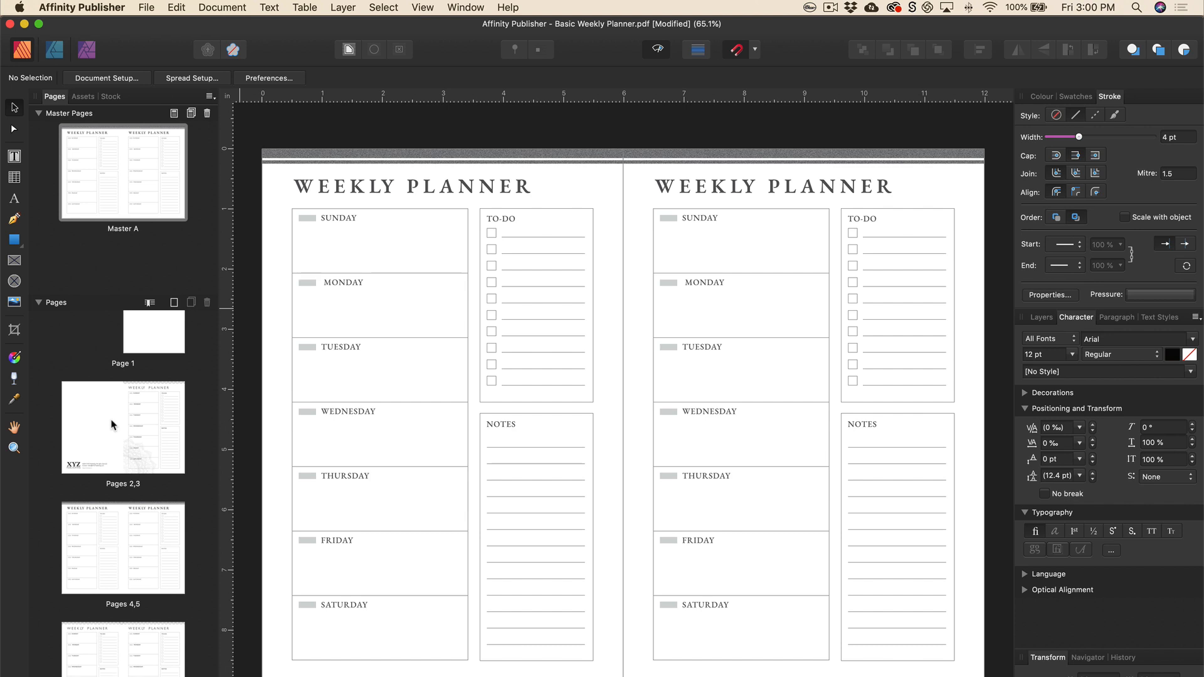
mouse_move(126, 532)
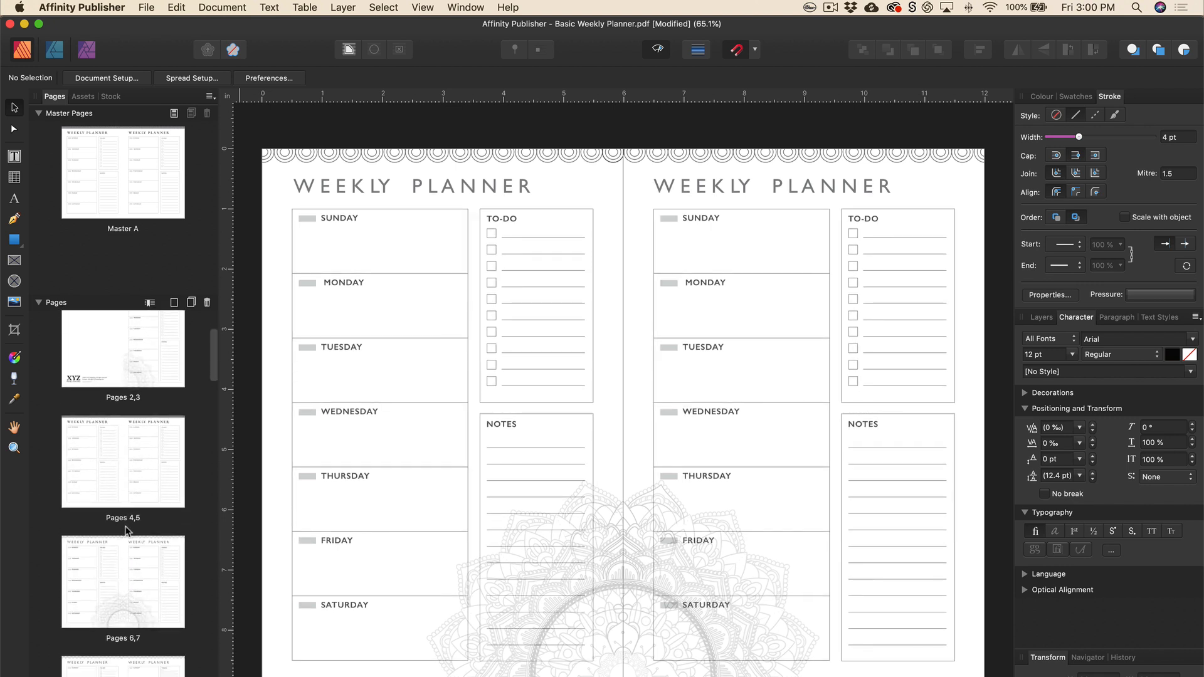
- Scroll the Pages panel down through the mandala spreads to Pages 52,53
scroll(down, 3)
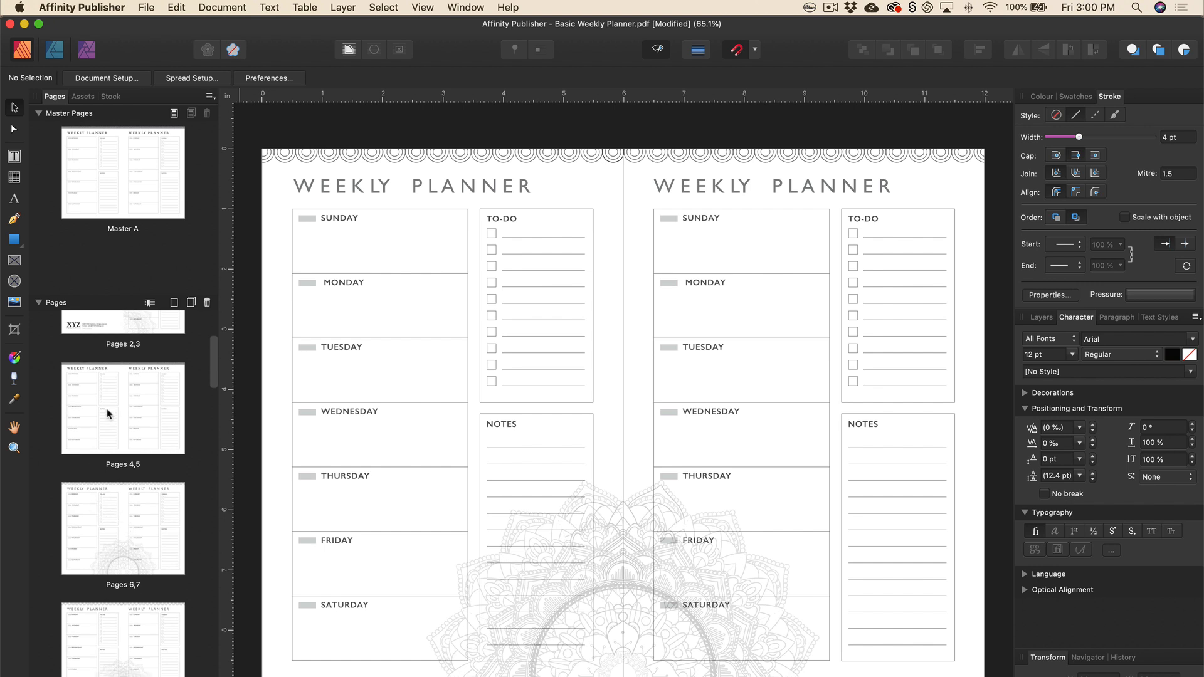
mouse_move(95, 431)
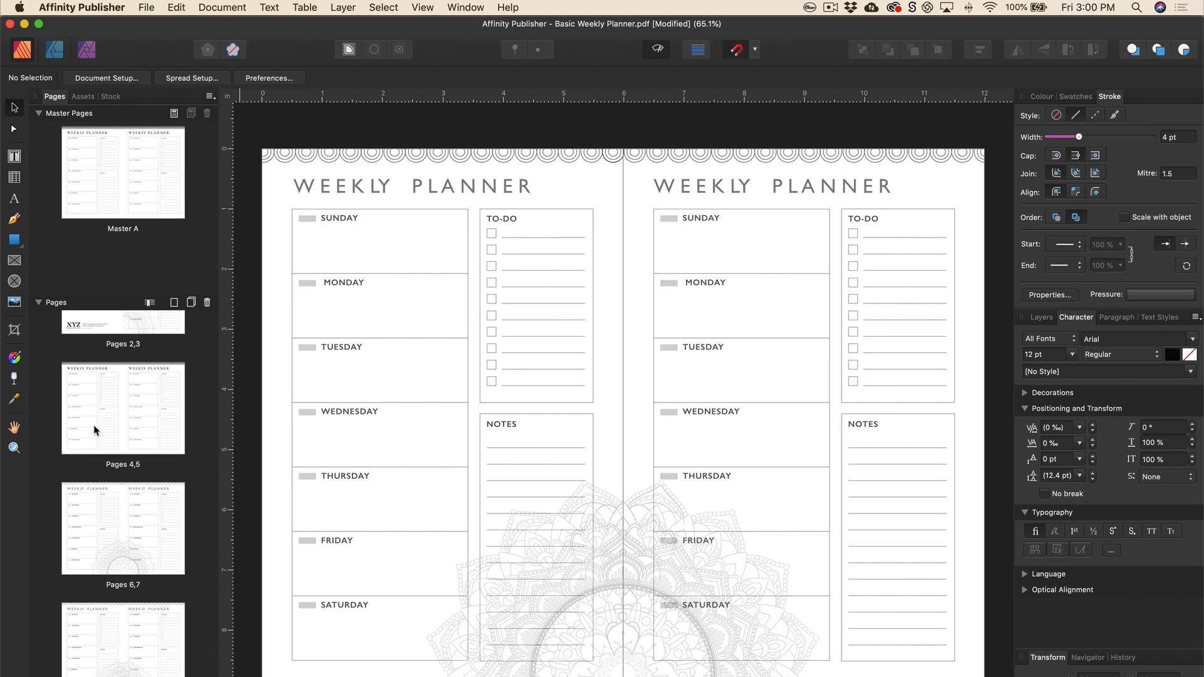
scroll(down, 3)
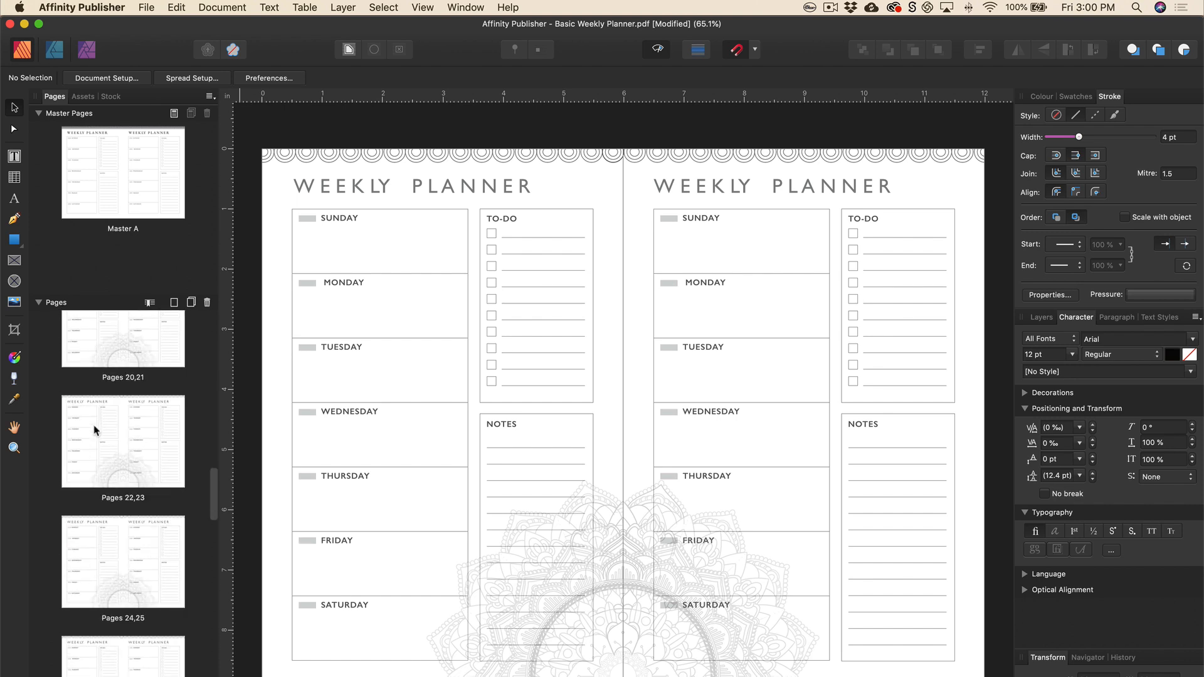
scroll(down, 3)
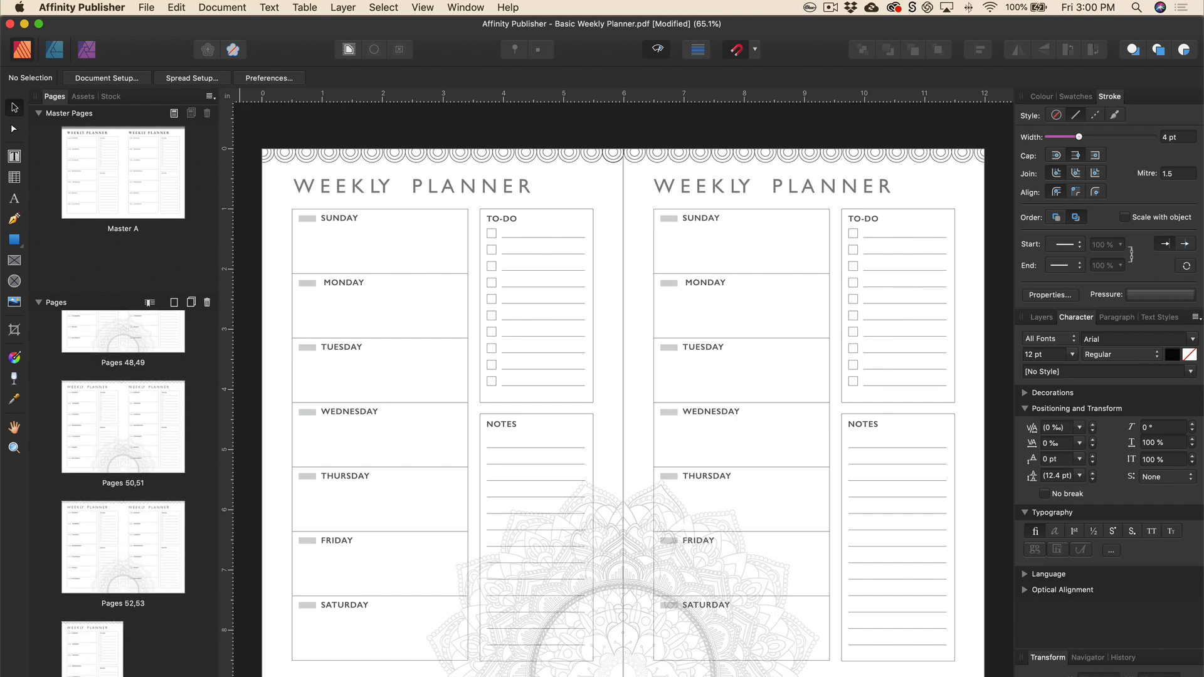
- Delete the 51 selected old planner pages via the Pages panel context menu
right_click(123, 547)
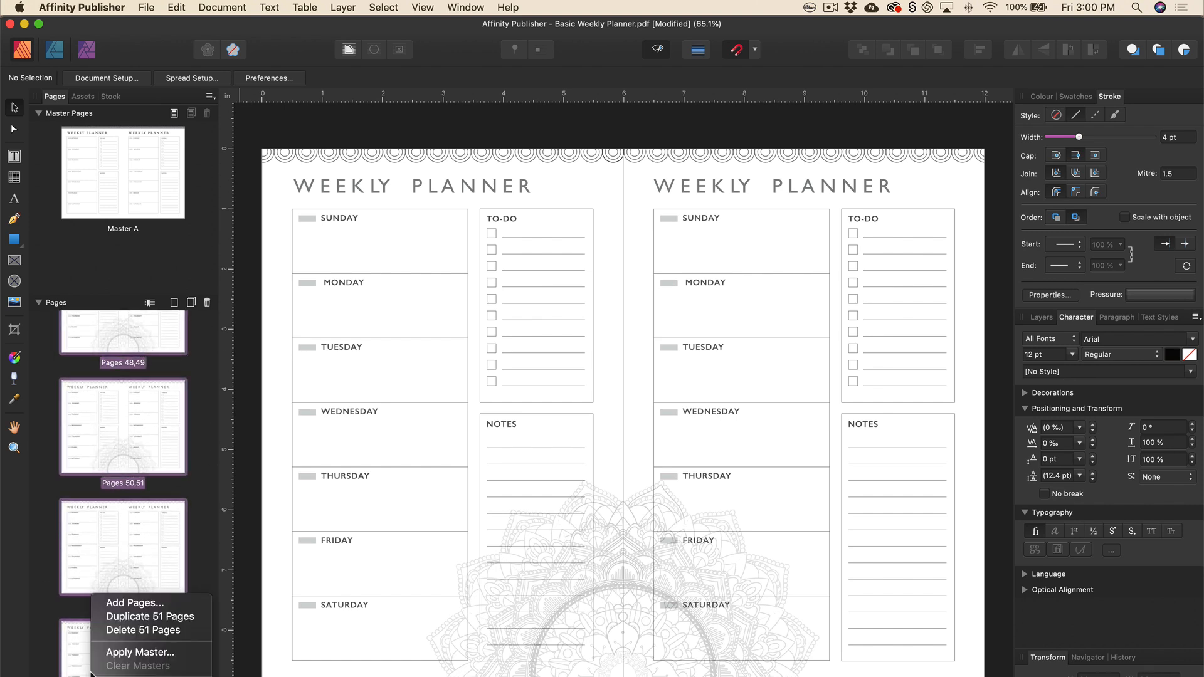
mouse_move(143, 629)
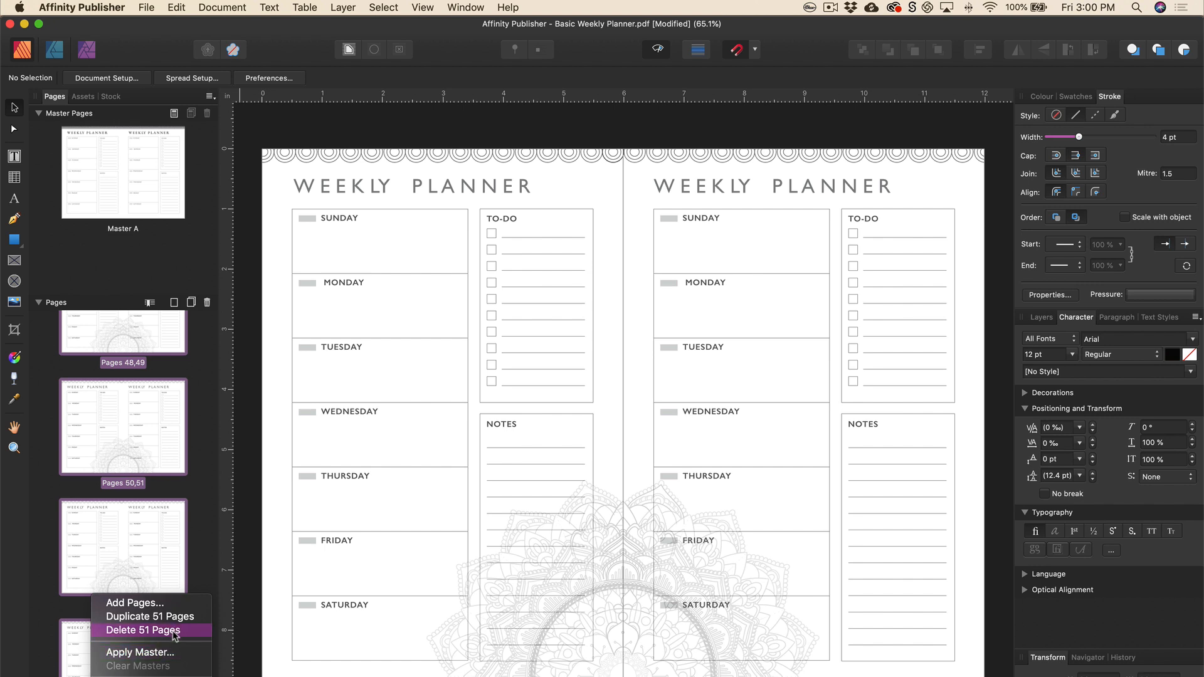
click(145, 629)
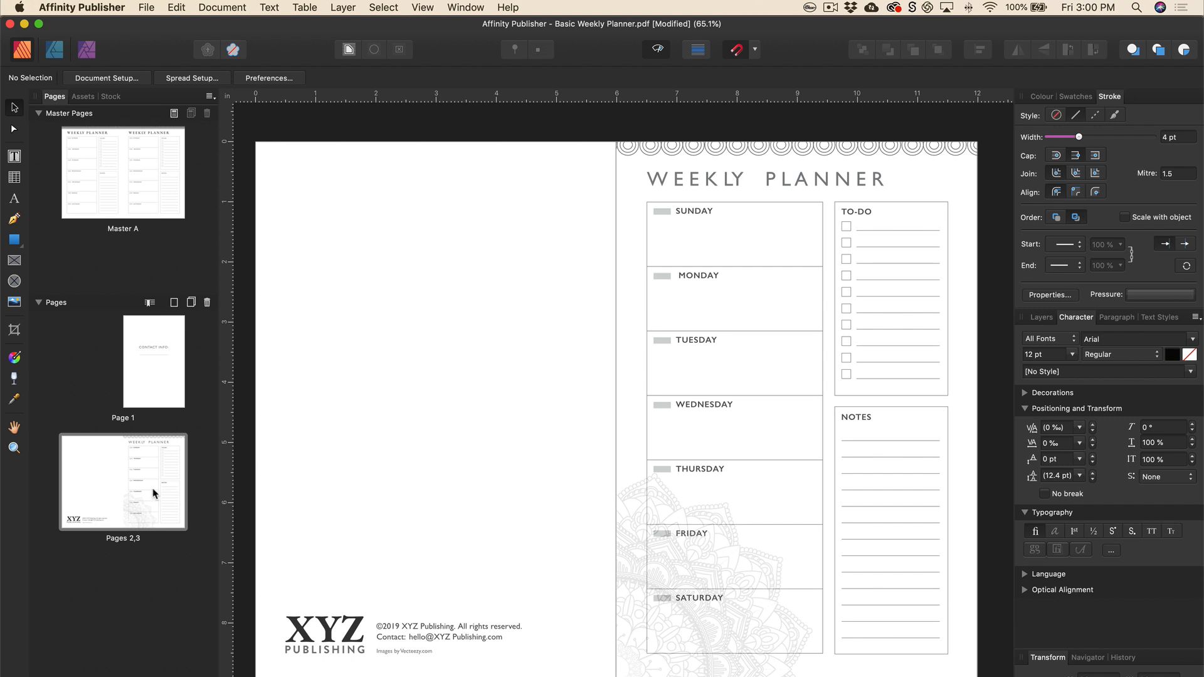
mouse_move(611, 136)
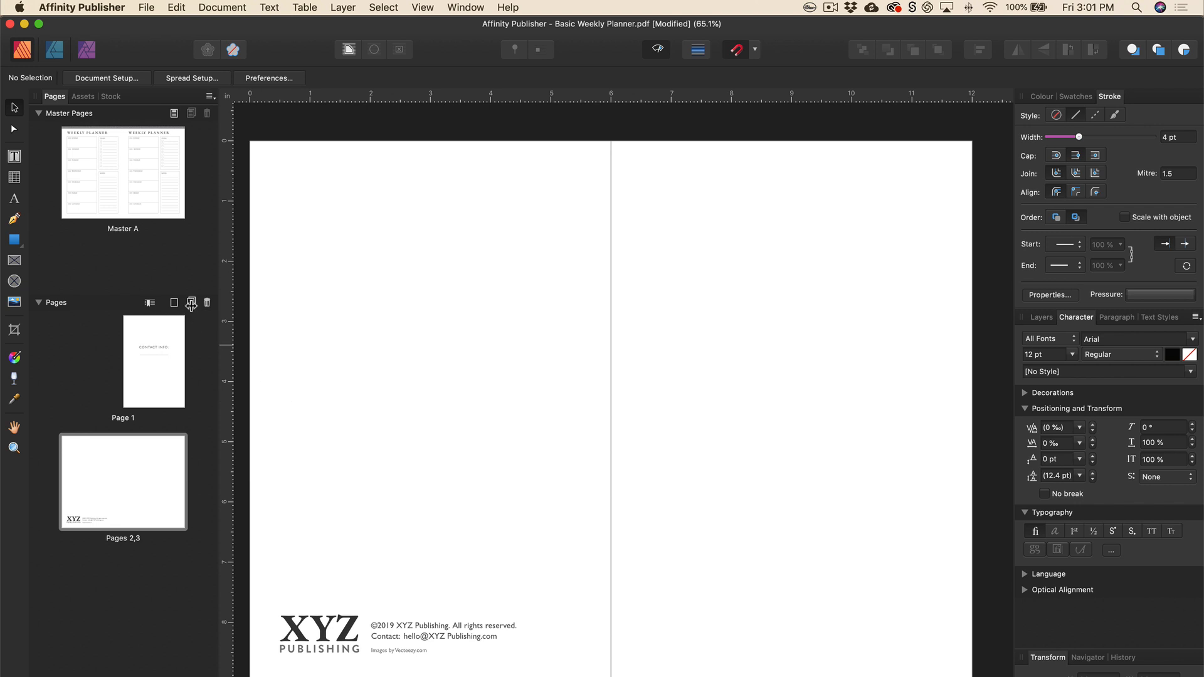
mouse_move(190, 302)
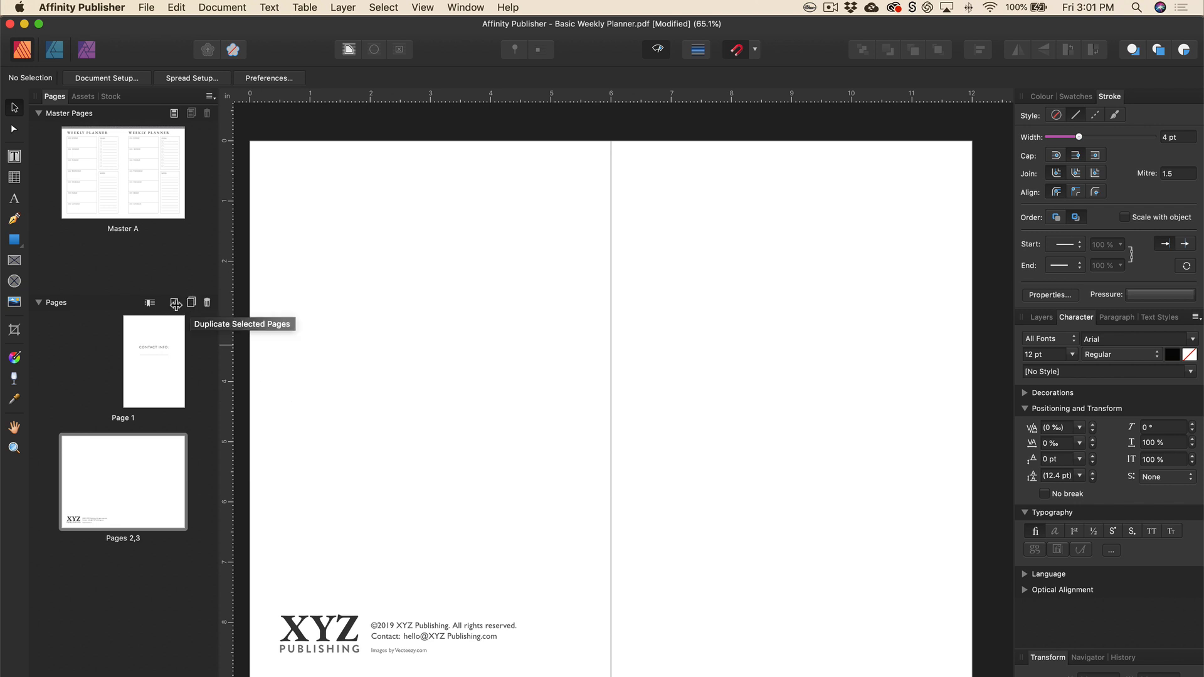
- Add 51 new blank pages after the Pages 2,3 spread
click(173, 303)
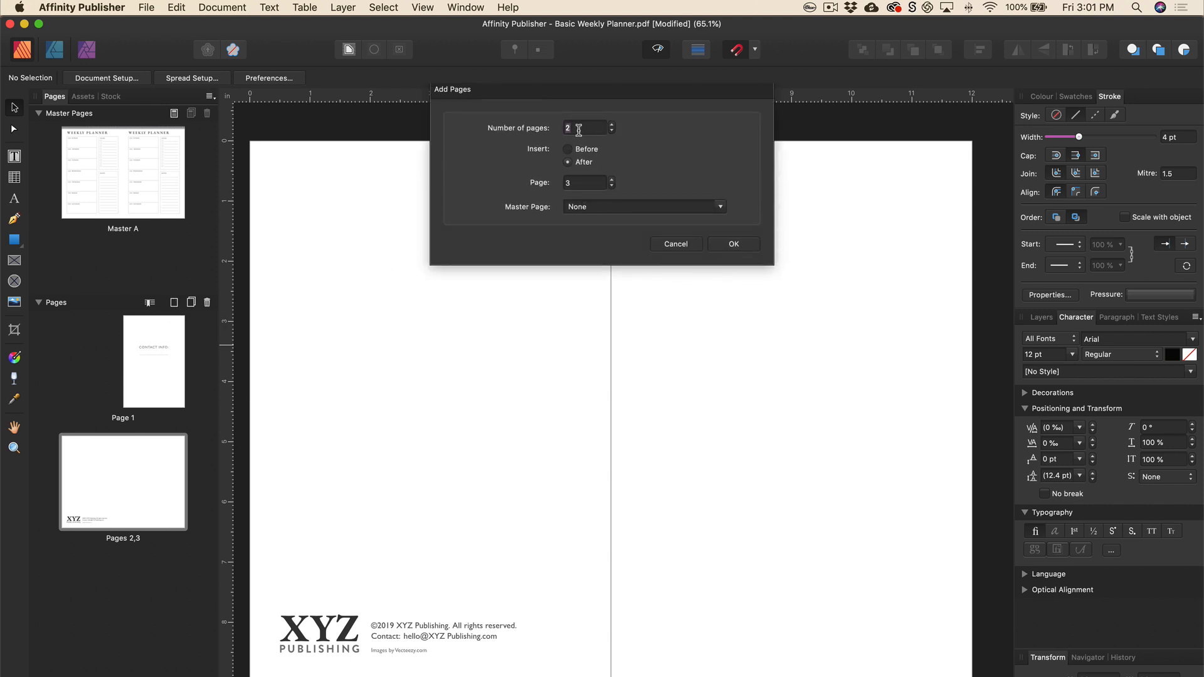
text(51)
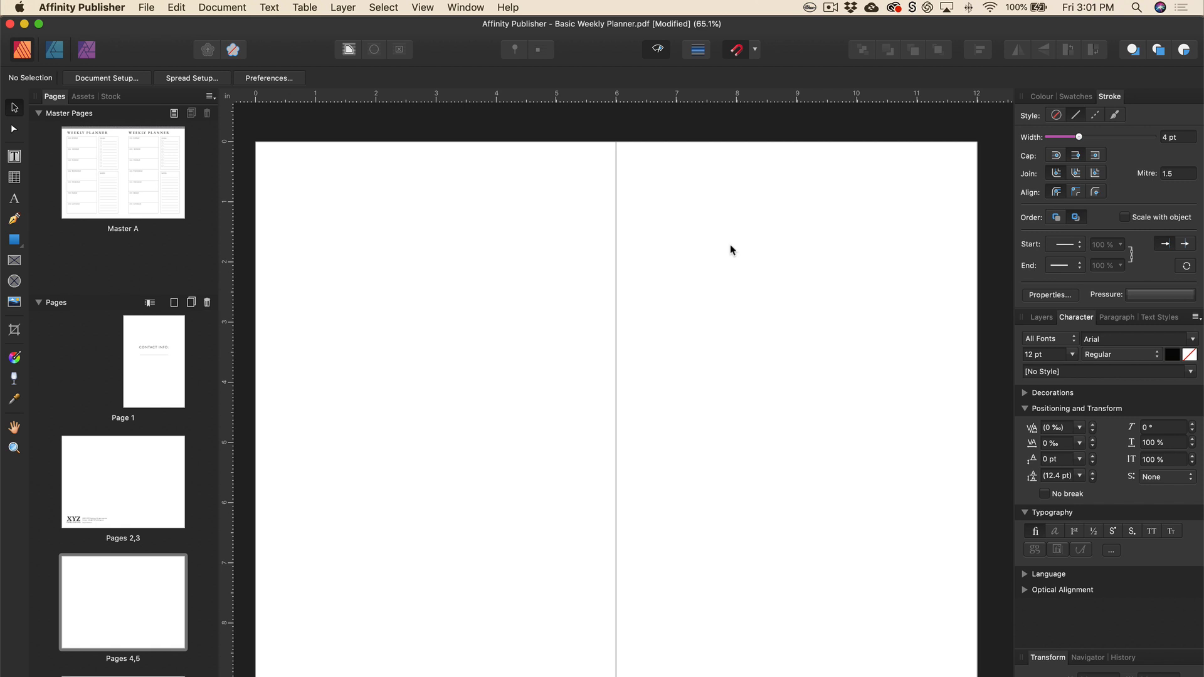
mouse_move(104, 162)
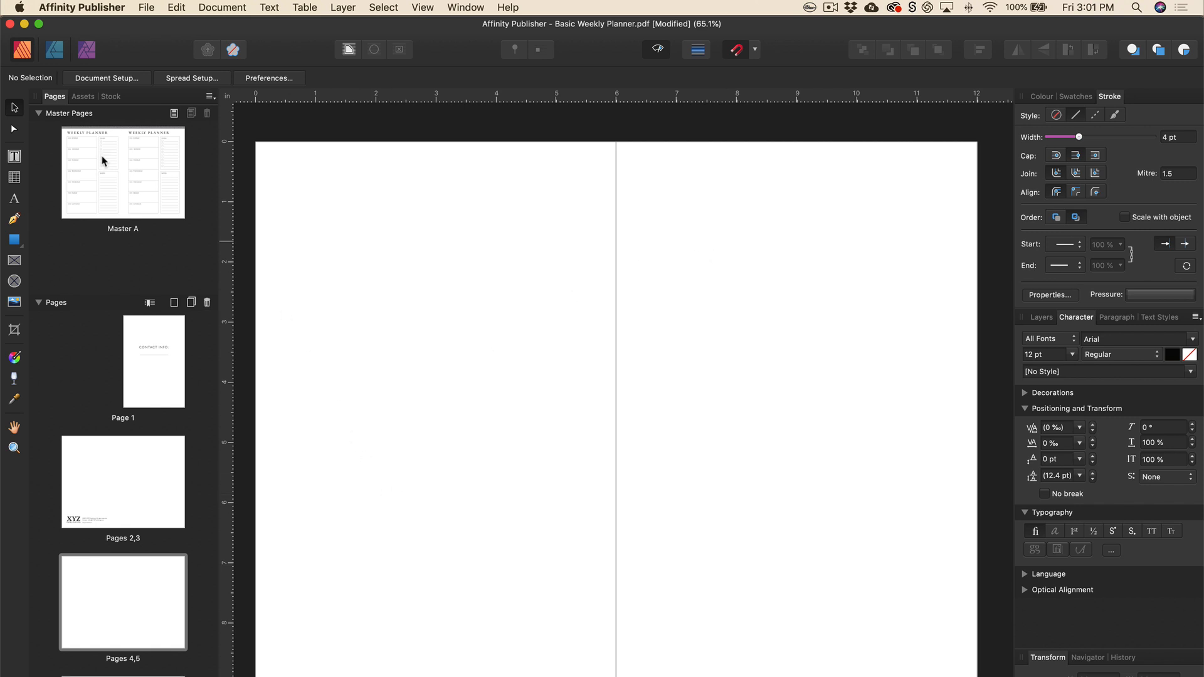
mouse_move(137, 180)
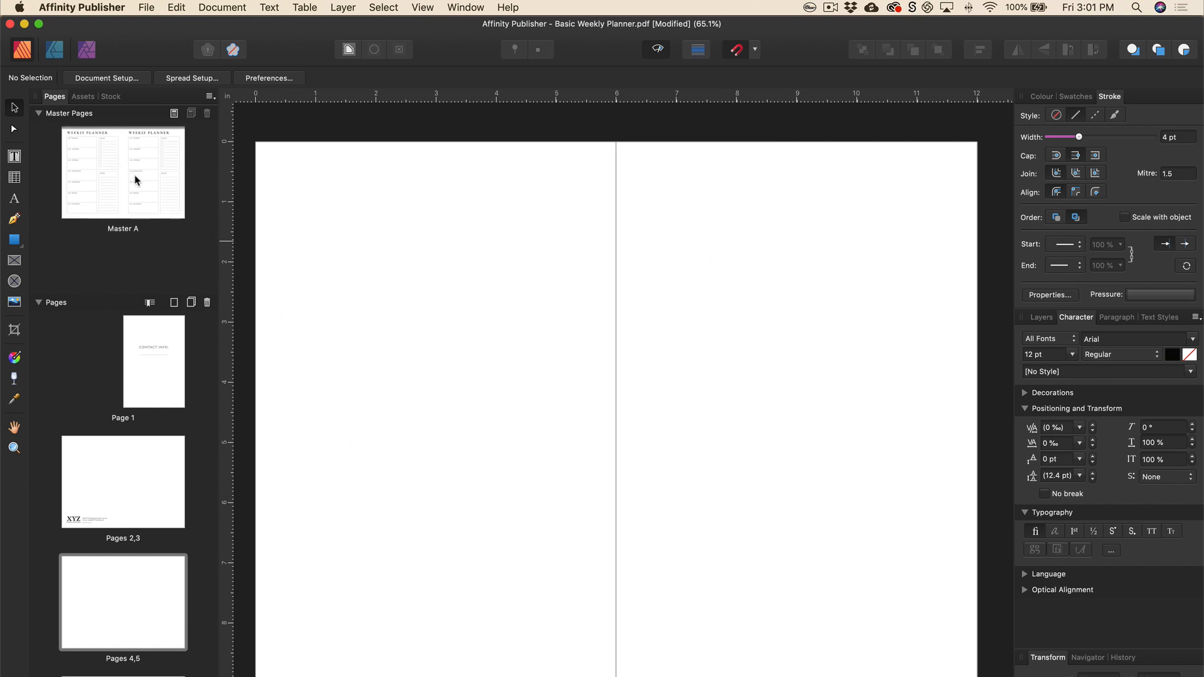
- Apply Master A to specified pages 3-5, replacing their existing masters
right_click(136, 181)
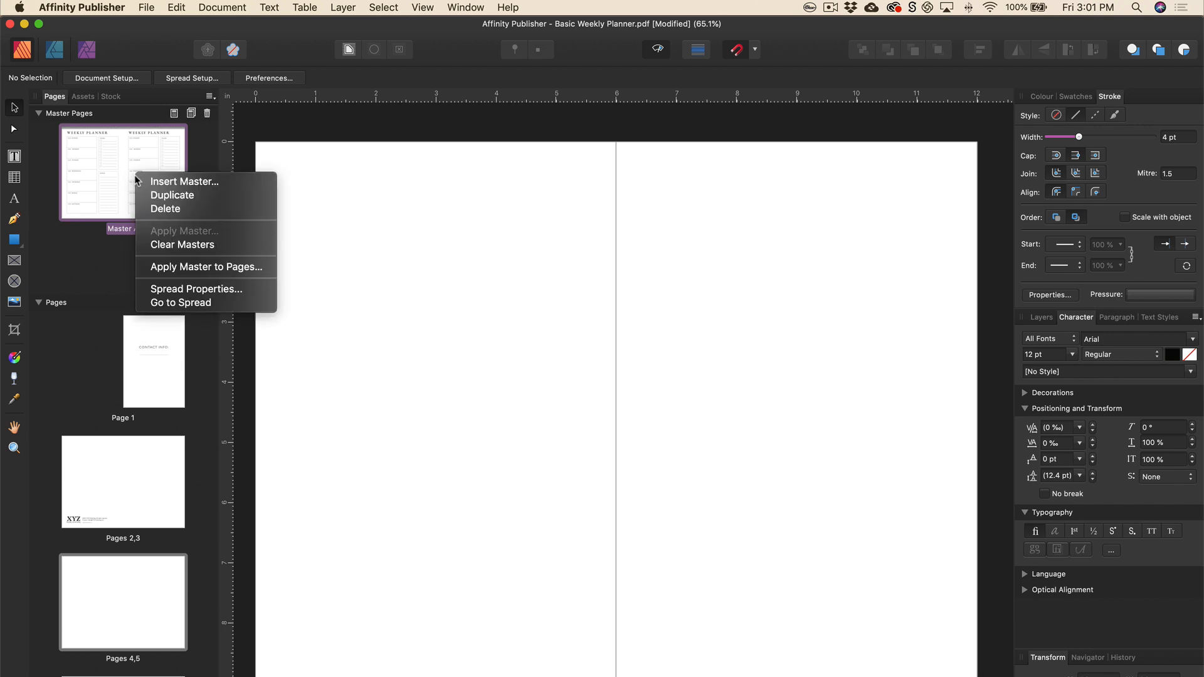
mouse_move(193, 265)
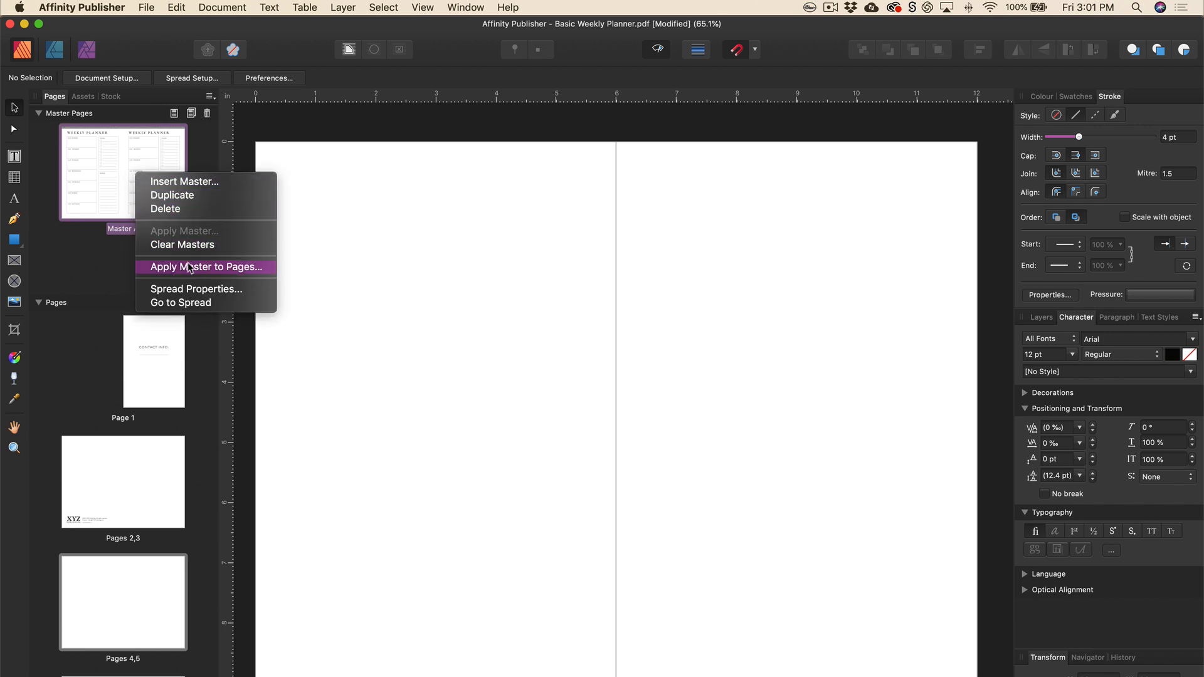
click(205, 266)
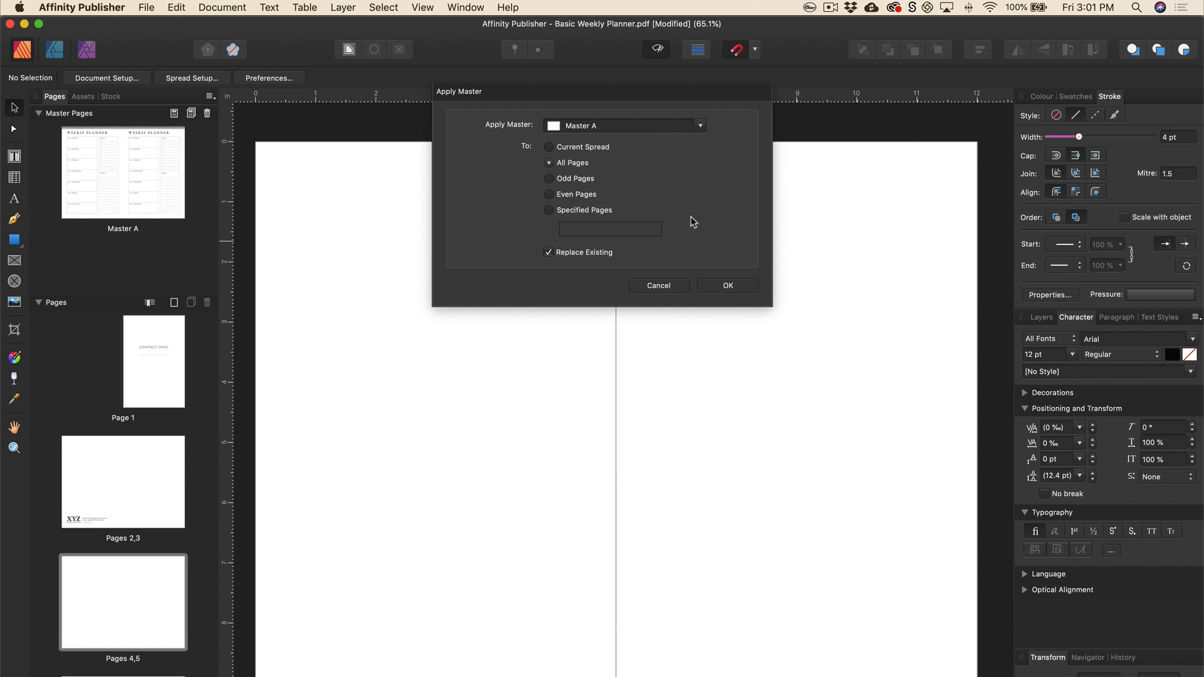
mouse_move(643, 194)
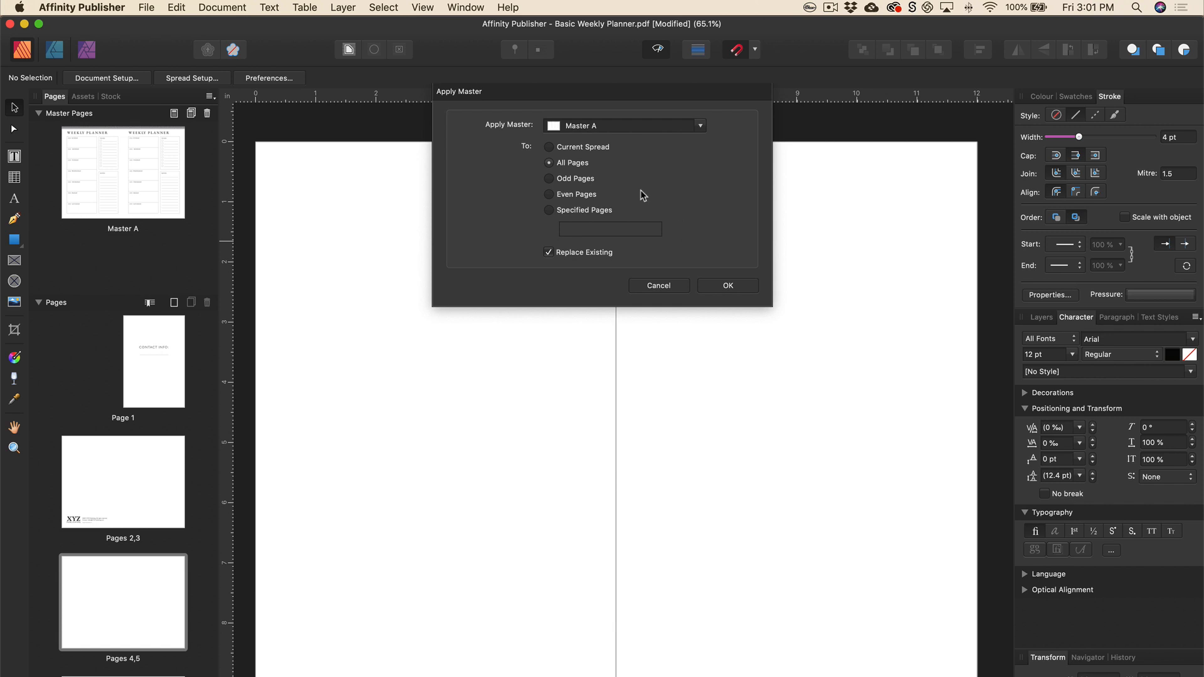
click(547, 211)
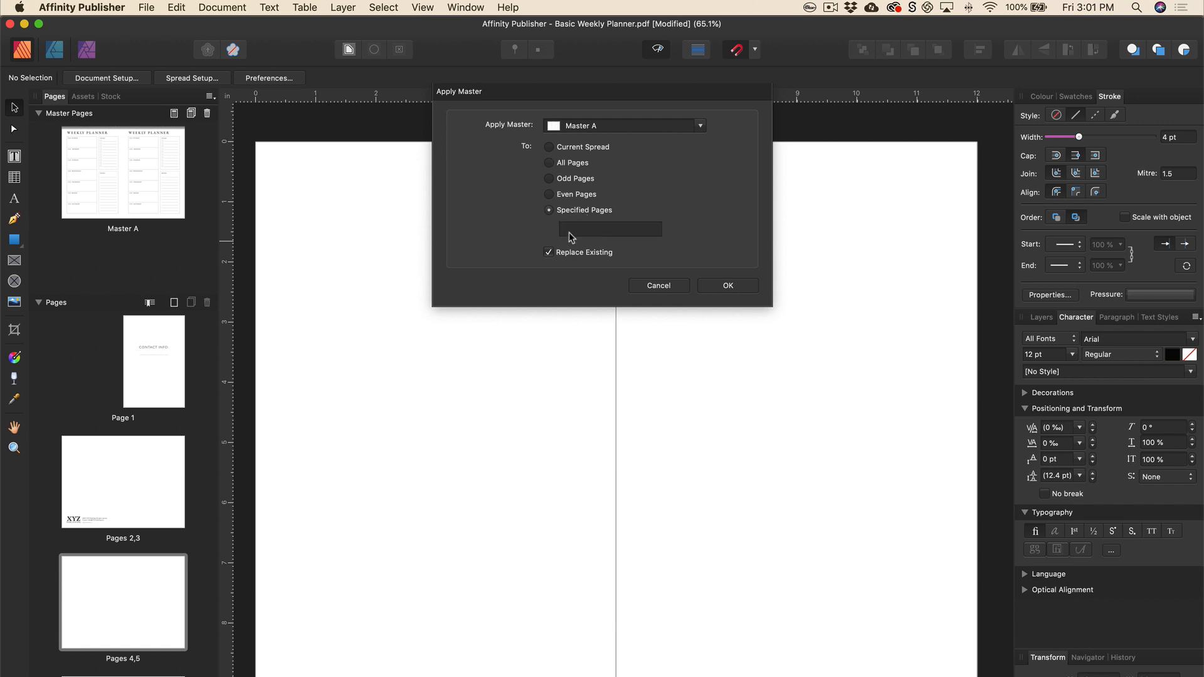
click(609, 228)
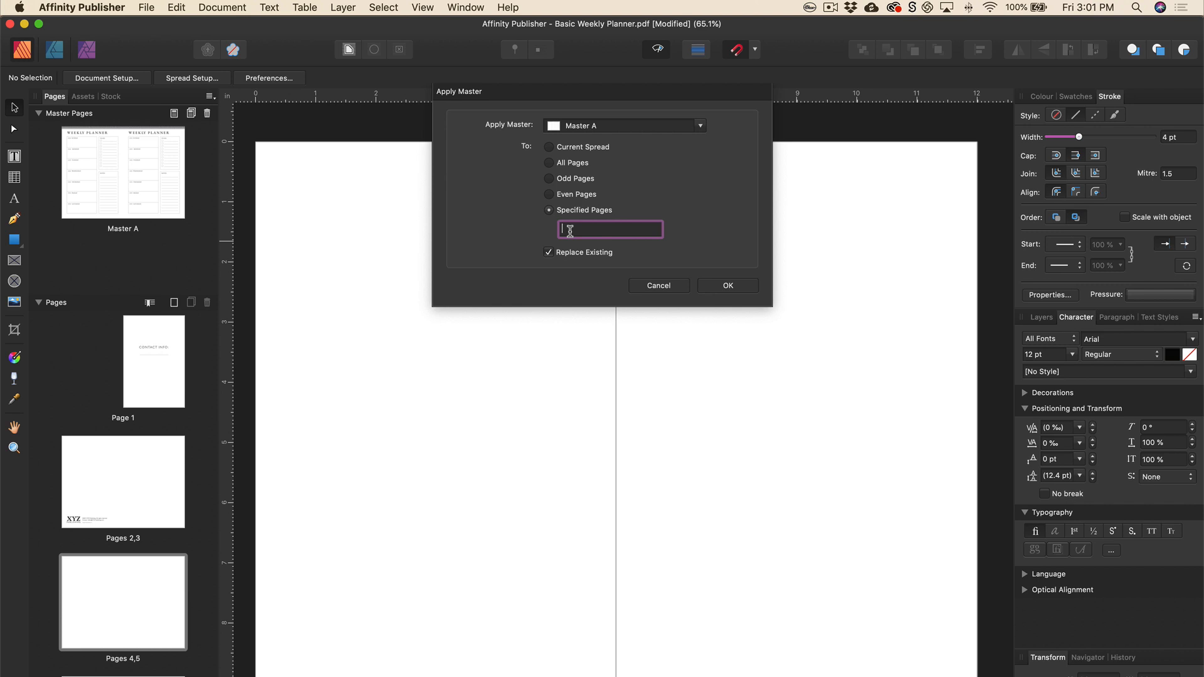
text(3-)
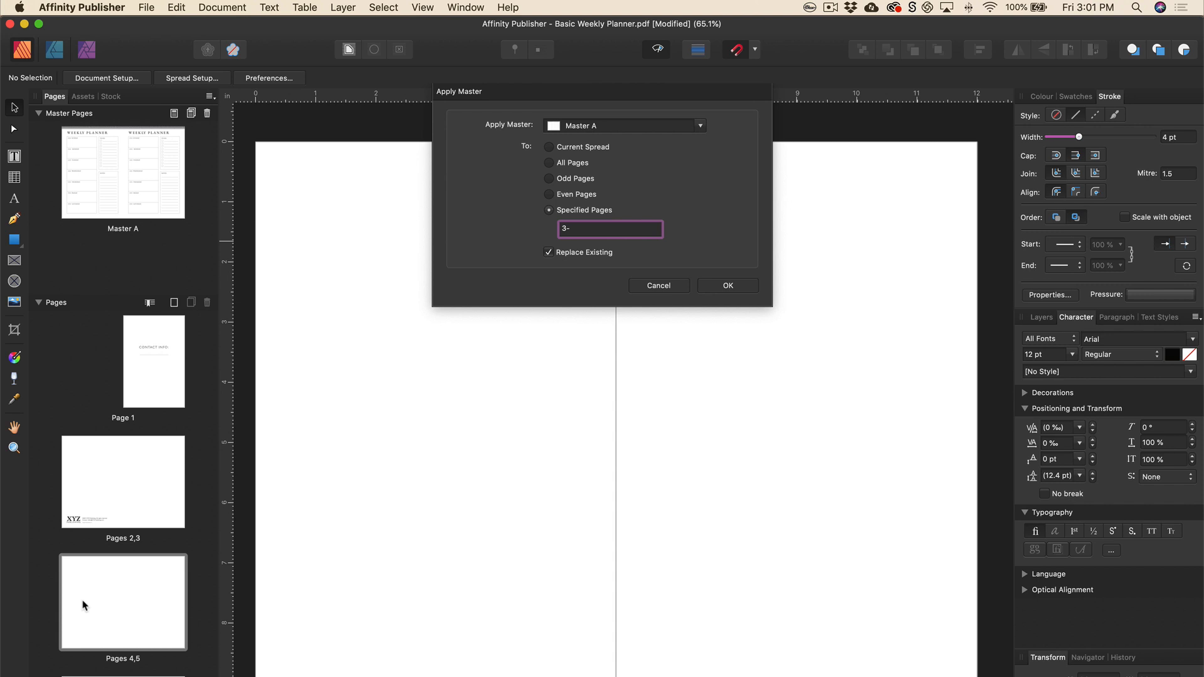
text(51)
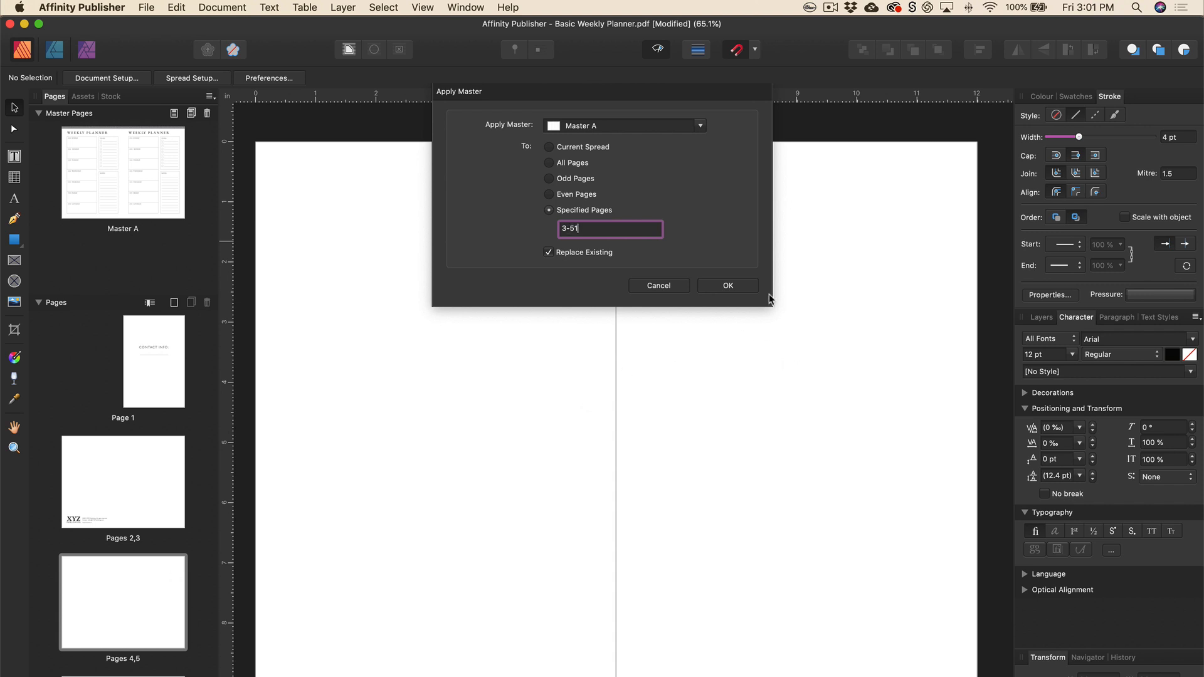
click(727, 285)
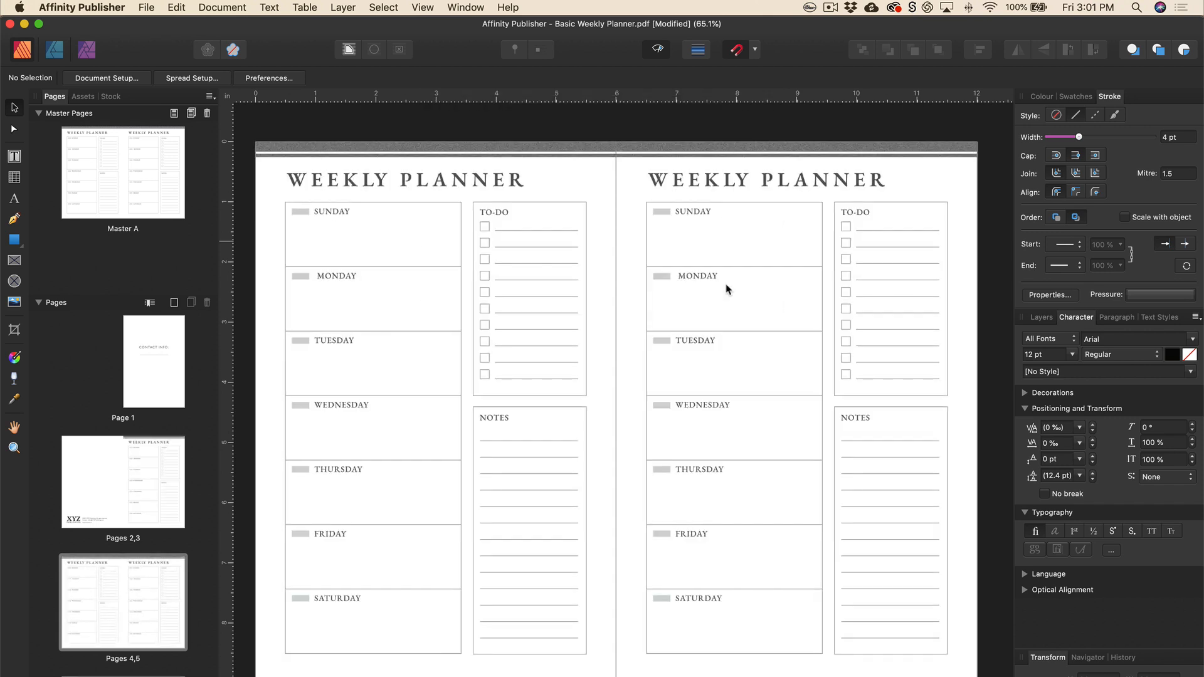
scroll(down, 3)
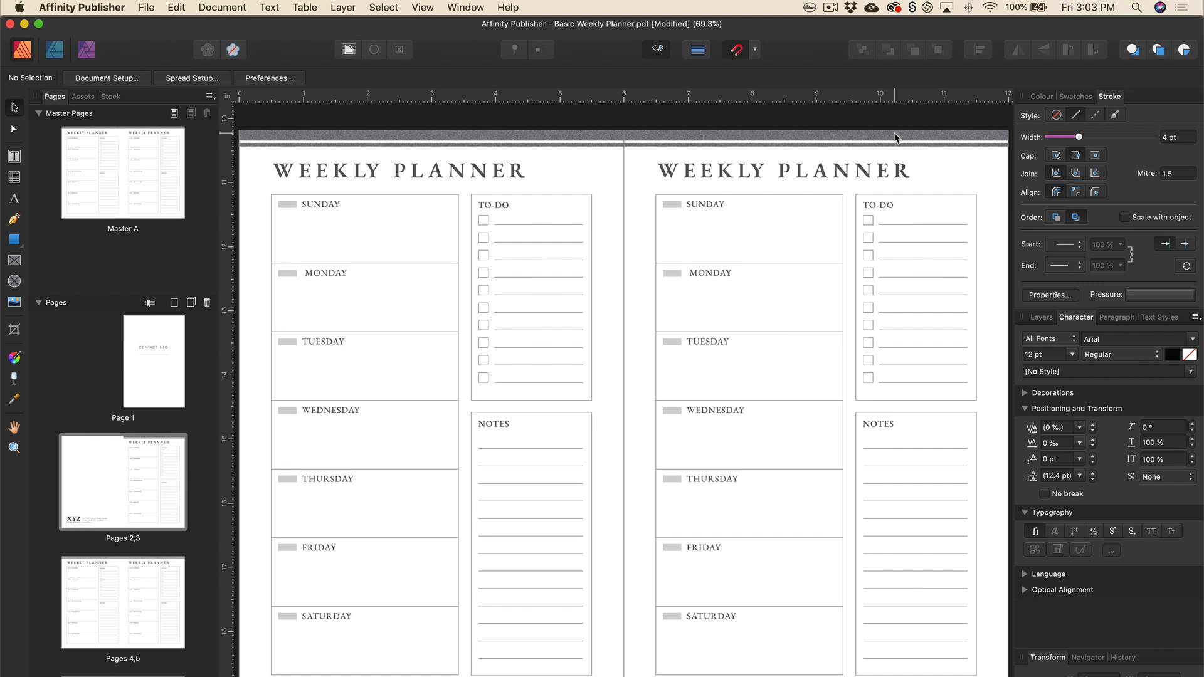
scroll(down, 3)
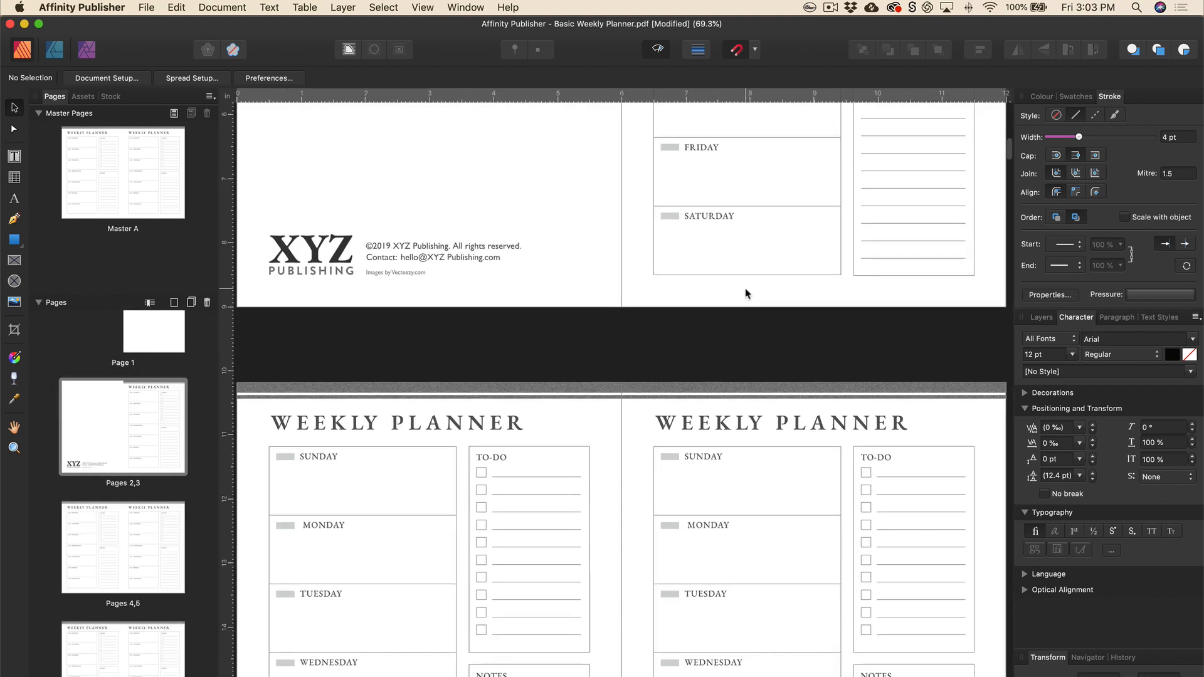
scroll(down, 3)
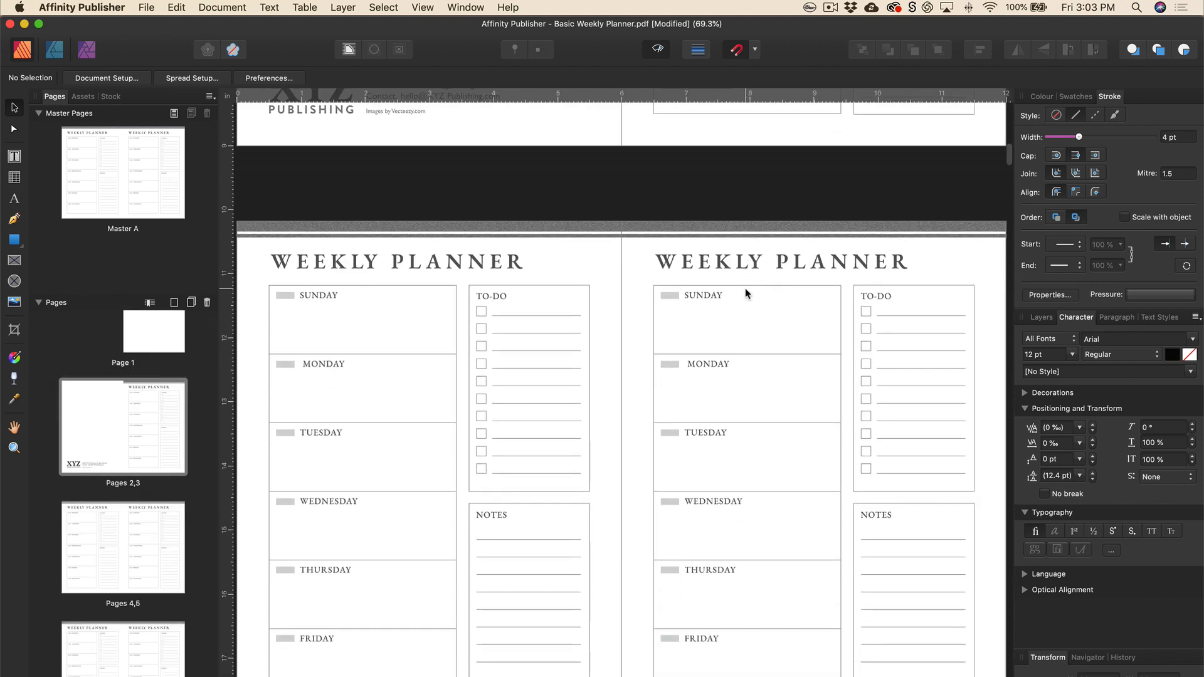
scroll(down, 3)
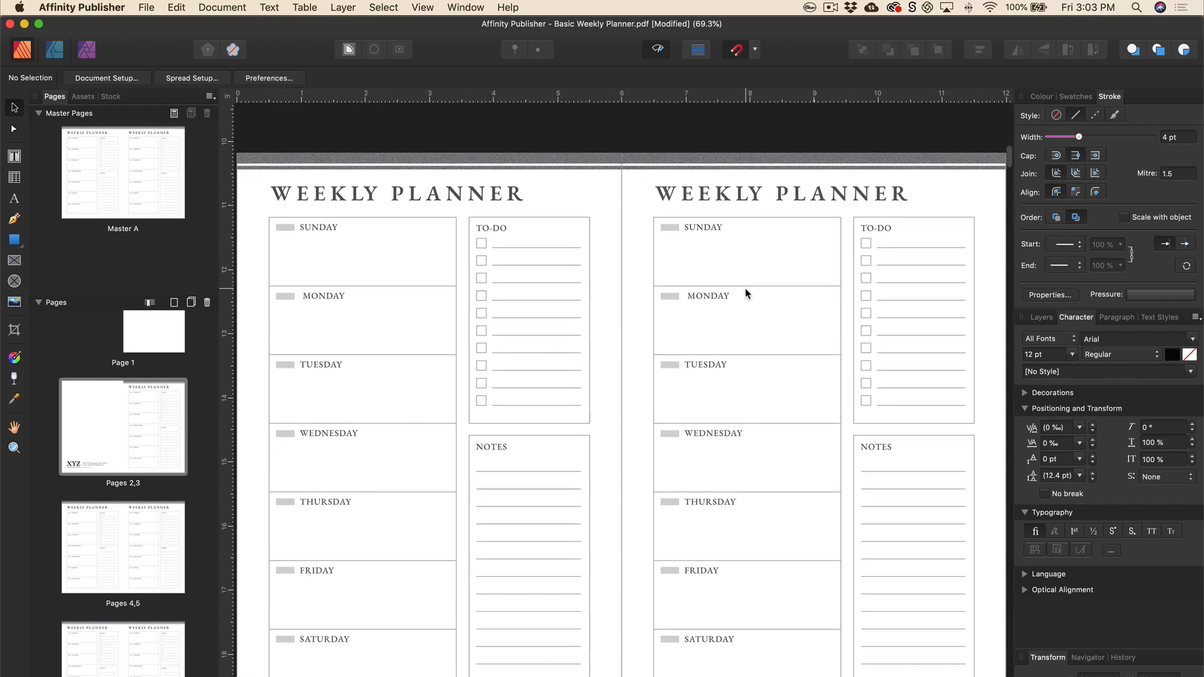
- Export via File, ignoring the overflow warning, as PDF (for print) at 300 DPI, all spreads
click(145, 8)
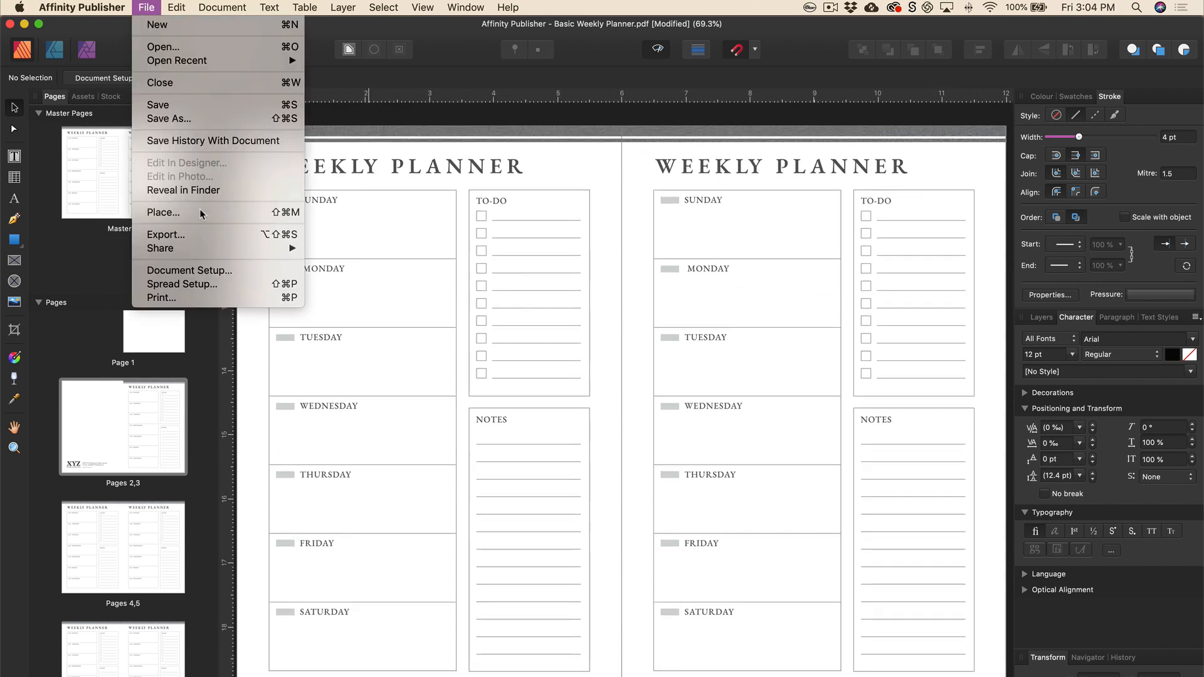
mouse_move(218, 240)
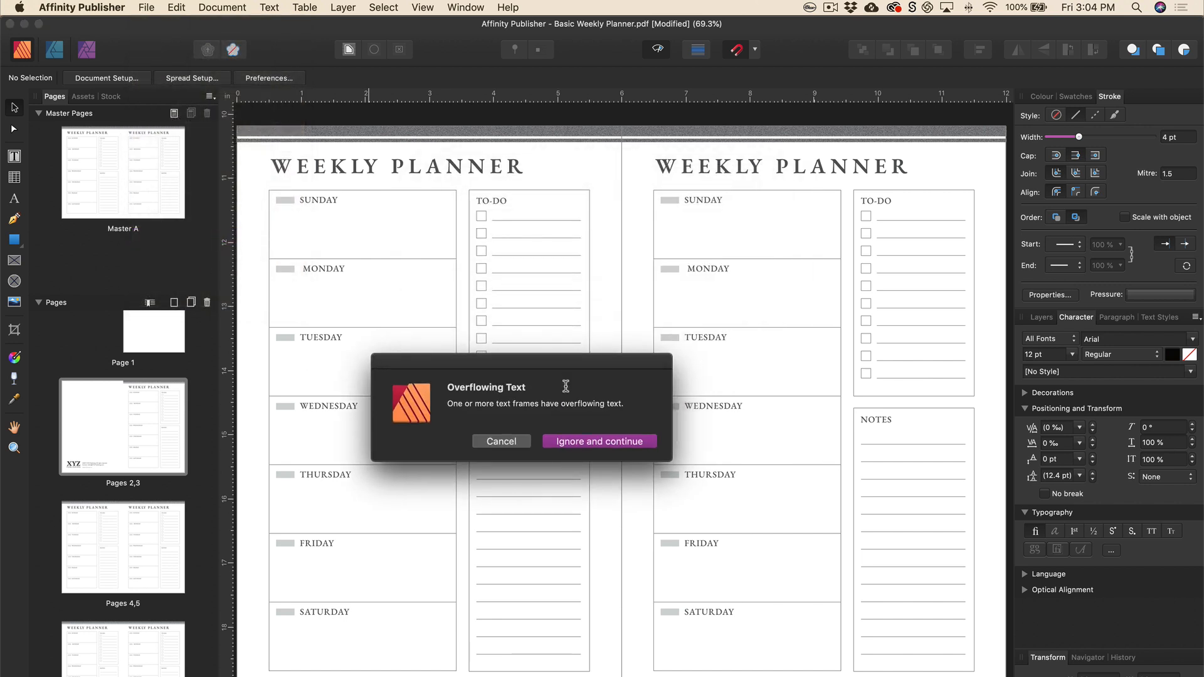
mouse_move(702, 202)
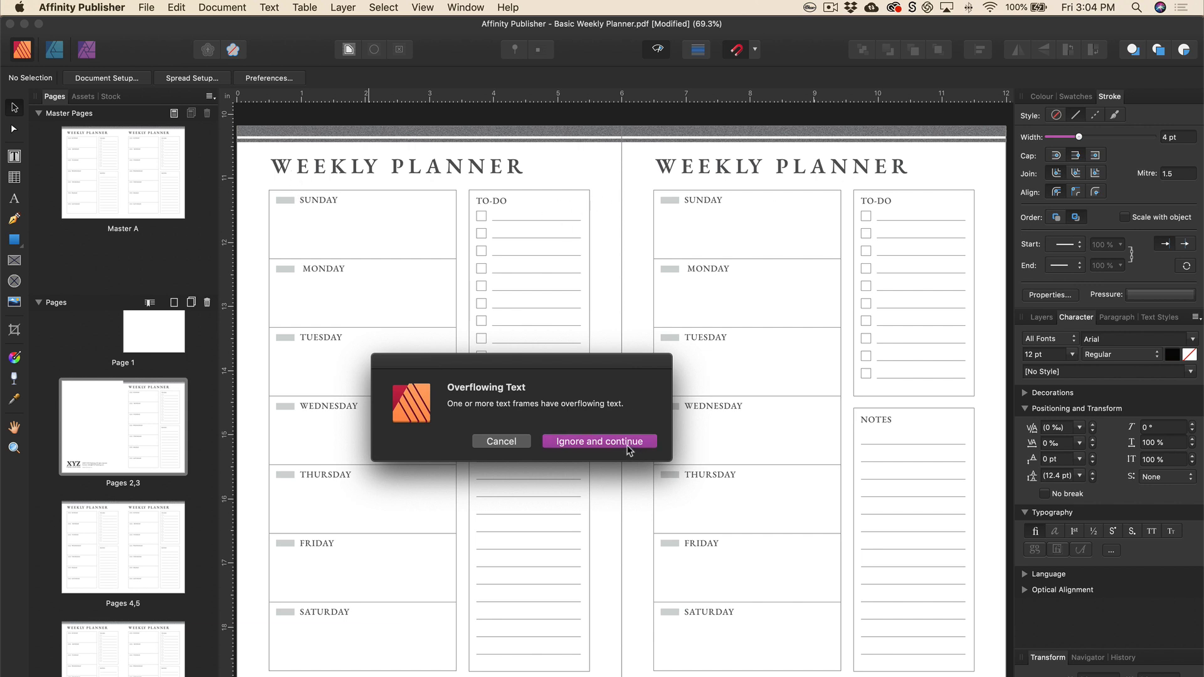
click(599, 442)
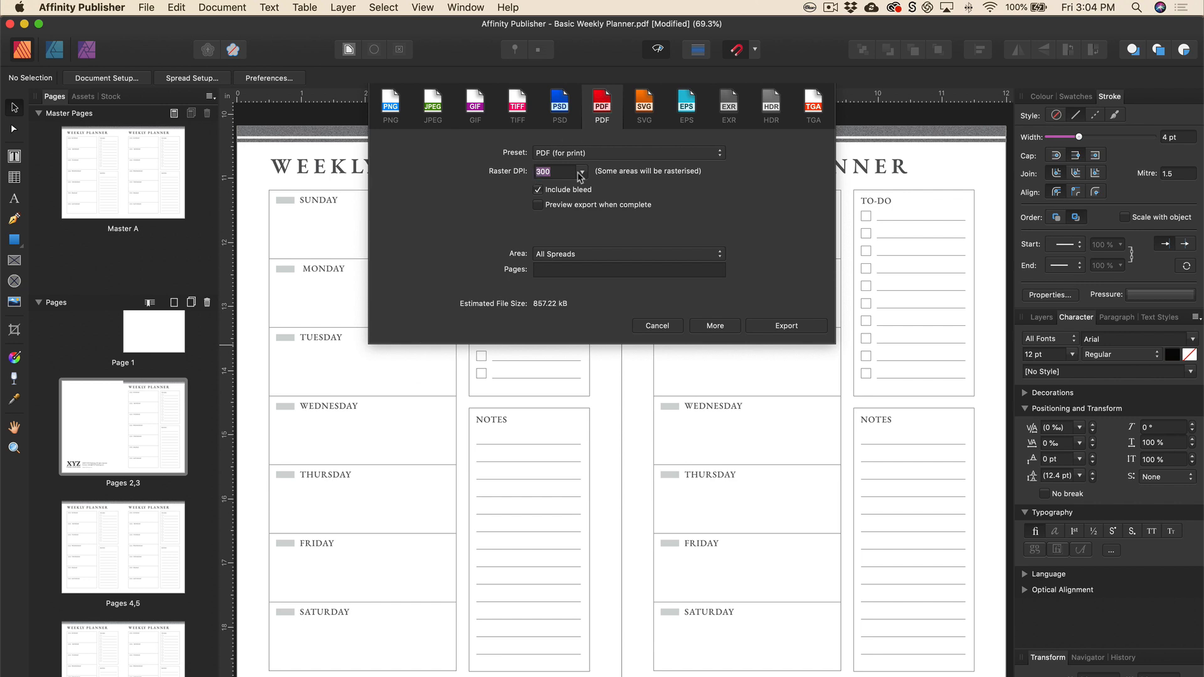
click(628, 153)
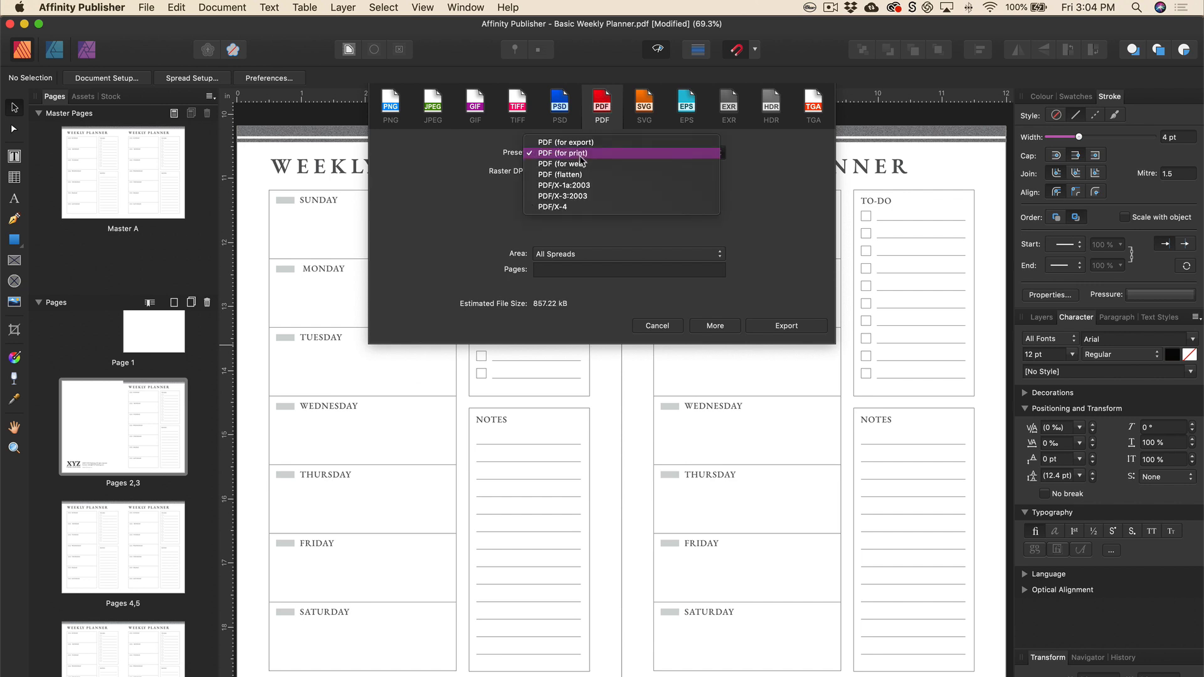
mouse_move(587, 164)
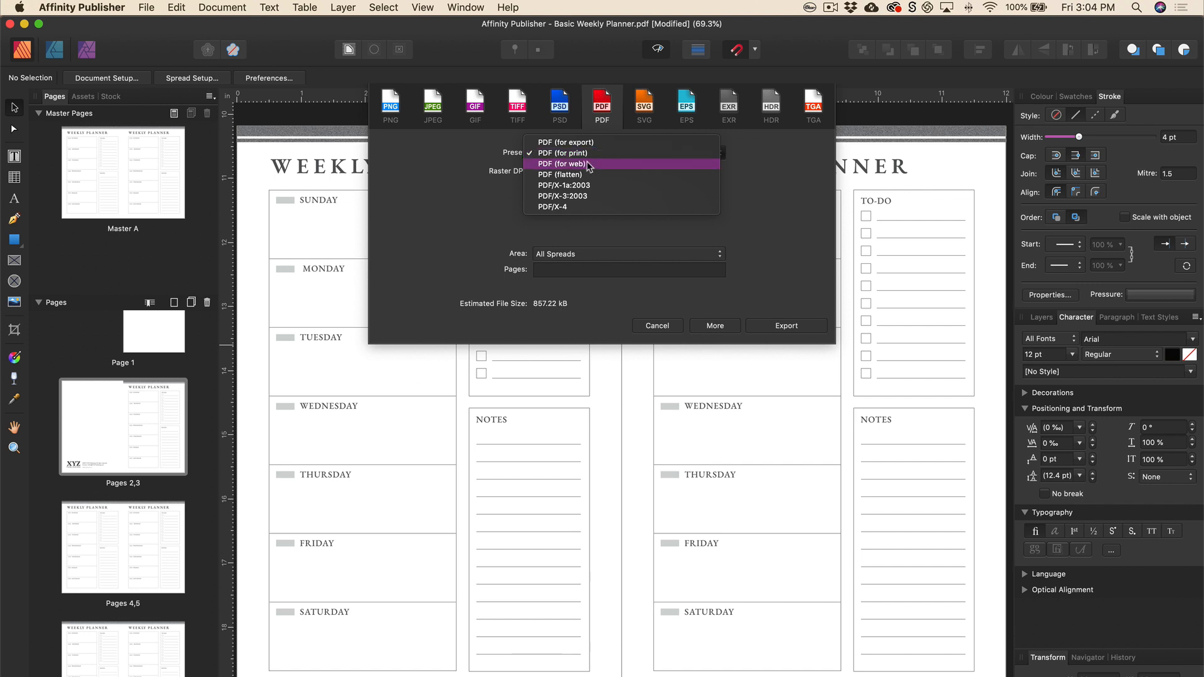
mouse_move(590, 156)
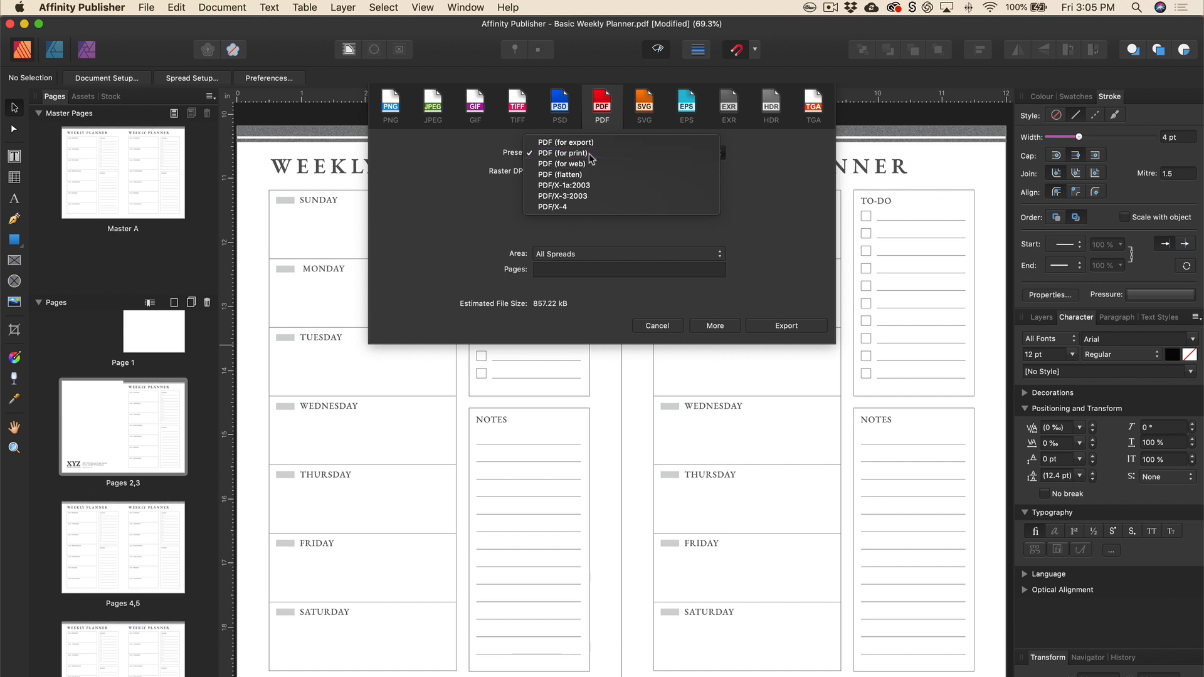
click(562, 153)
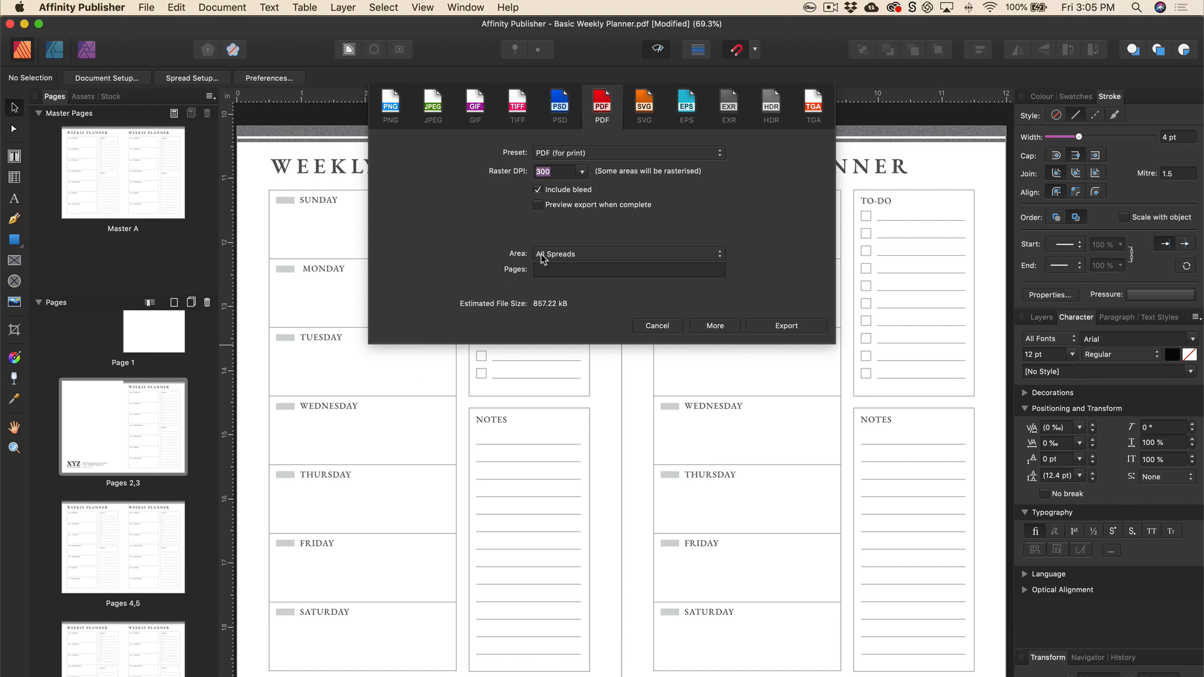
click(657, 326)
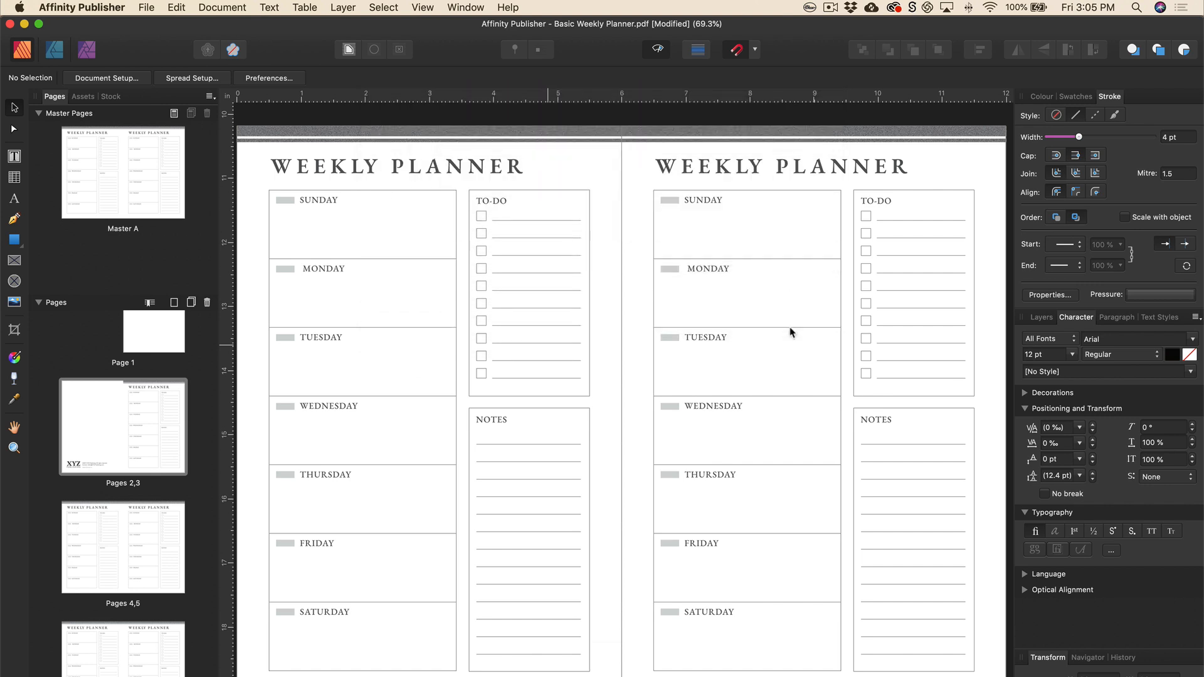